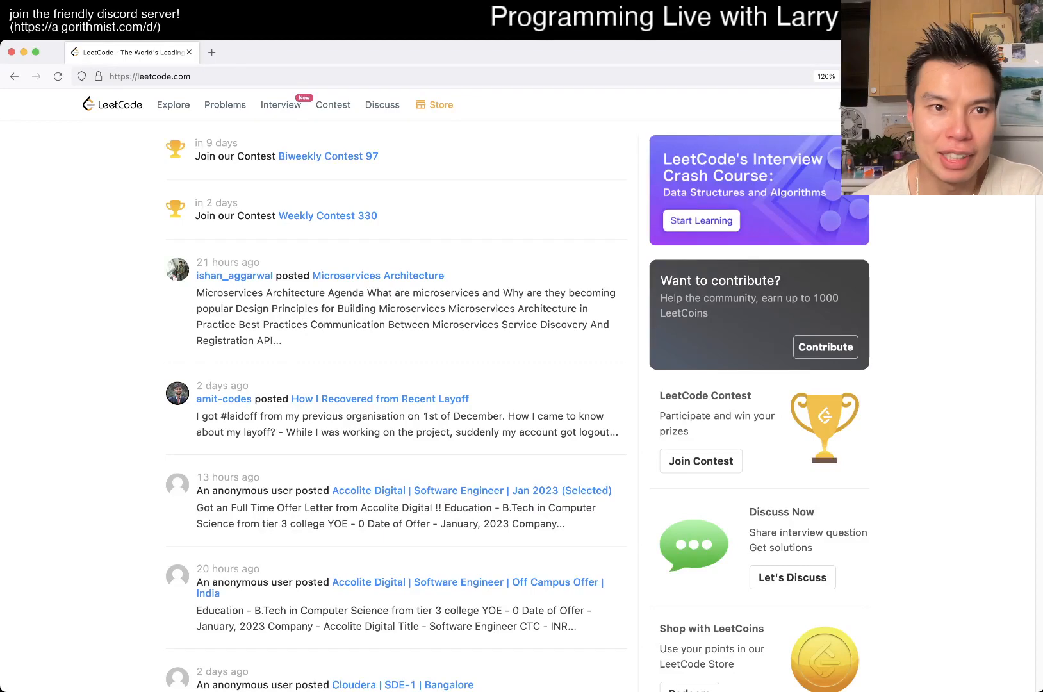
# - Open problem 472 Concatenated Words from the Problems list
pyautogui.click(225, 104)
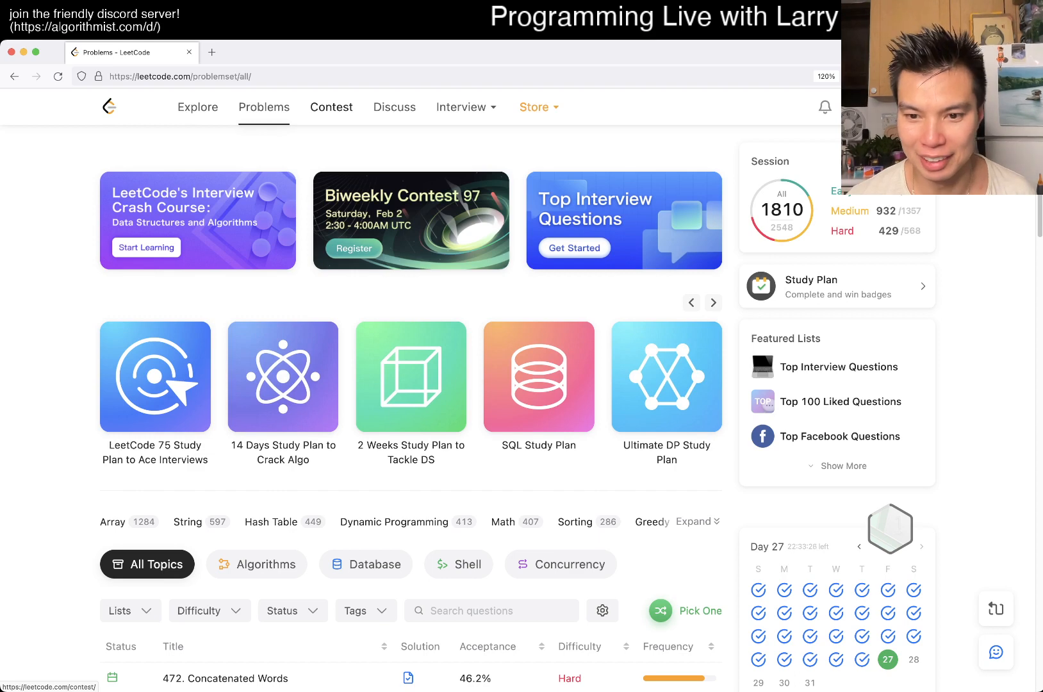
pyautogui.click(332, 107)
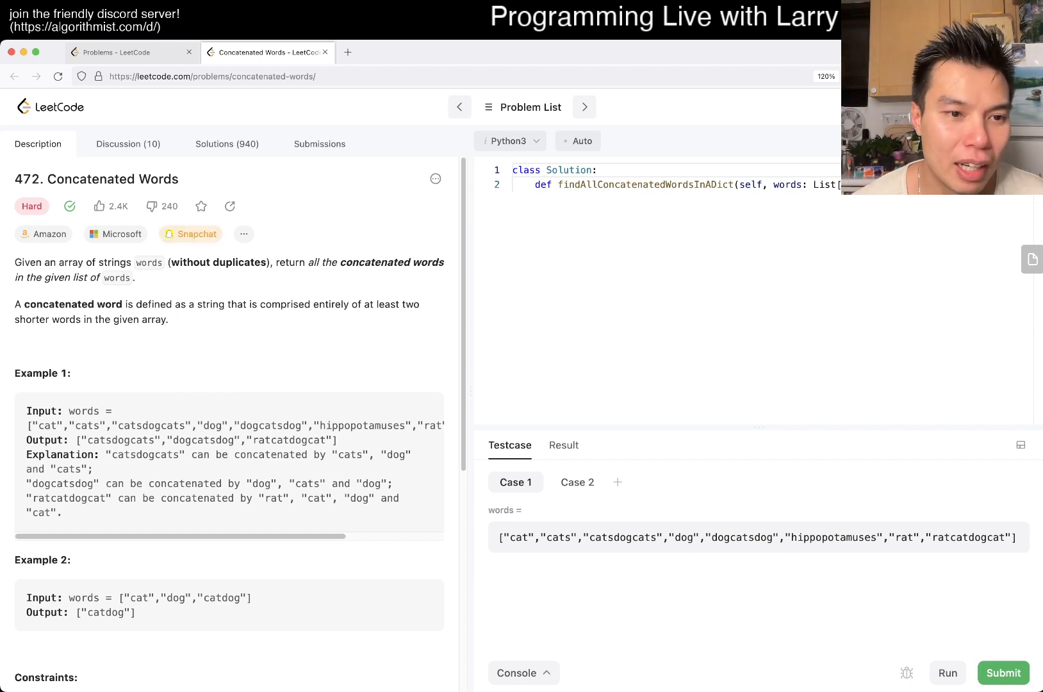
pyautogui.scroll(-3)
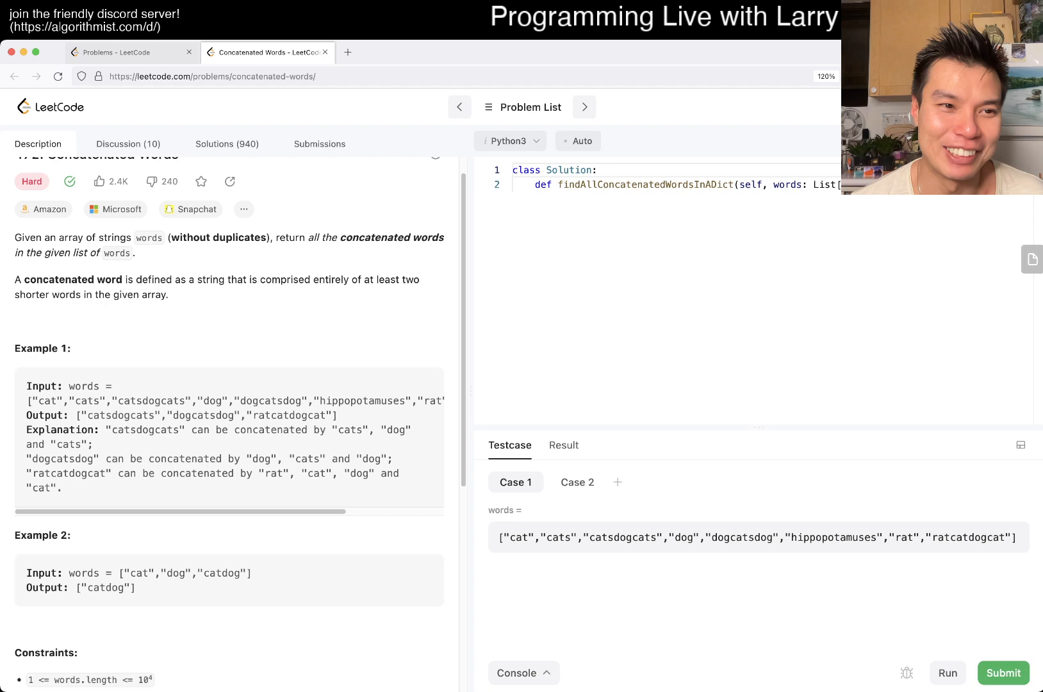
pyautogui.scroll(3)
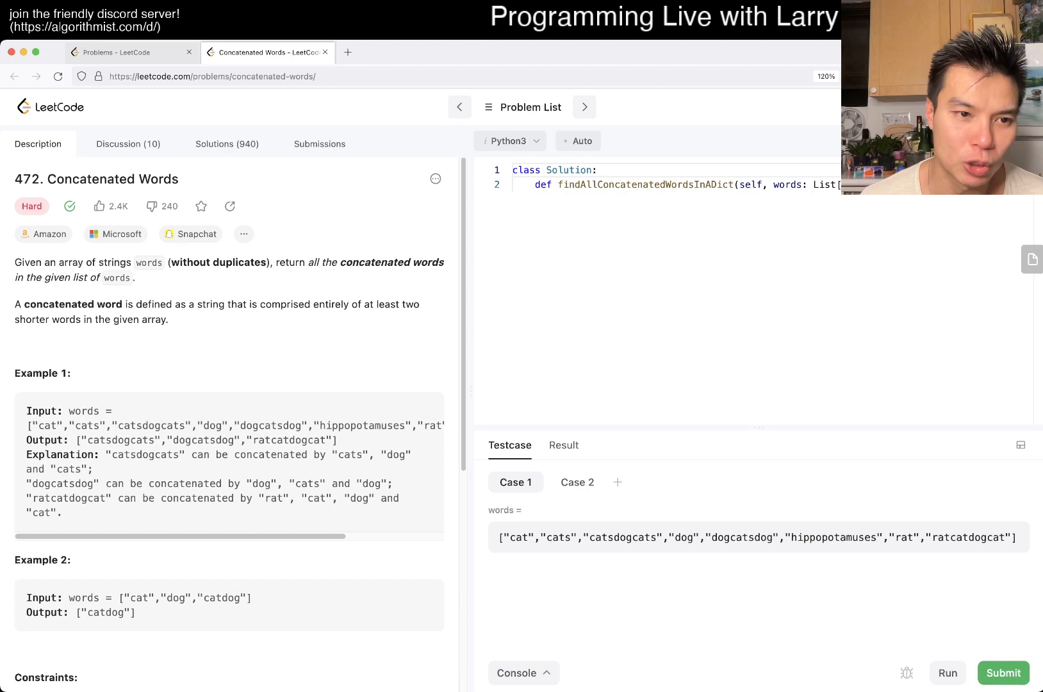
pyautogui.scroll(-3)
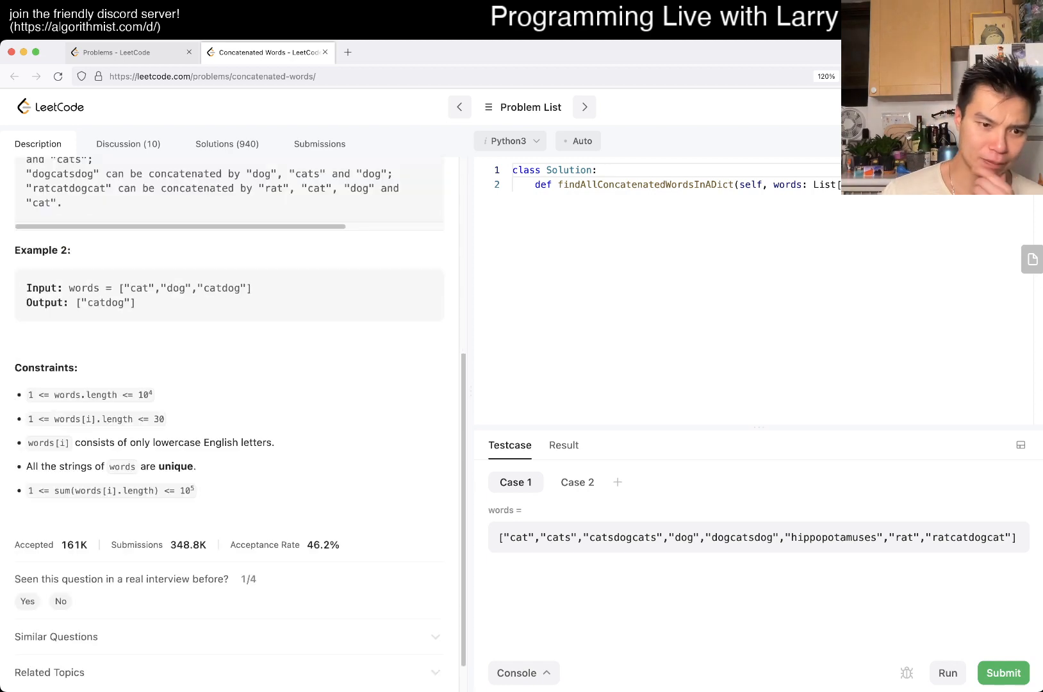
pyautogui.scroll(3)
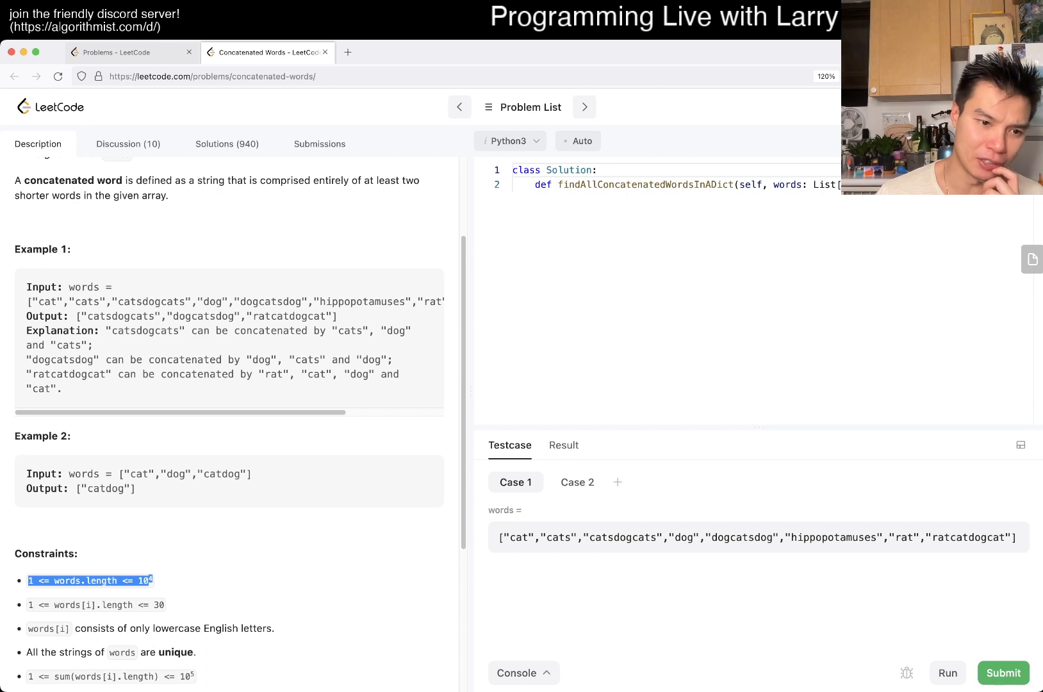
pyautogui.scroll(-3)
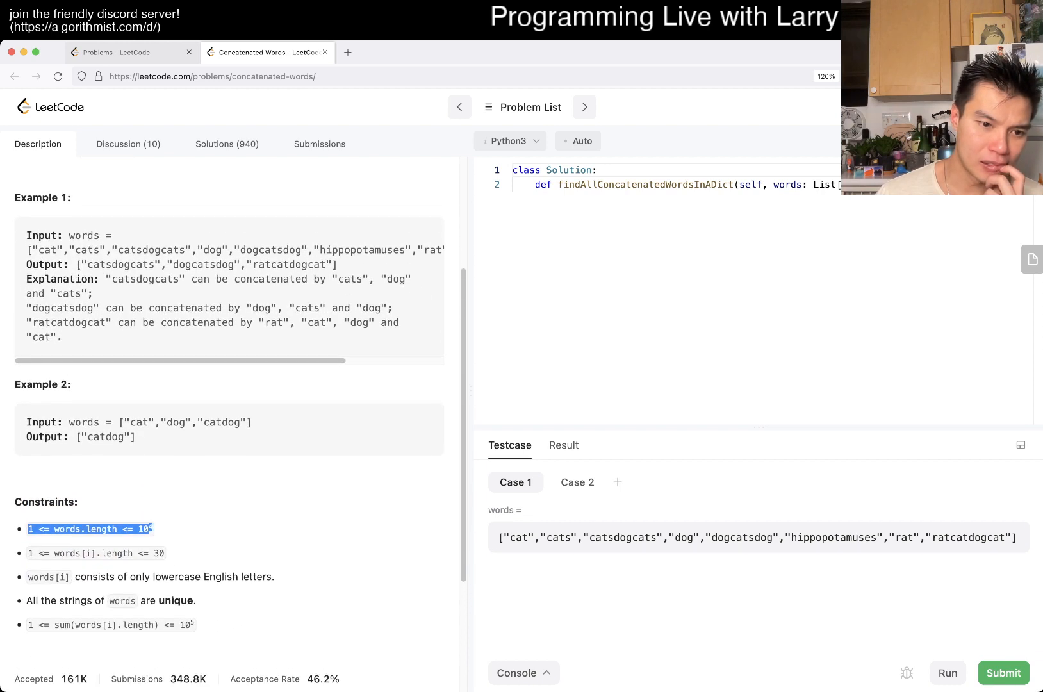
pyautogui.scroll(3)
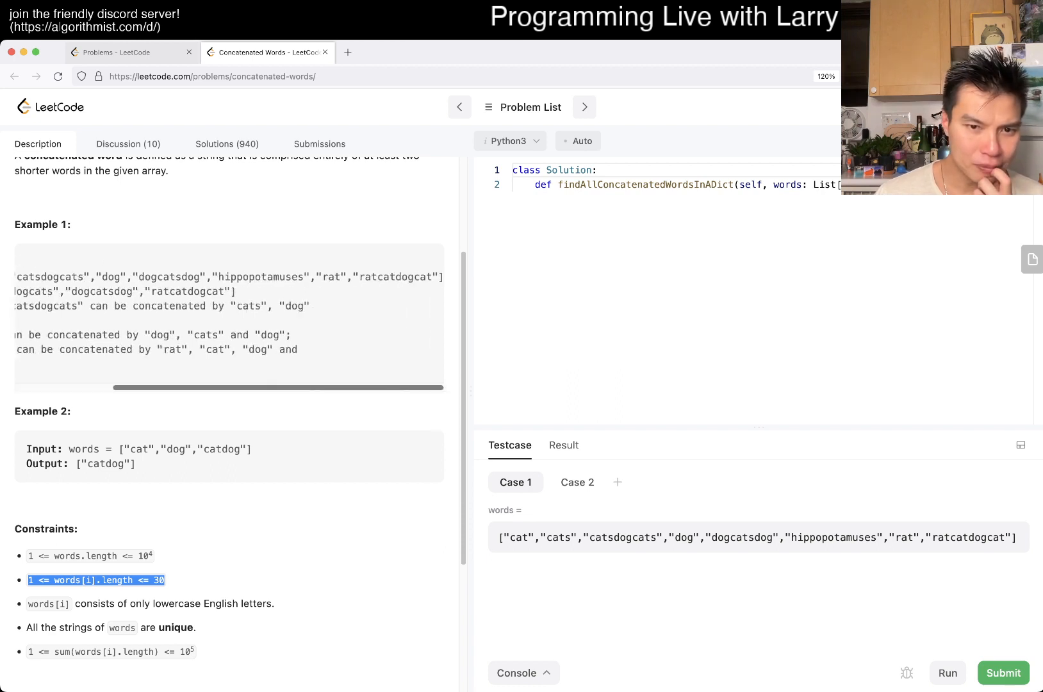
pyautogui.scroll(3)
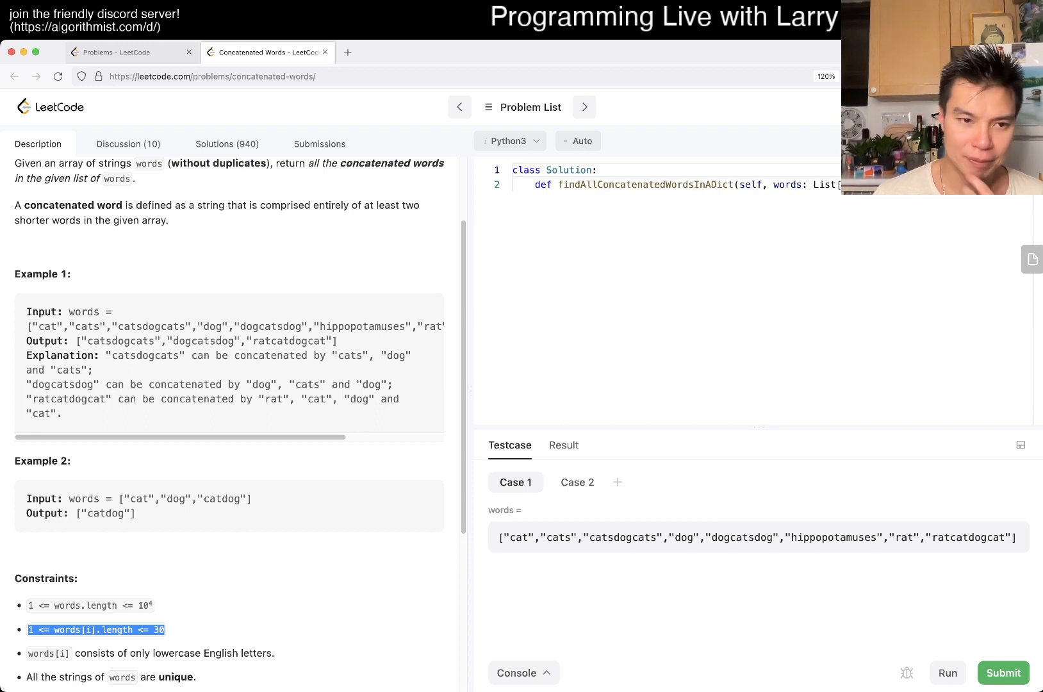
pyautogui.hscroll(3)
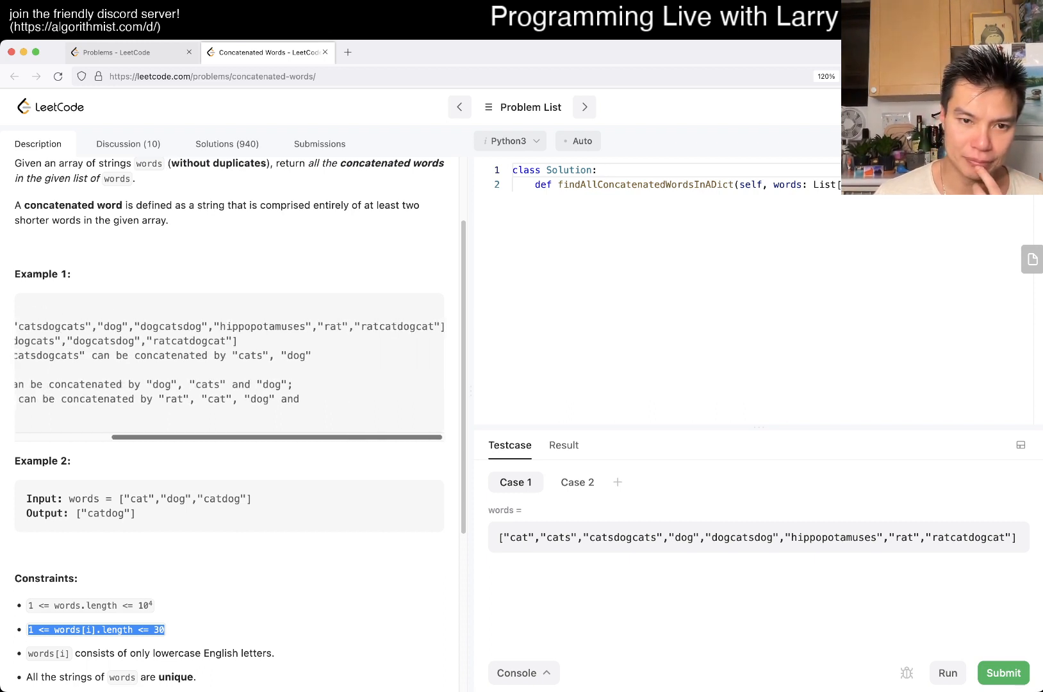
pyautogui.hscroll(-3)
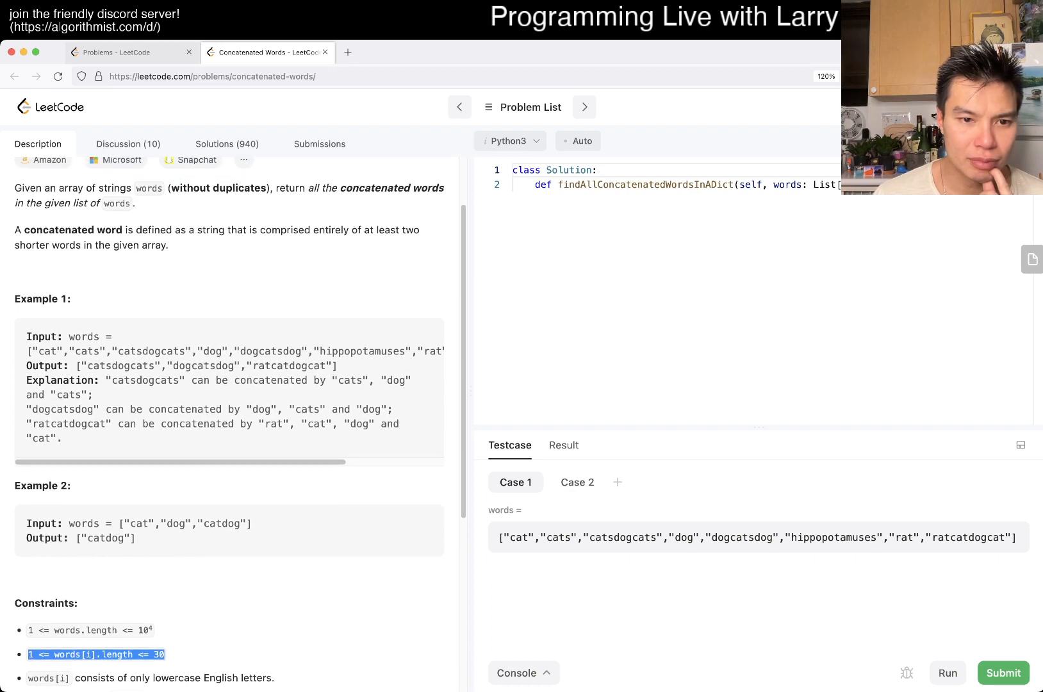
pyautogui.scroll(3)
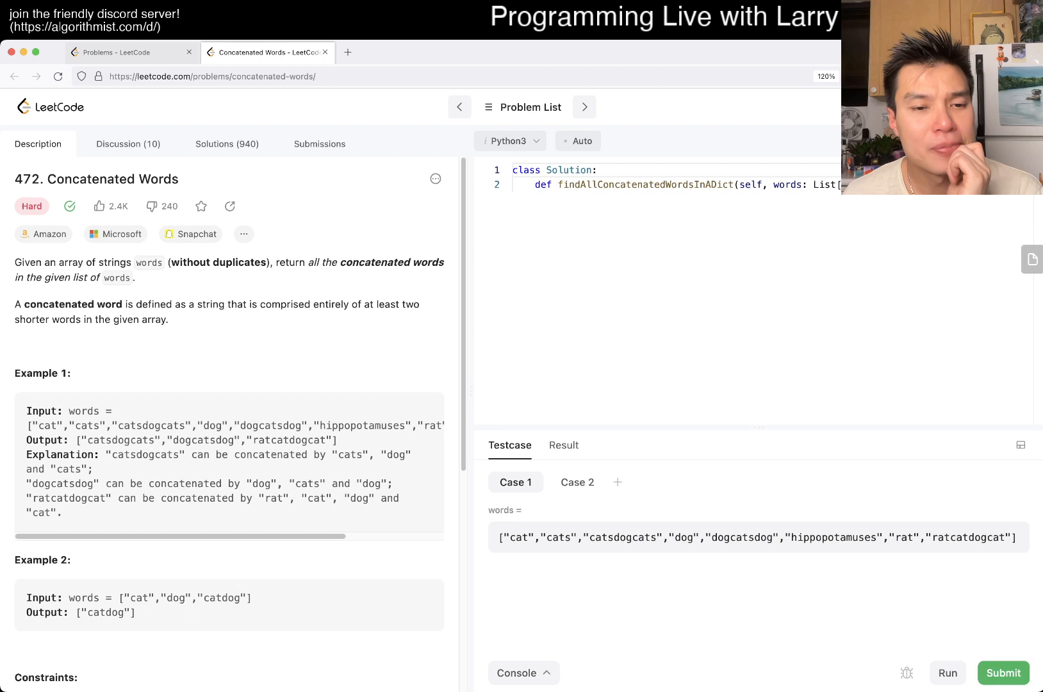
pyautogui.hscroll(3)
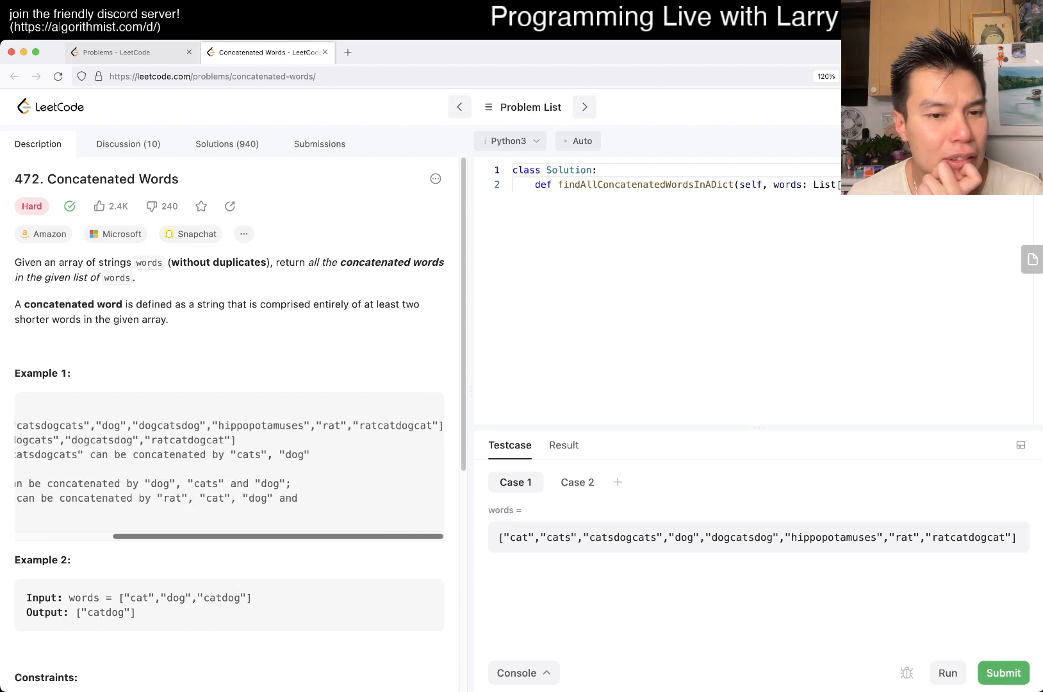
pyautogui.hscroll(-3)
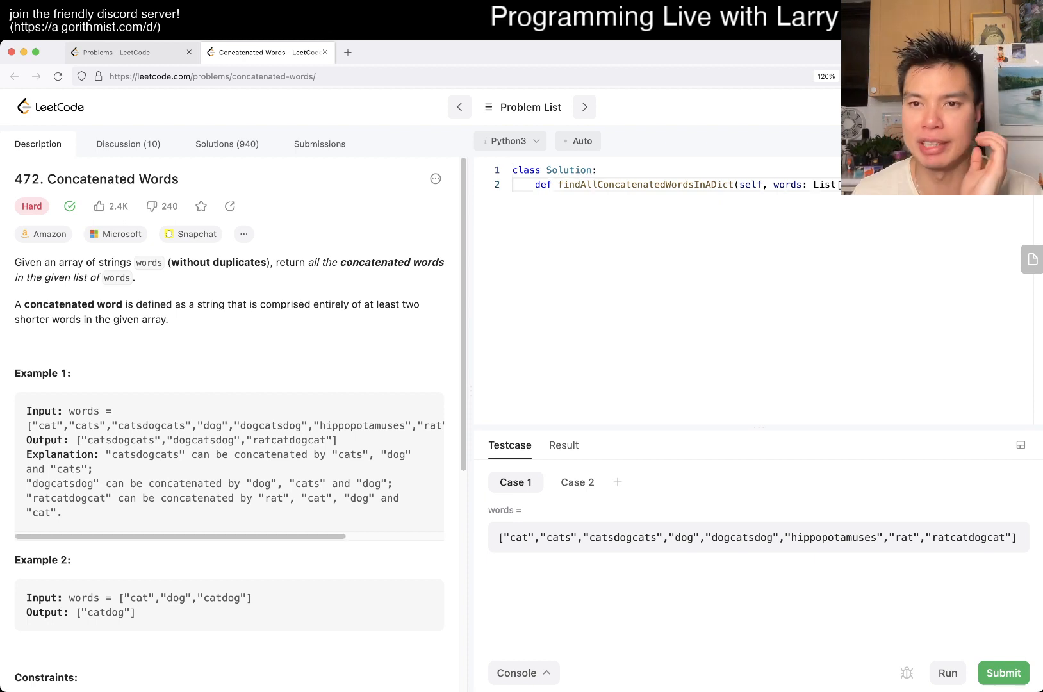
# - Add words.sort(key=lambda x: len(x)) as the method's first line, followed by blank lines
pyautogui.write('words')
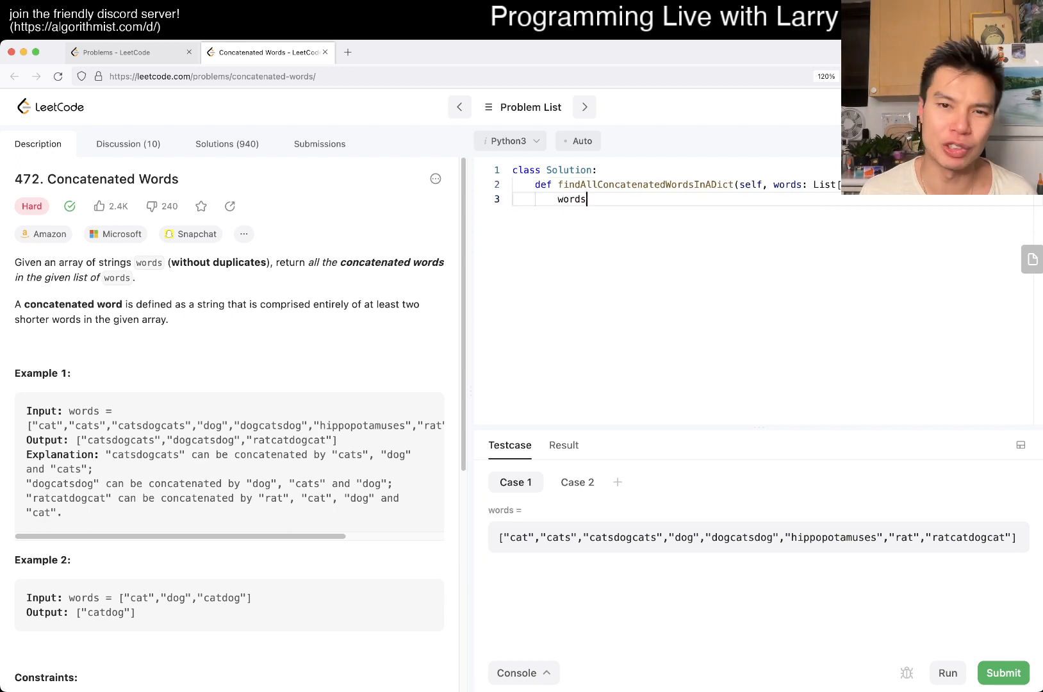
pyautogui.write('.sort()')
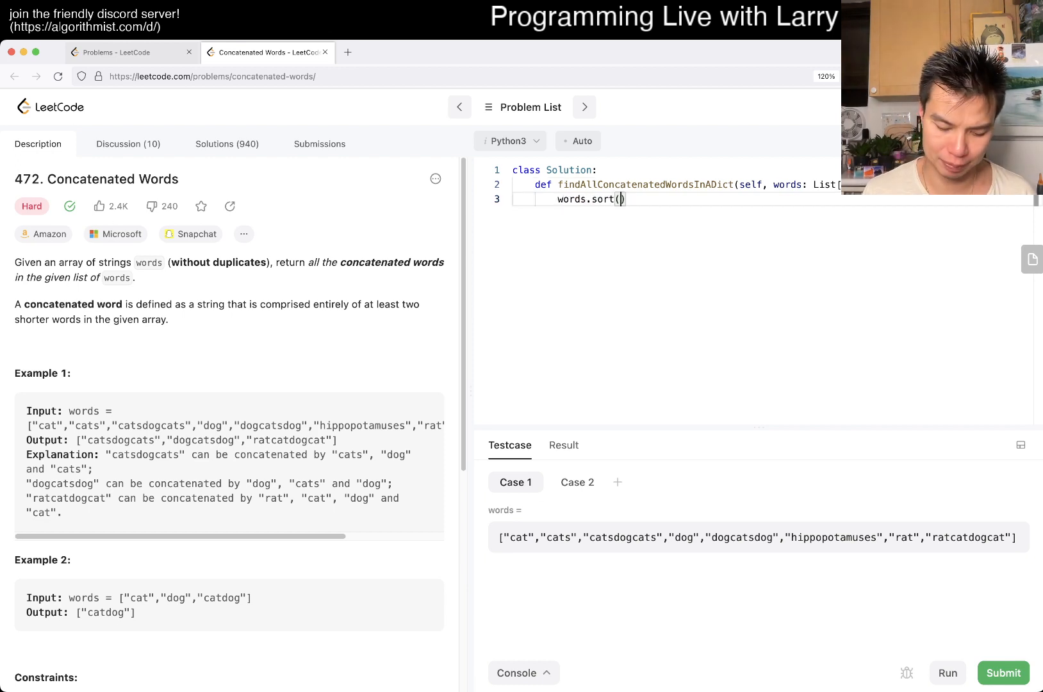
pyautogui.write('key=lambda:')
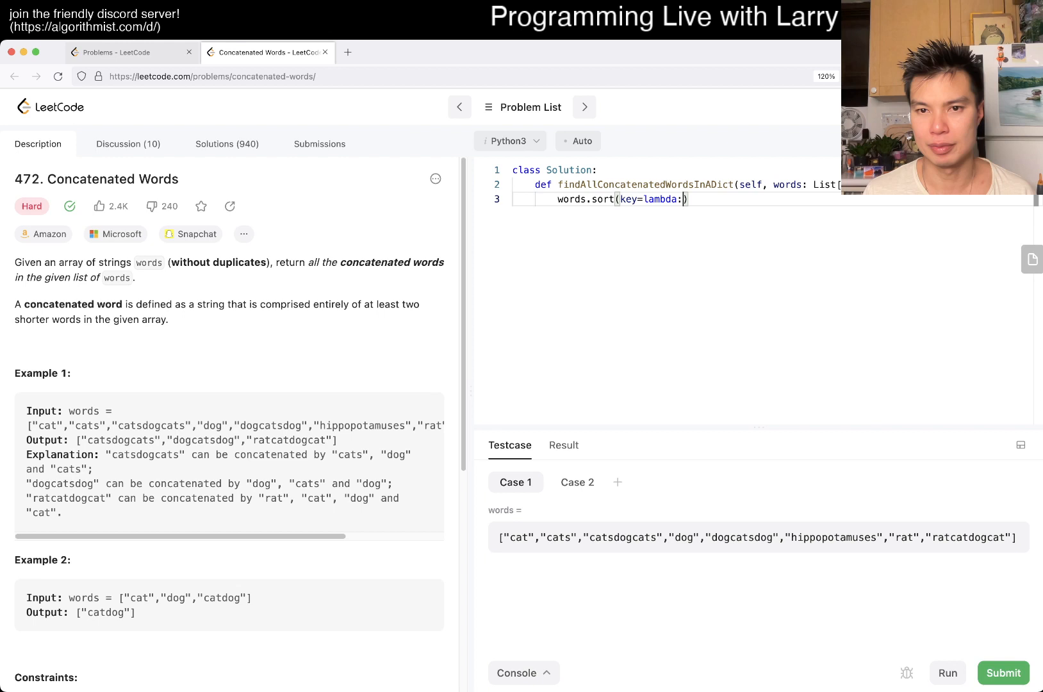
pyautogui.write('x:l')
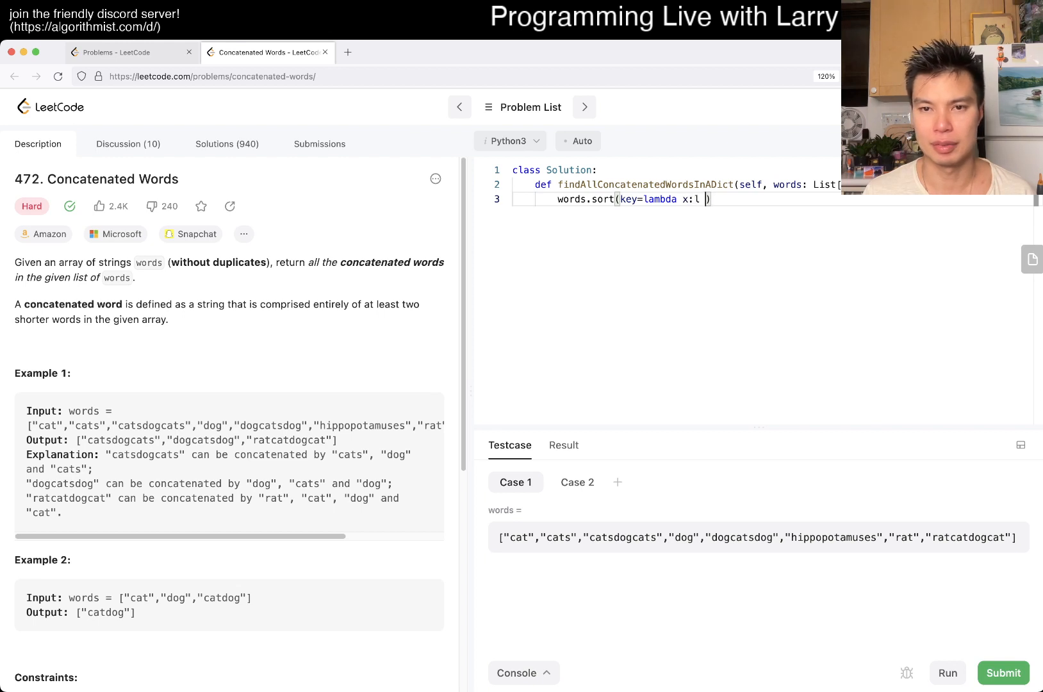
pyautogui.write('en(x)')
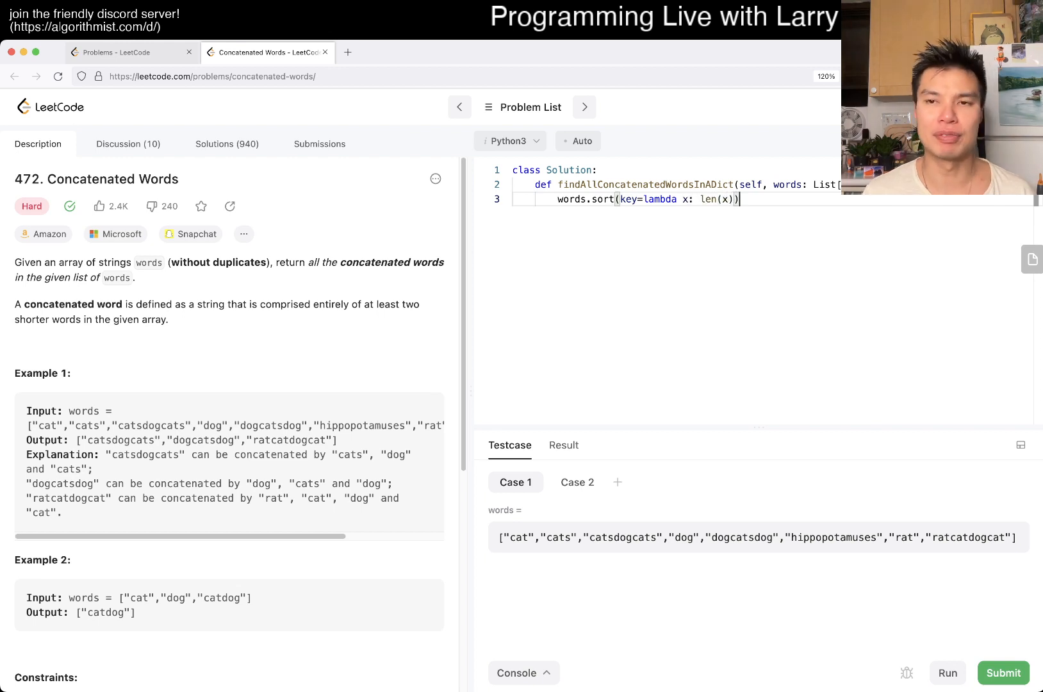
pyautogui.press('Return')
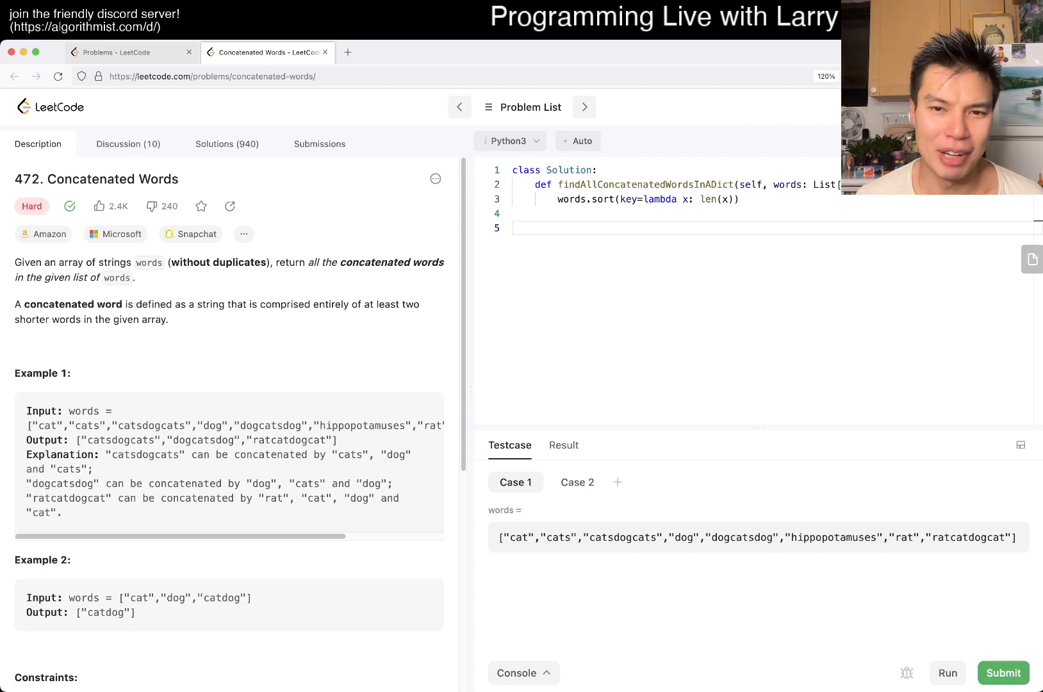
# - Review the constraints and add lookup = set(words) to the method
pyautogui.scroll(-3)
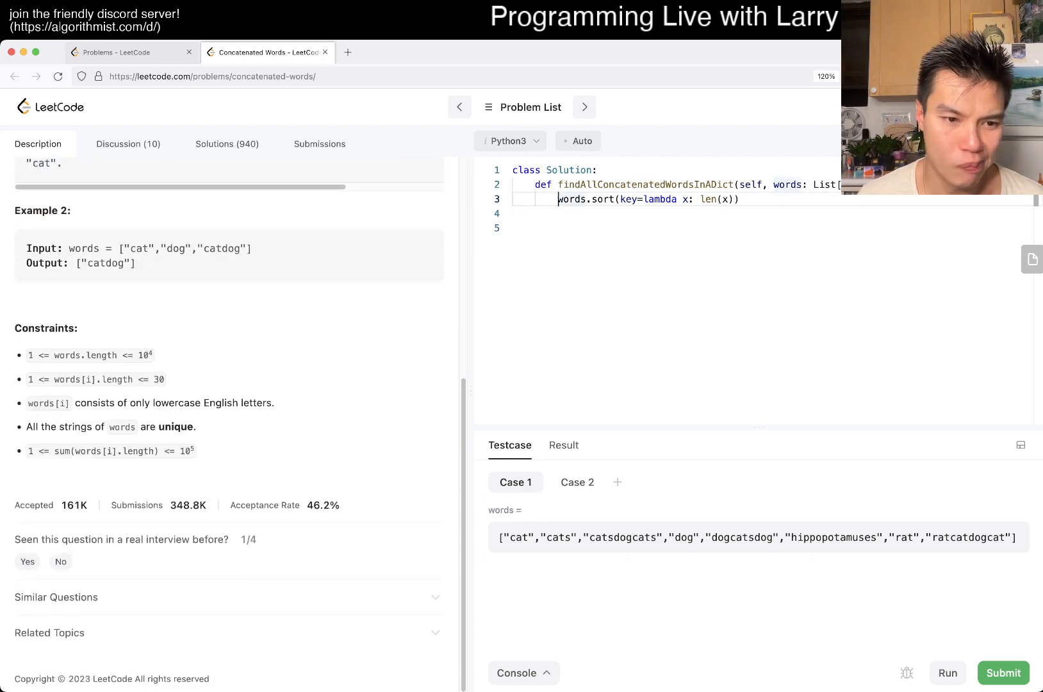
pyautogui.scroll(3)
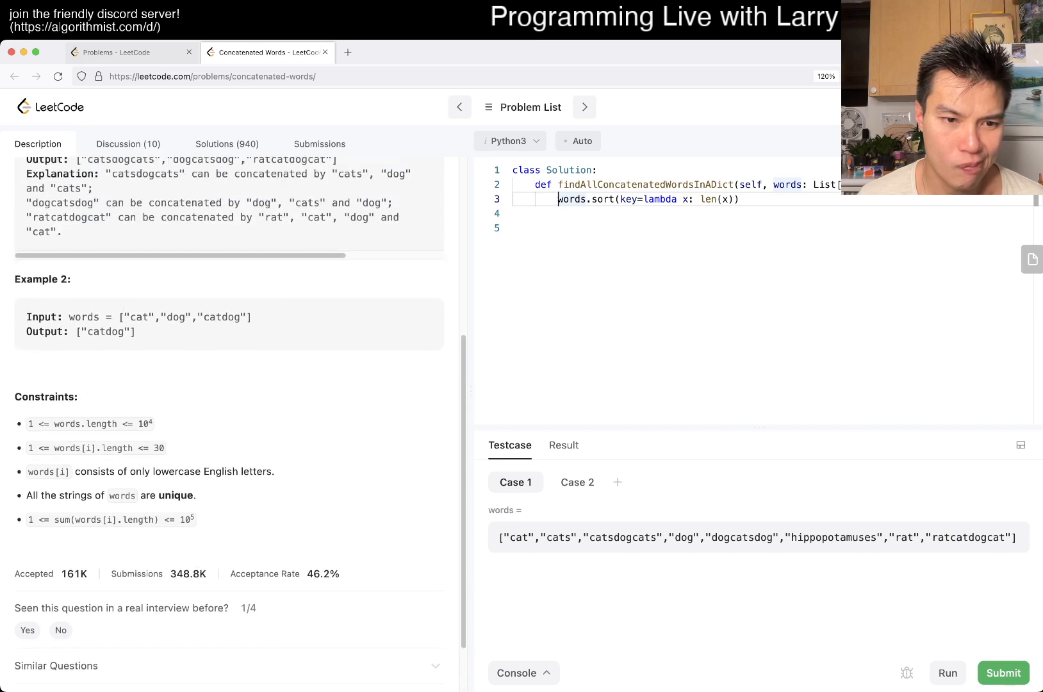
pyautogui.scroll(3)
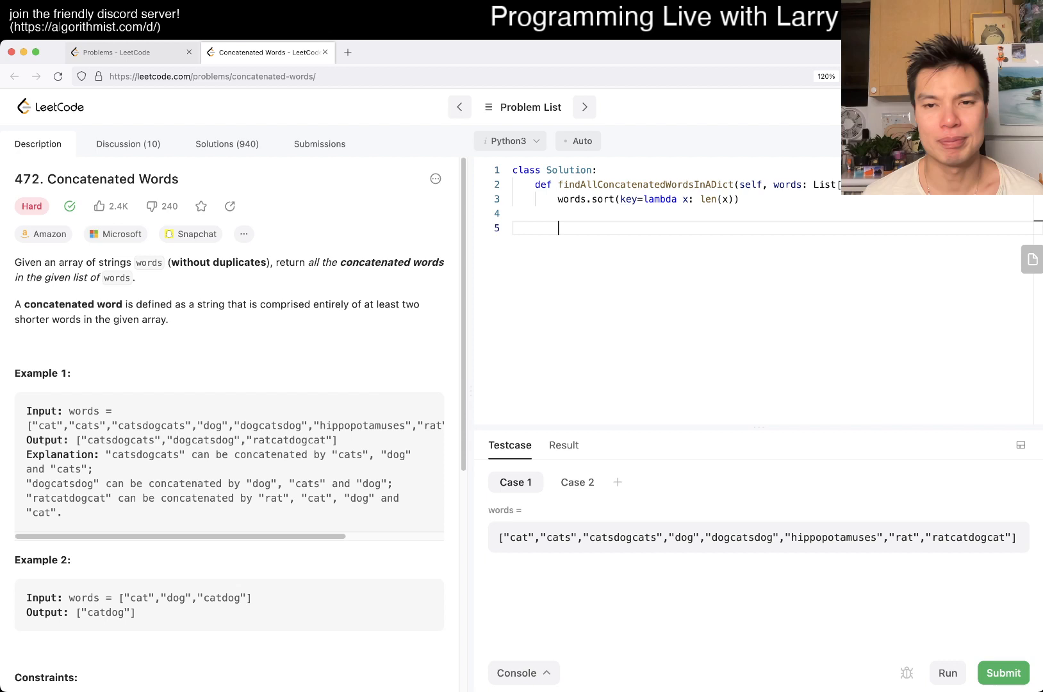
pyautogui.write('l')
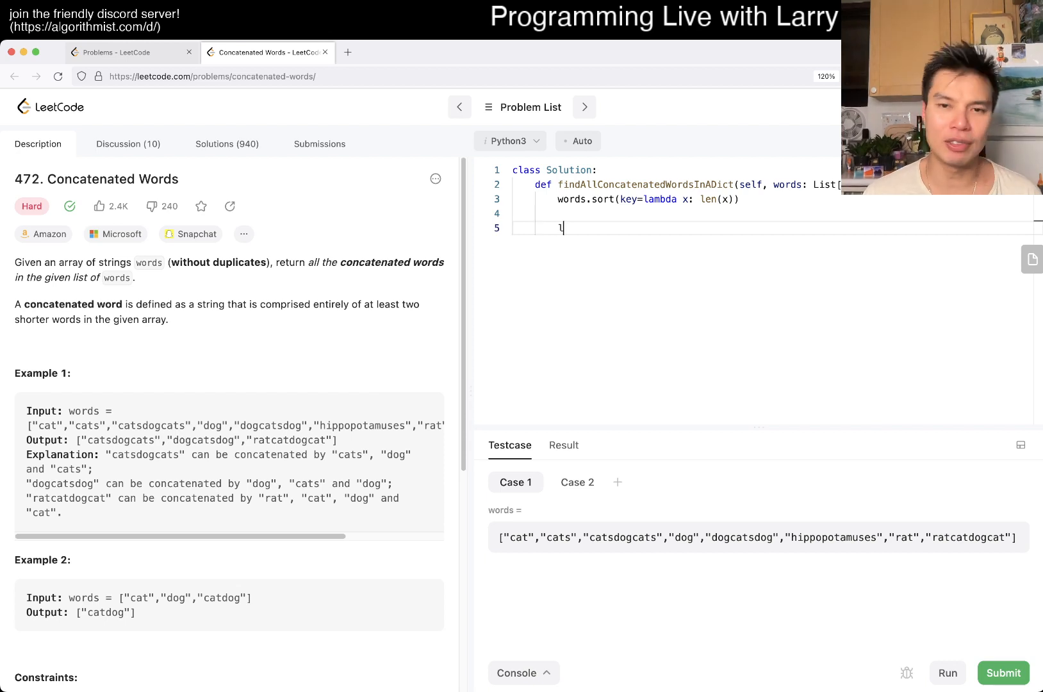
pyautogui.write('ookup =')
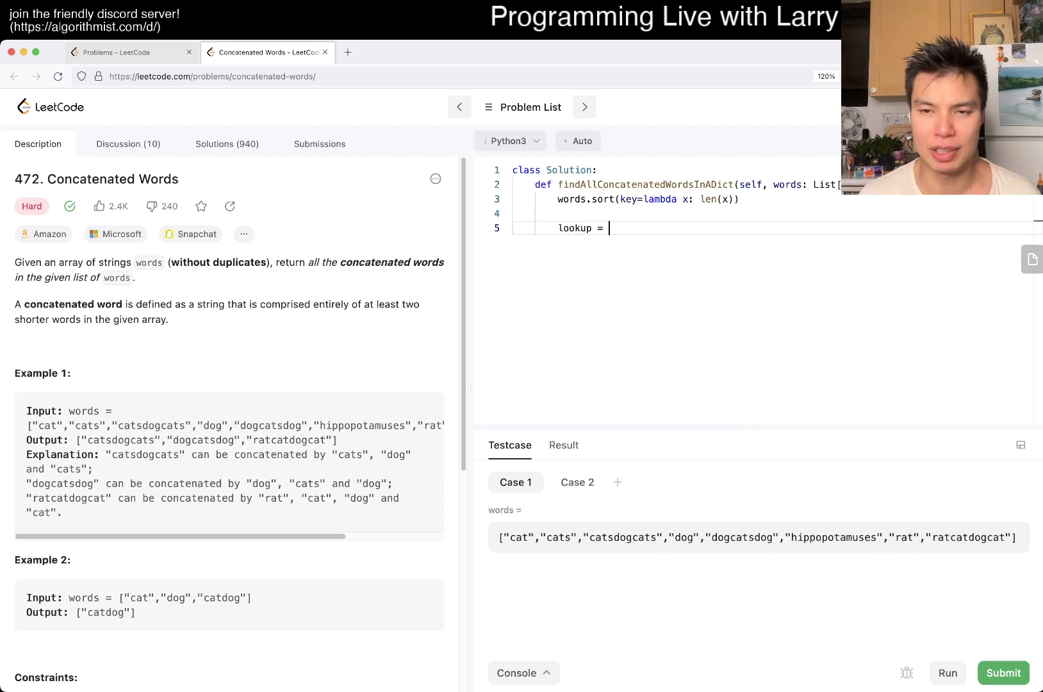
pyautogui.write('set(words)')
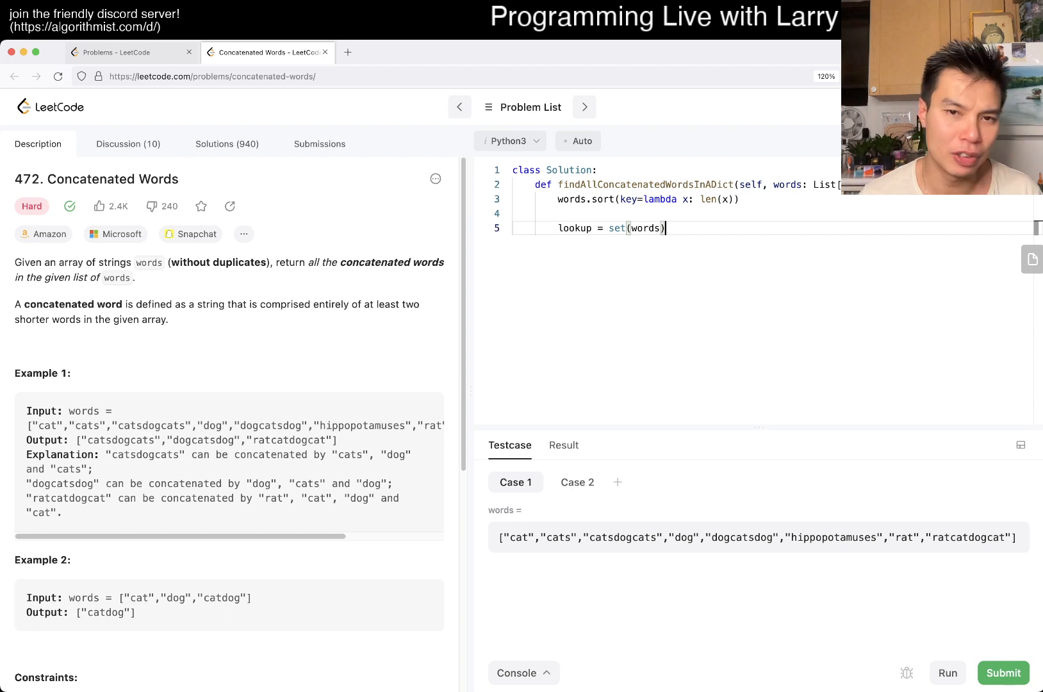
pyautogui.press('enter')
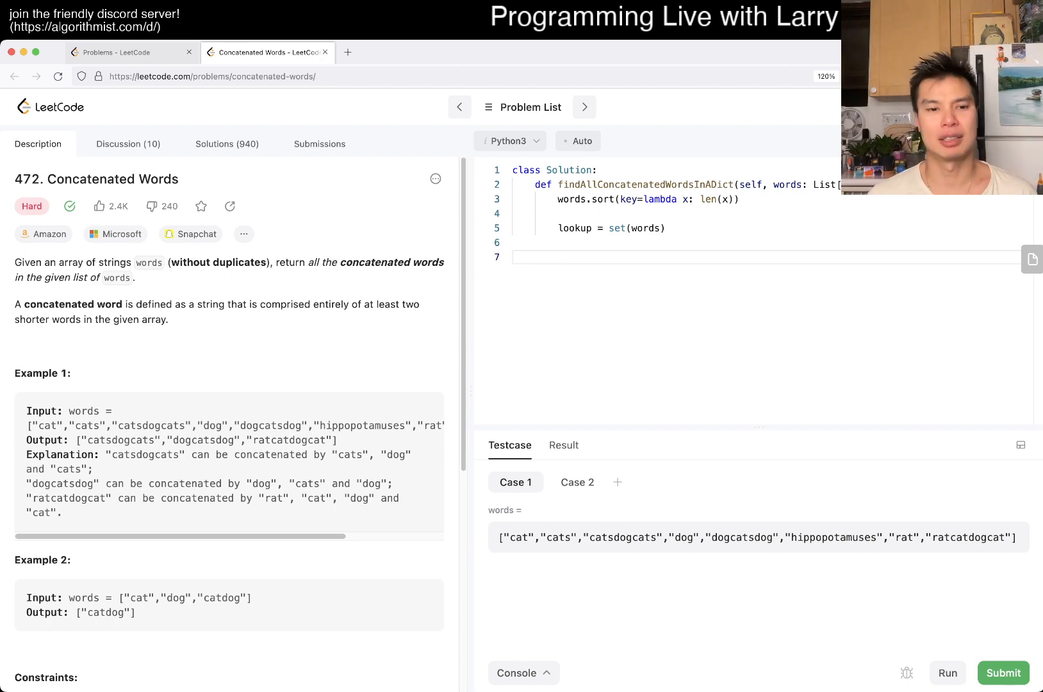
# - Remove the words.sort length-sort line
pyautogui.scroll(-3)
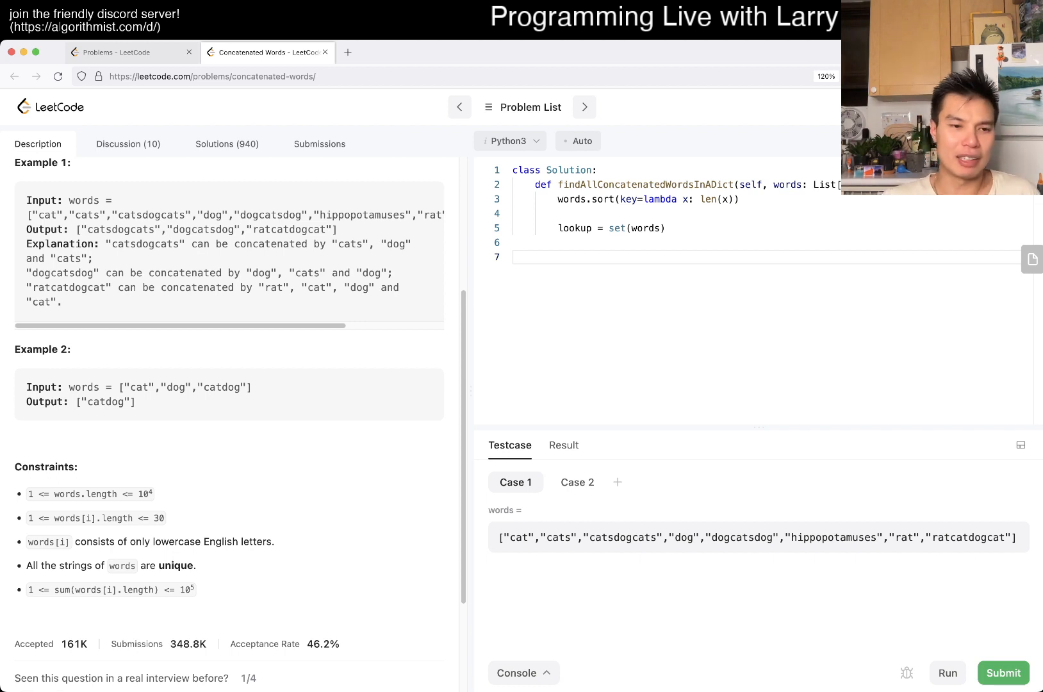
pyautogui.doubleClick(88, 494)
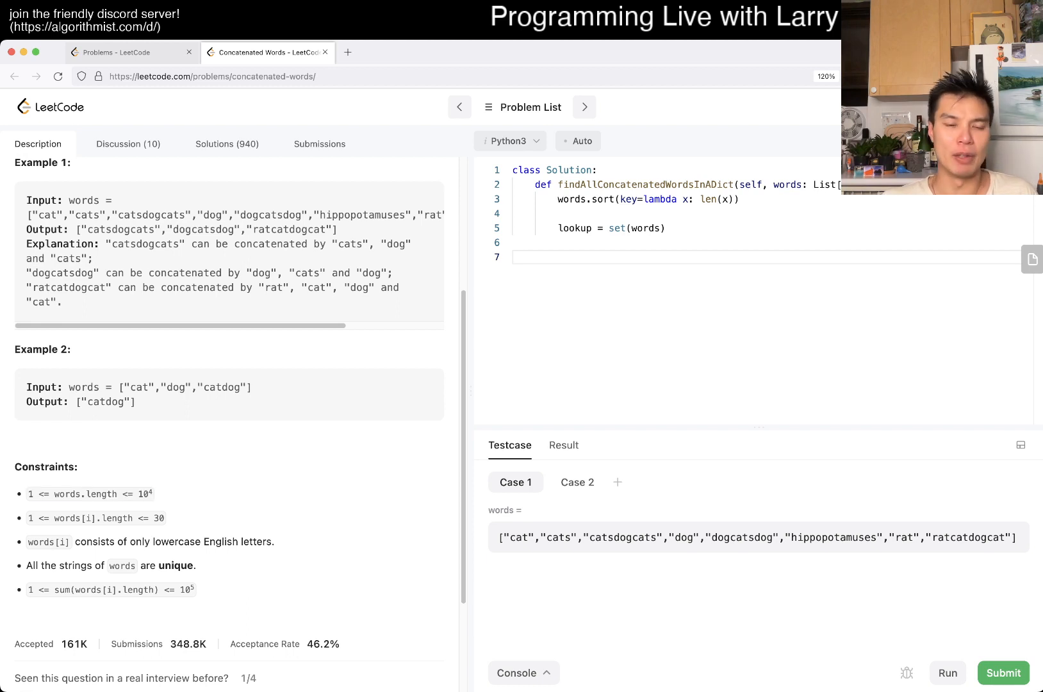
pyautogui.doubleClick(97, 517)
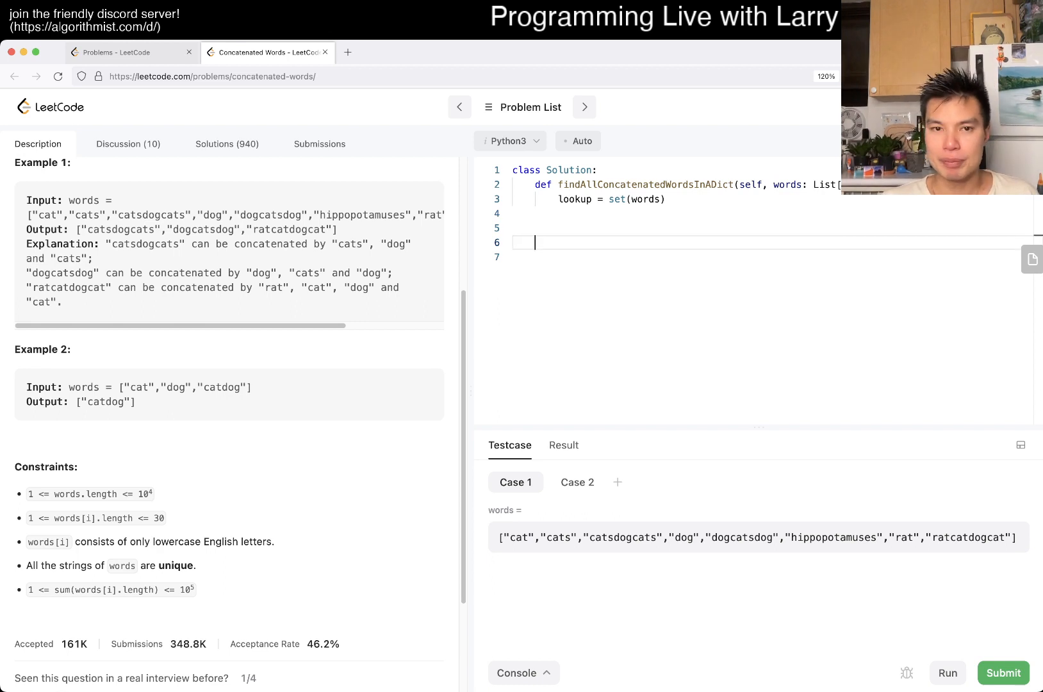
# - Write ans = [], a loop appending words passing is_good(word), return ans, and a def is_good header
pyautogui.write('for w')
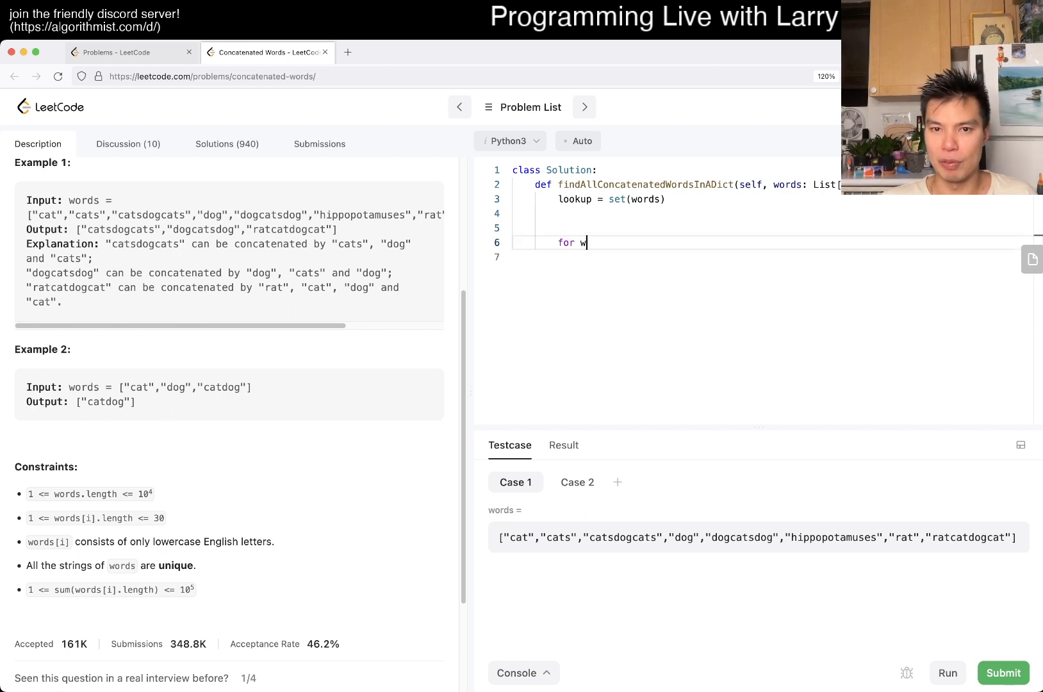
pyautogui.write('ord in words:')
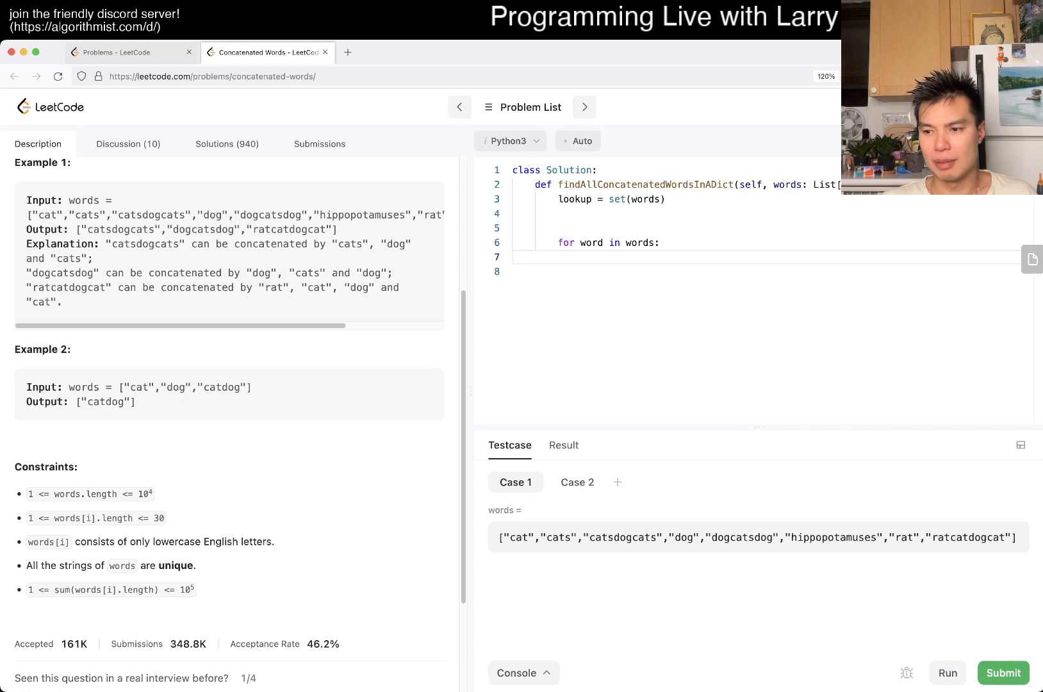
pyautogui.write('if')
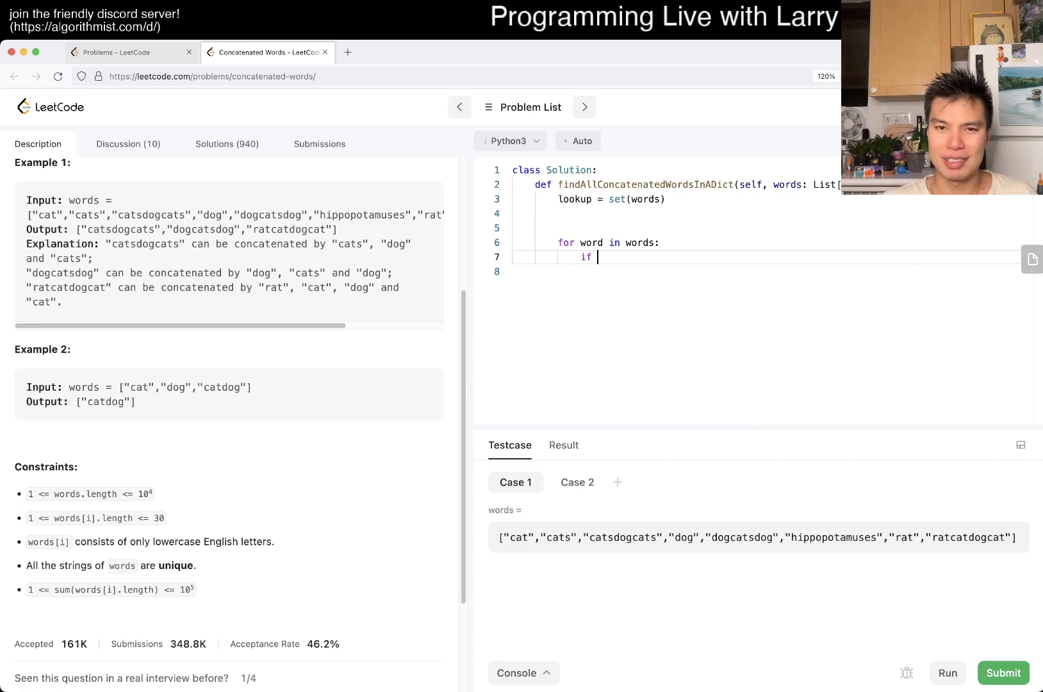
pyautogui.write('is_go')
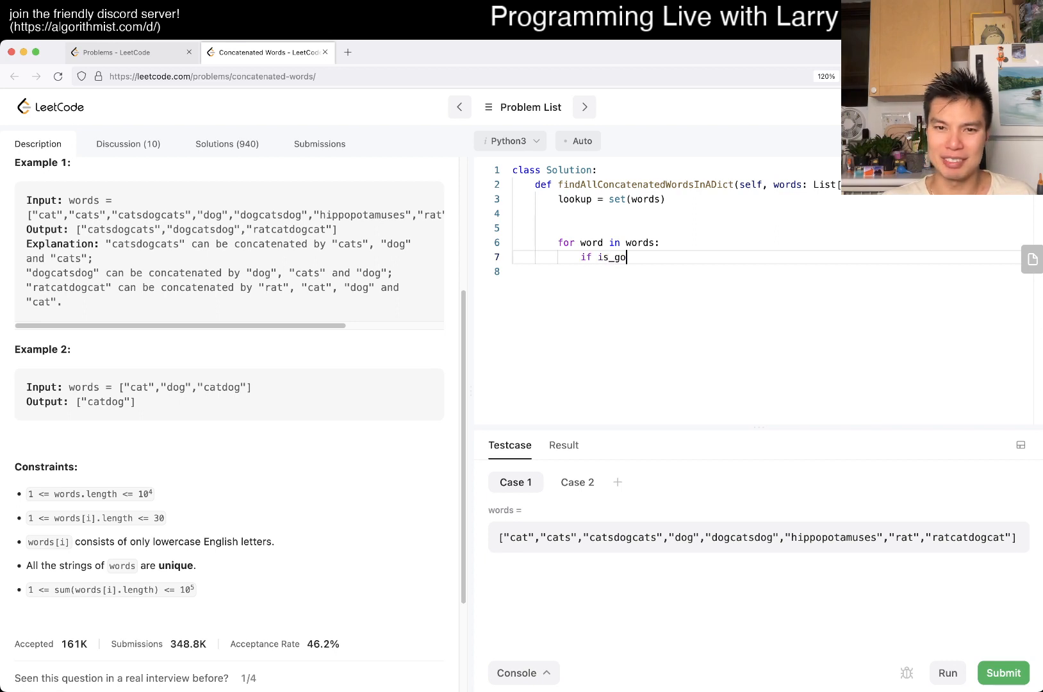
pyautogui.write('od(word):')
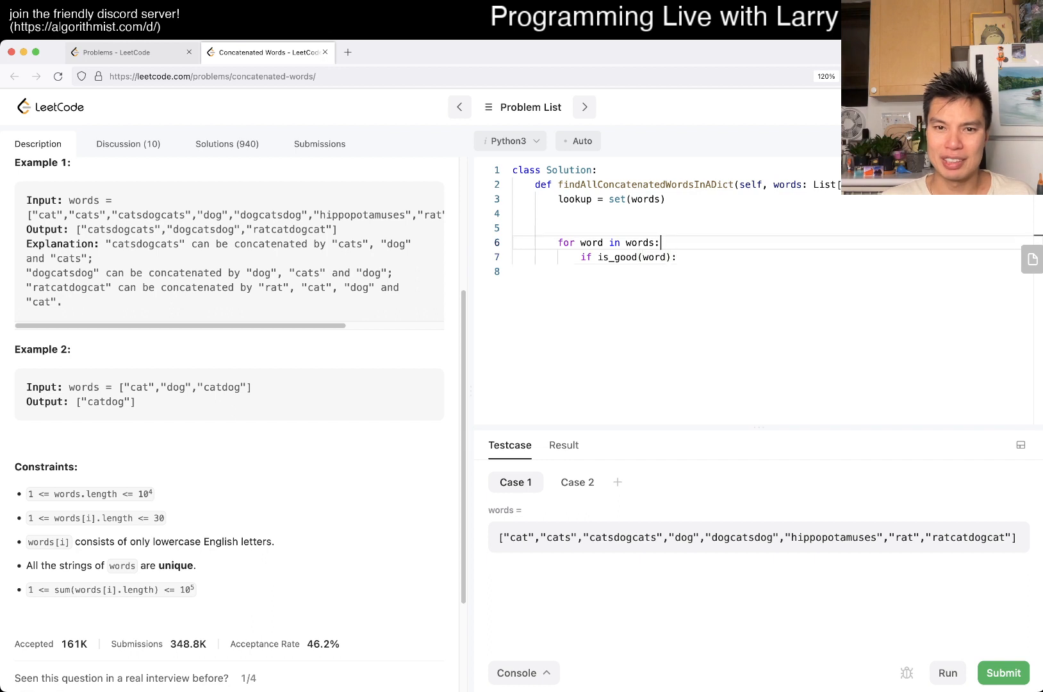
pyautogui.write('ans = [')
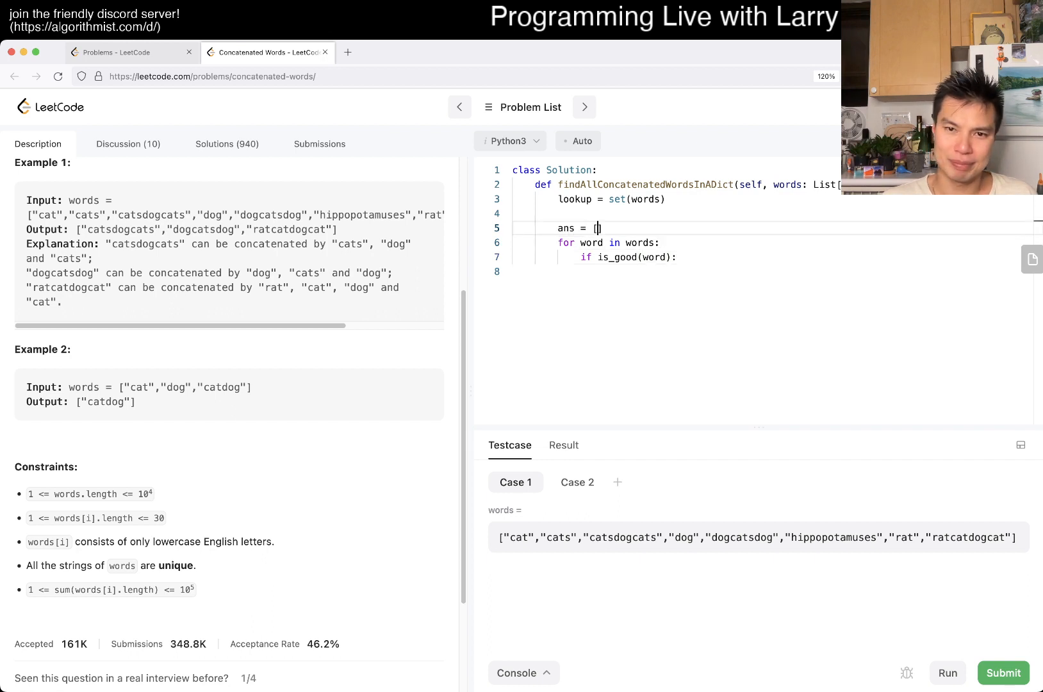
pyautogui.write('ans.a')
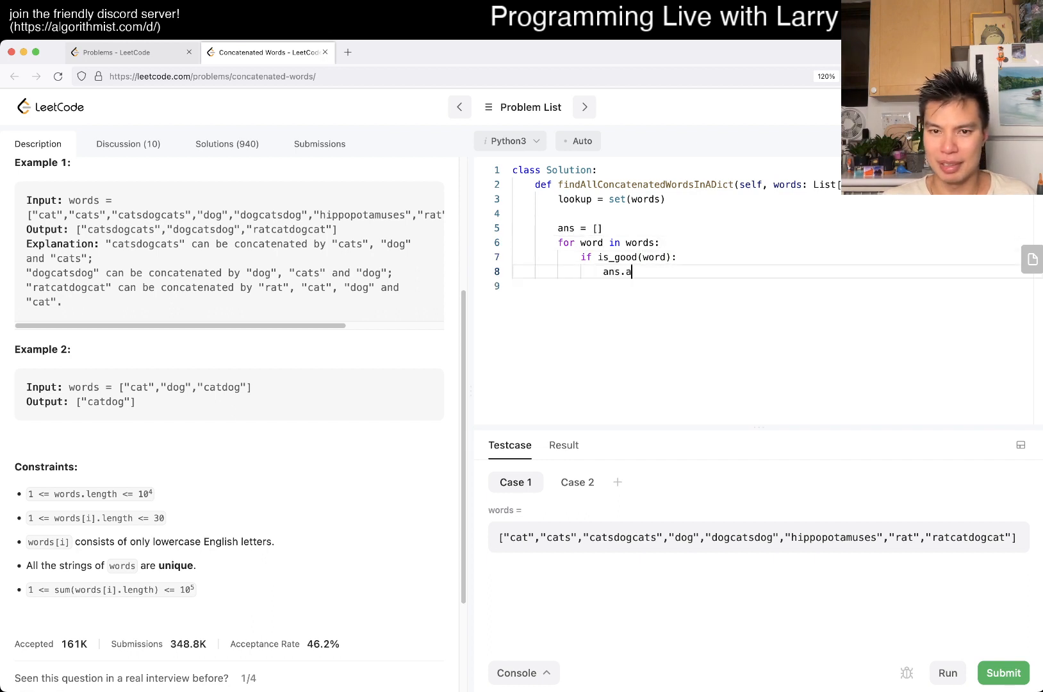
pyautogui.write('ppend(word)')
pyautogui.click(676, 286)
pyautogui.write('return ans')
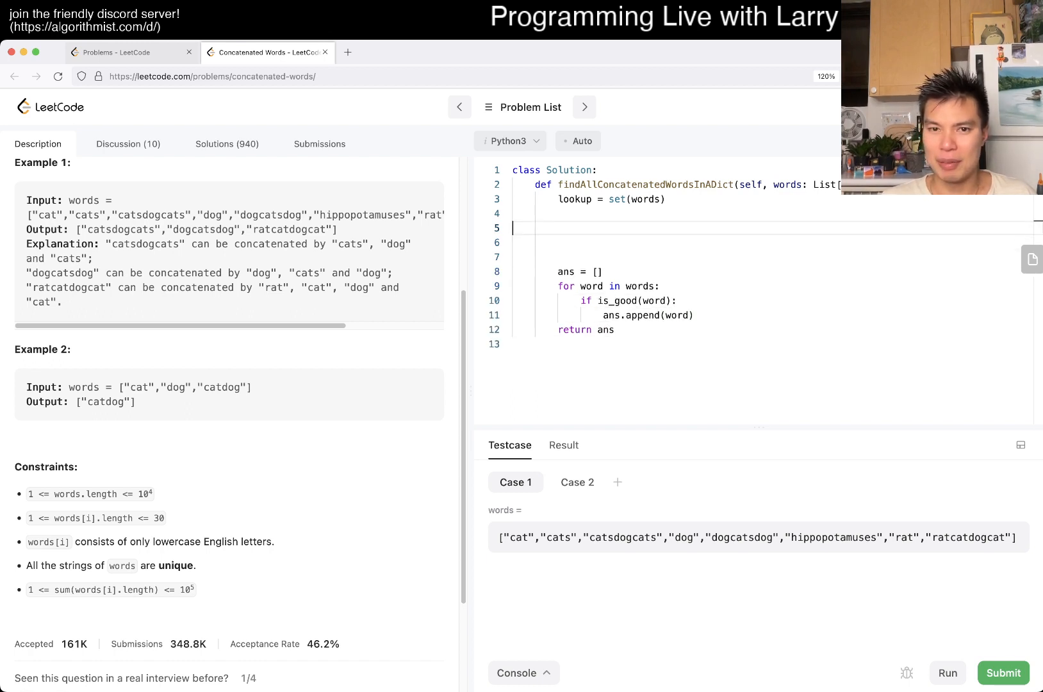
pyautogui.write('def is_good()')
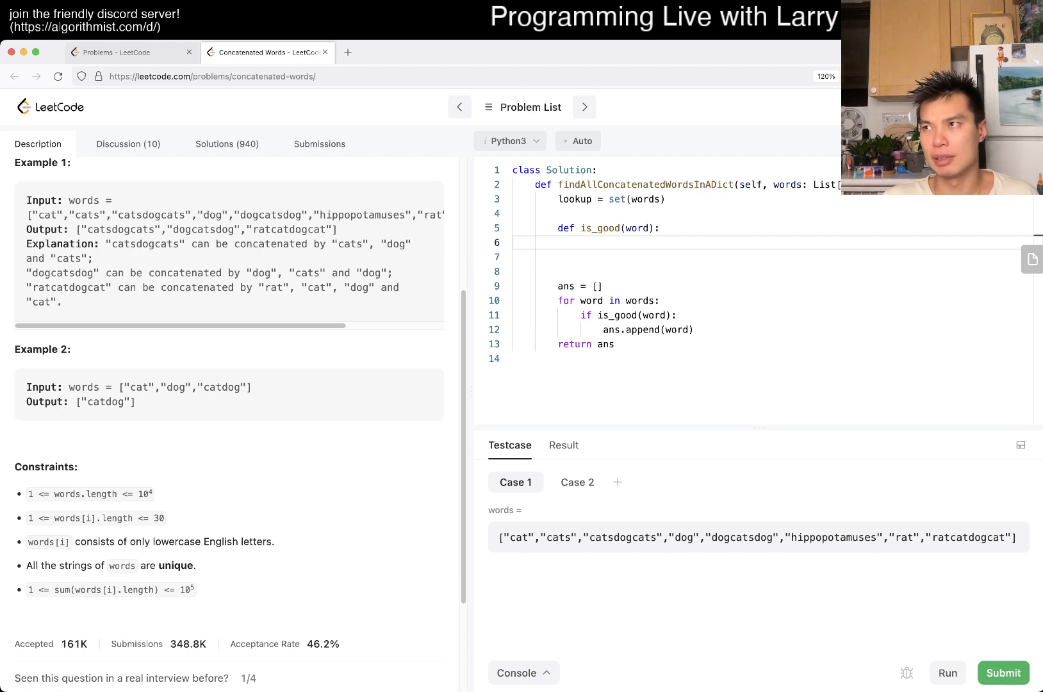
# - Inside is_good, store L = len(word) and create dp = [False] * (L + 1)
pyautogui.click(582, 243)
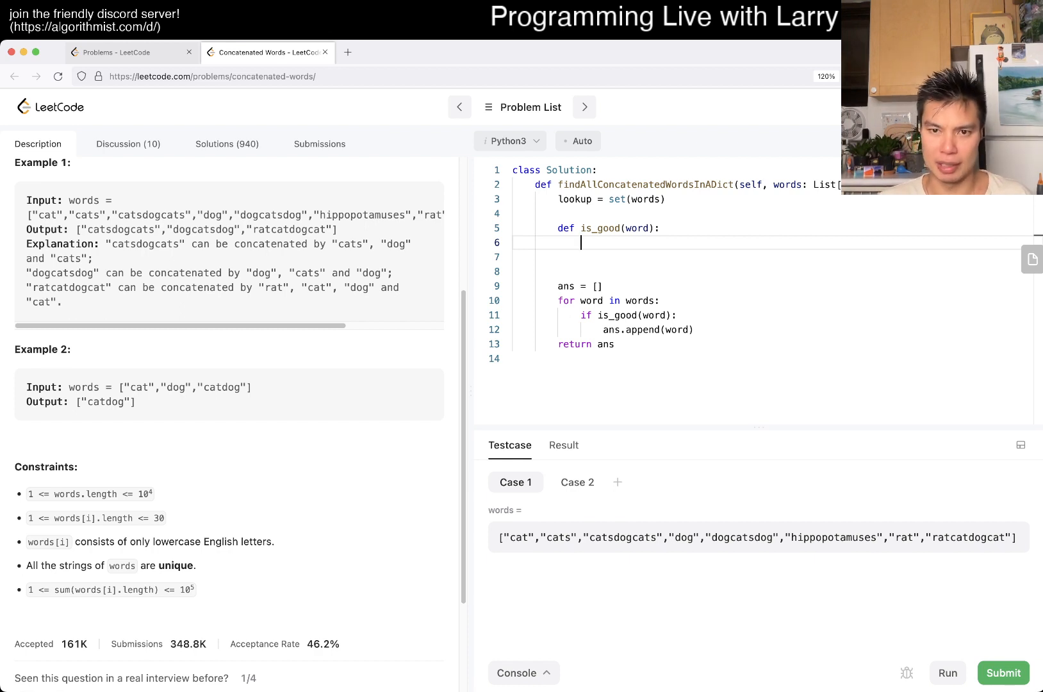
pyautogui.write('L = len(word)')
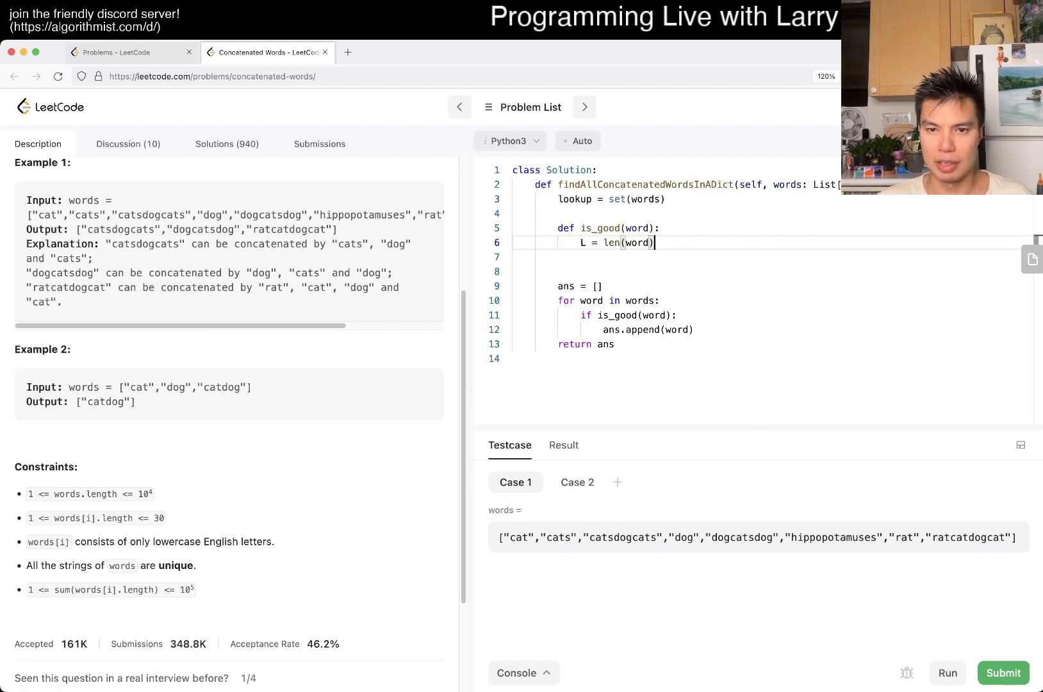
pyautogui.press('enter')
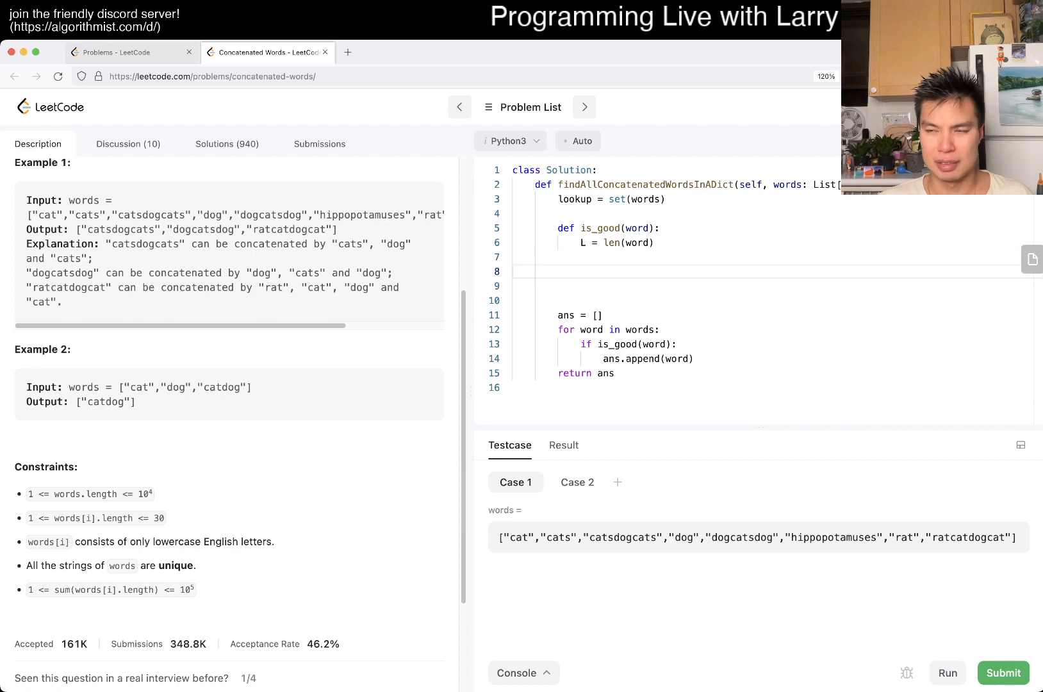
pyautogui.write('dp = [False')
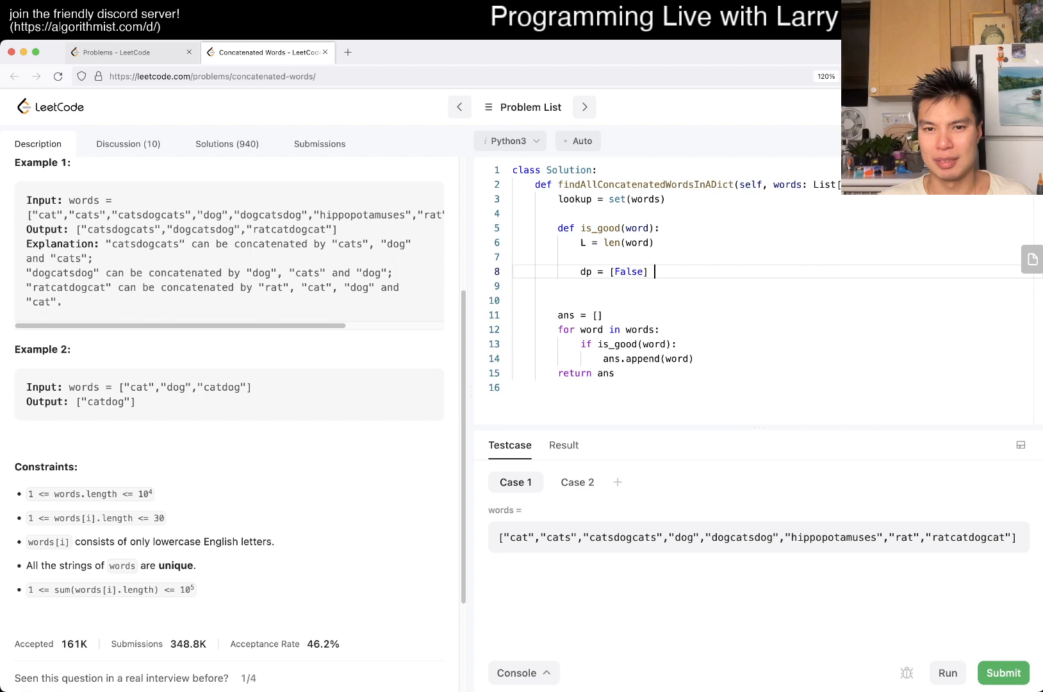
pyautogui.write('* (L + 1)')
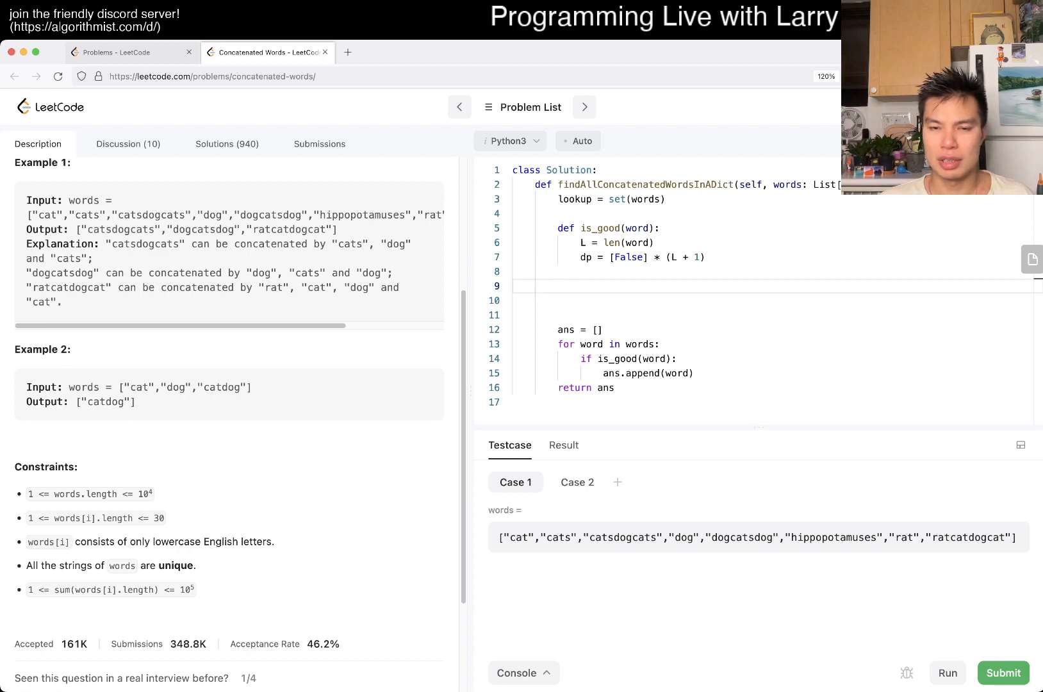
# - Open nested loops over i in range(L) and j within the word length
pyautogui.write('for i in range')
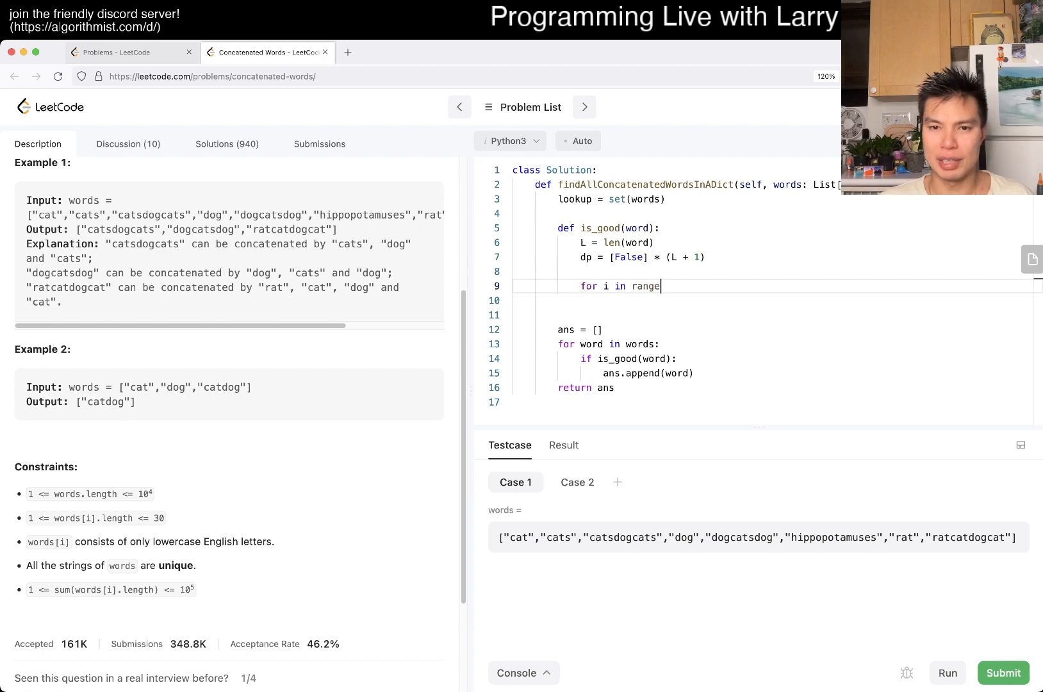
pyautogui.write('(L):')
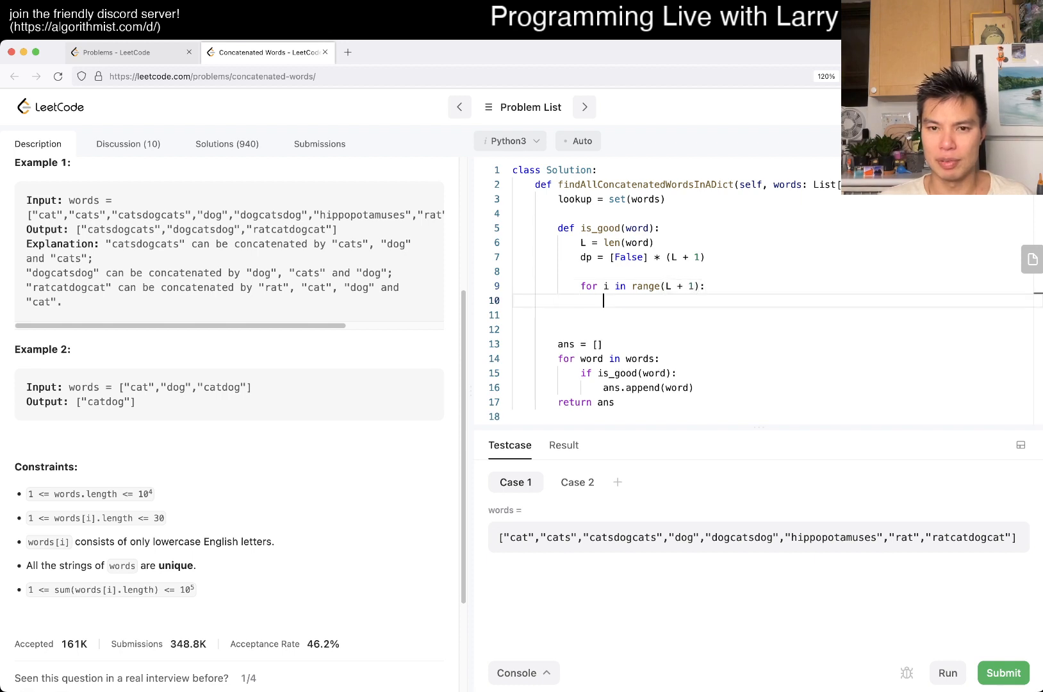
pyautogui.write('for j in')
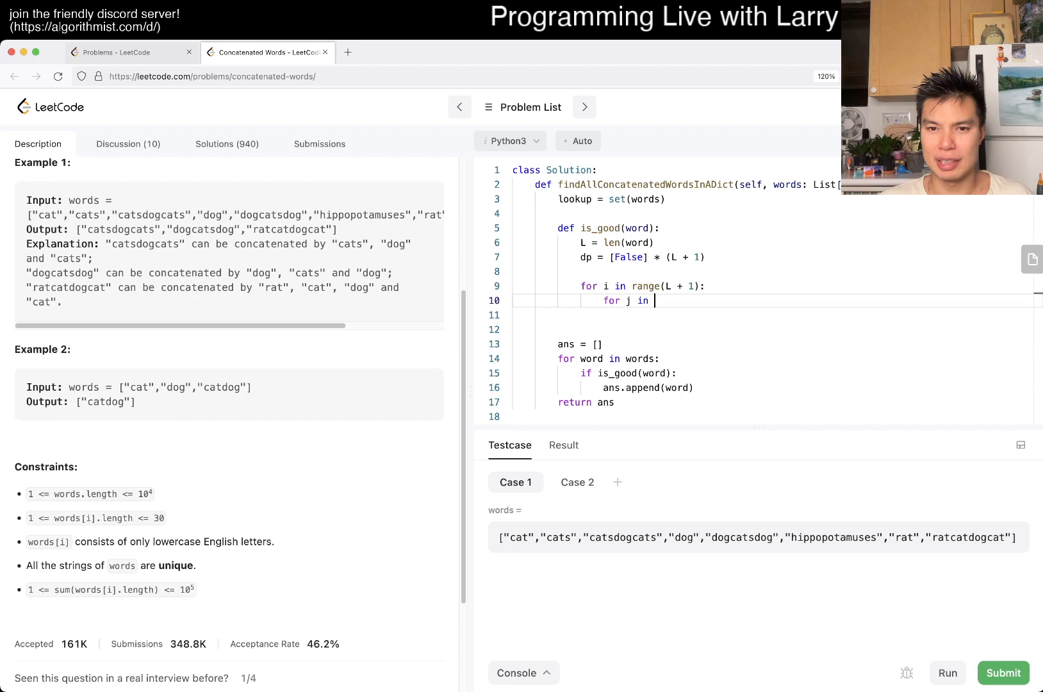
pyautogui.write('range()')
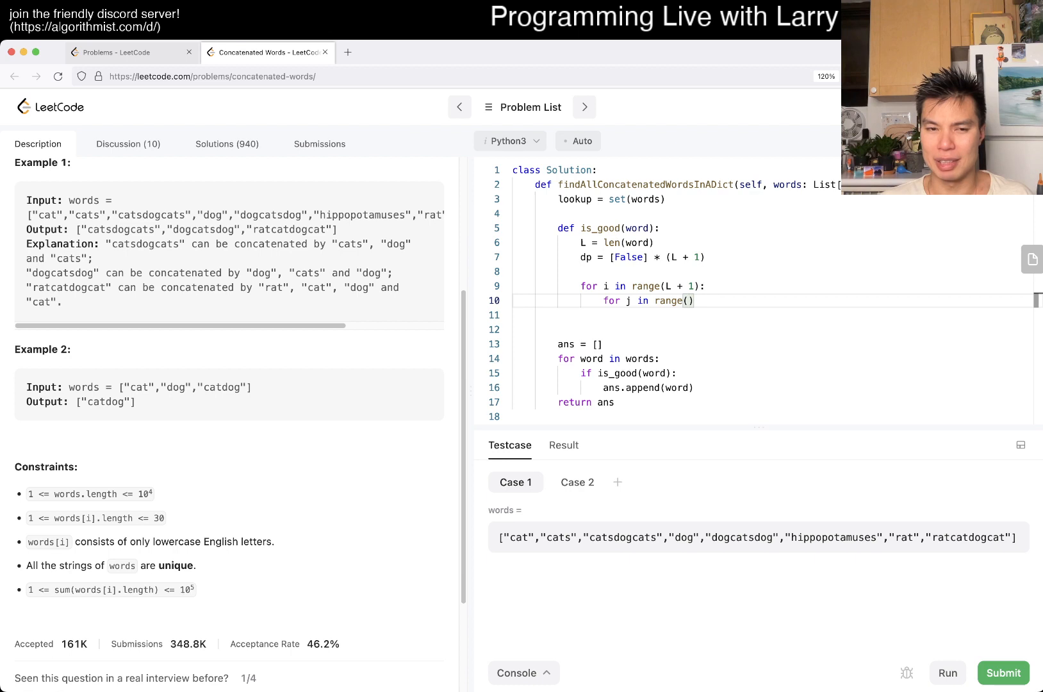
pyautogui.write('L')
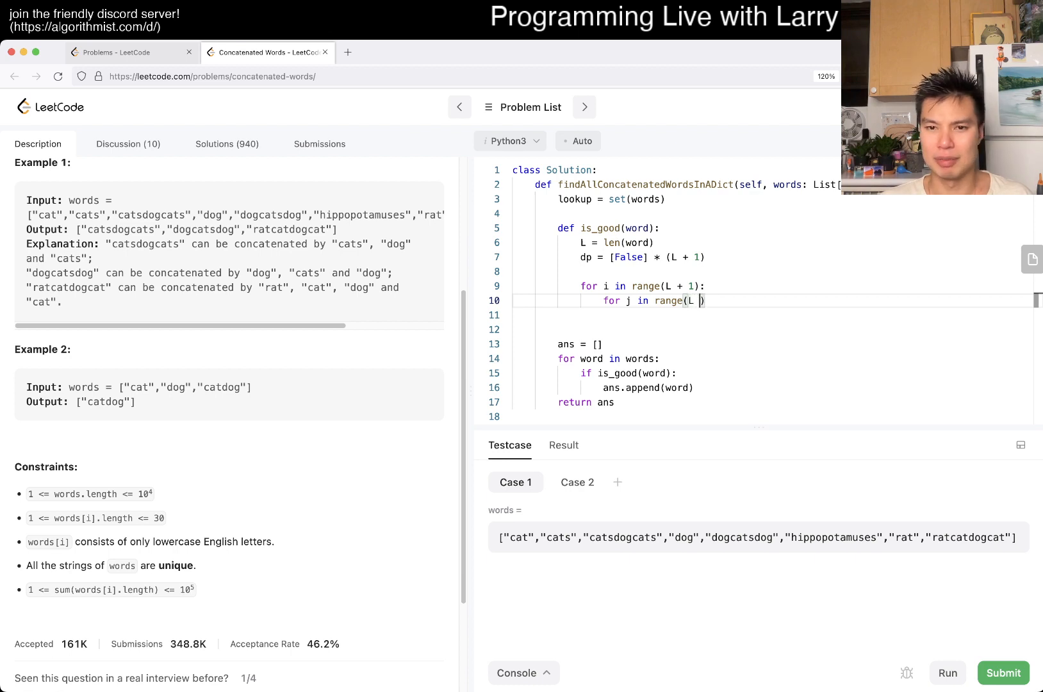
pyautogui.write('+ 1):')
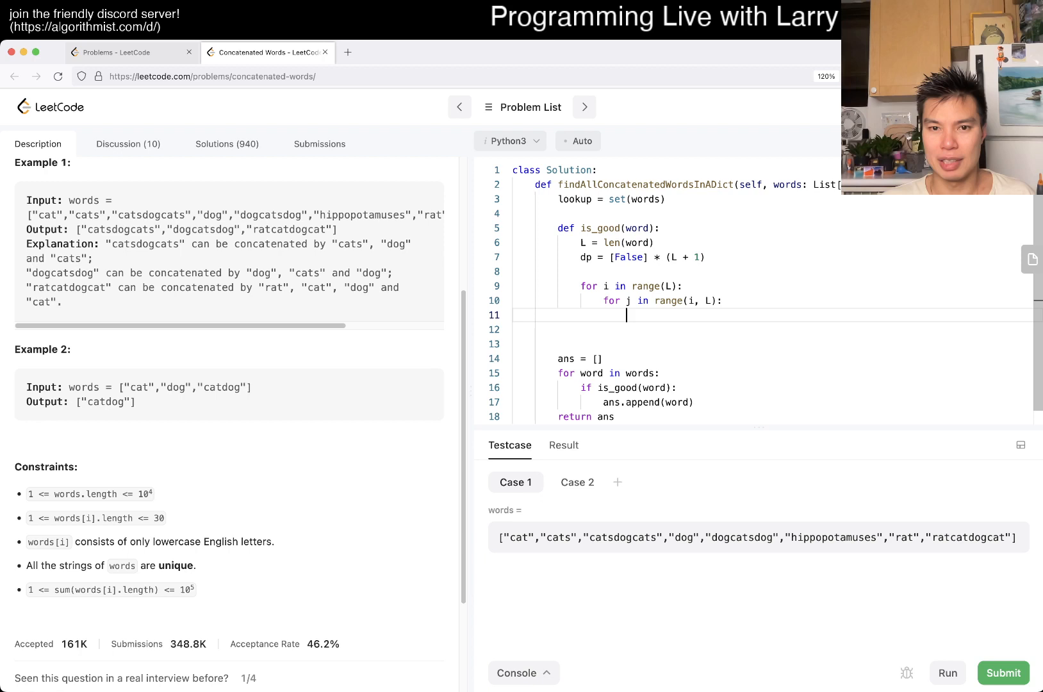
# - Mark dp[j + 1] from dp[i] when word[i:j + 1] is in lookup
pyautogui.write('if')
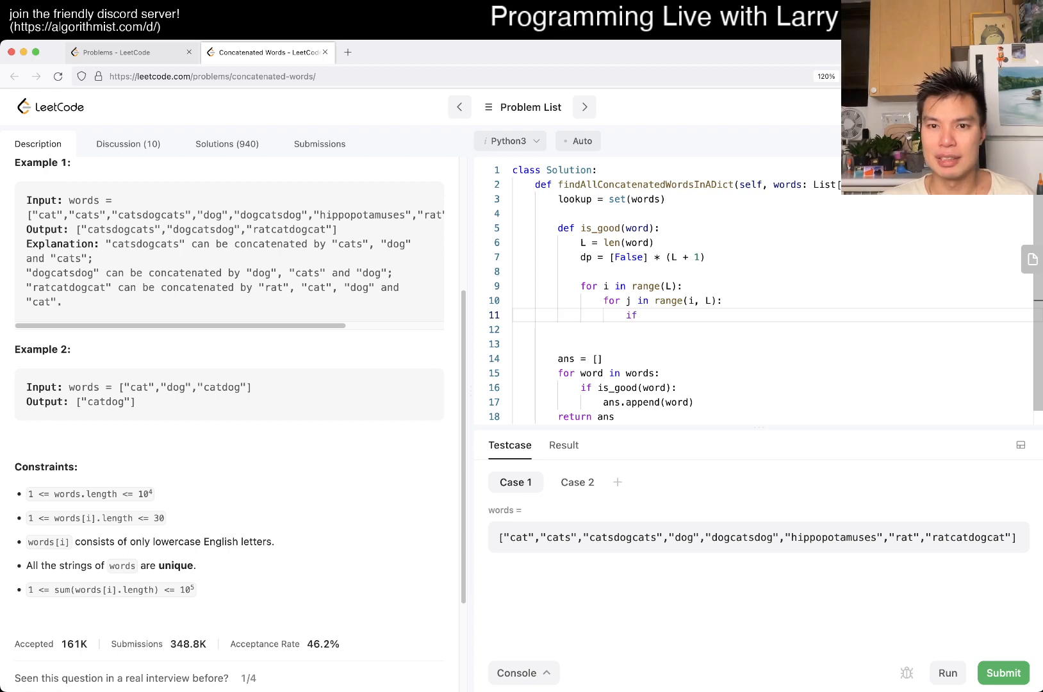
pyautogui.write('wor')
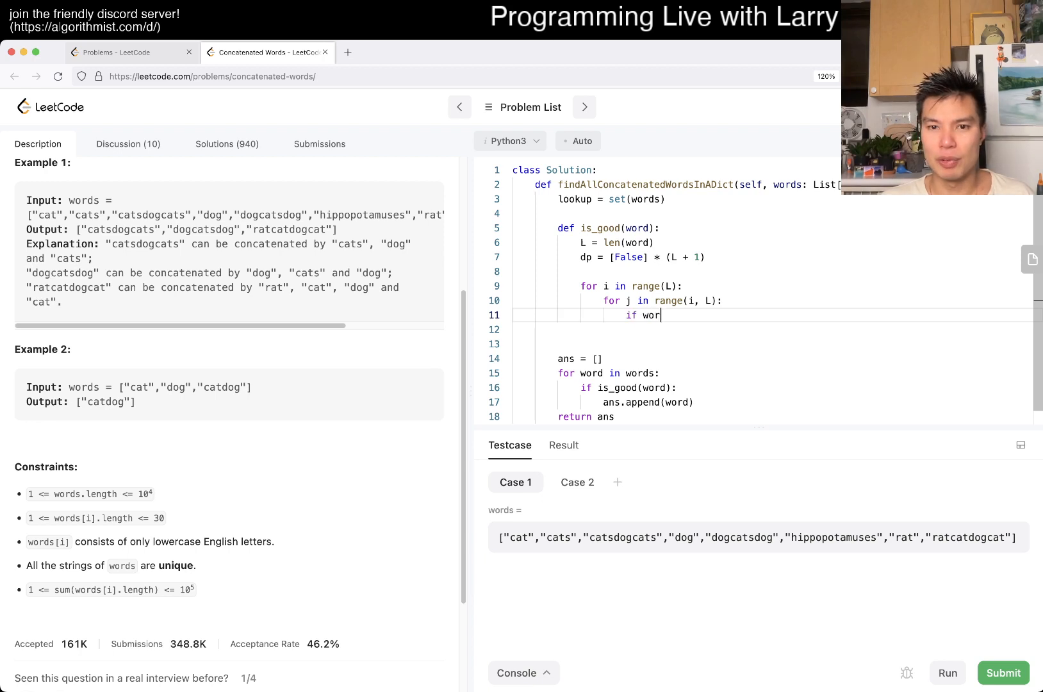
pyautogui.write('d[i:j]')
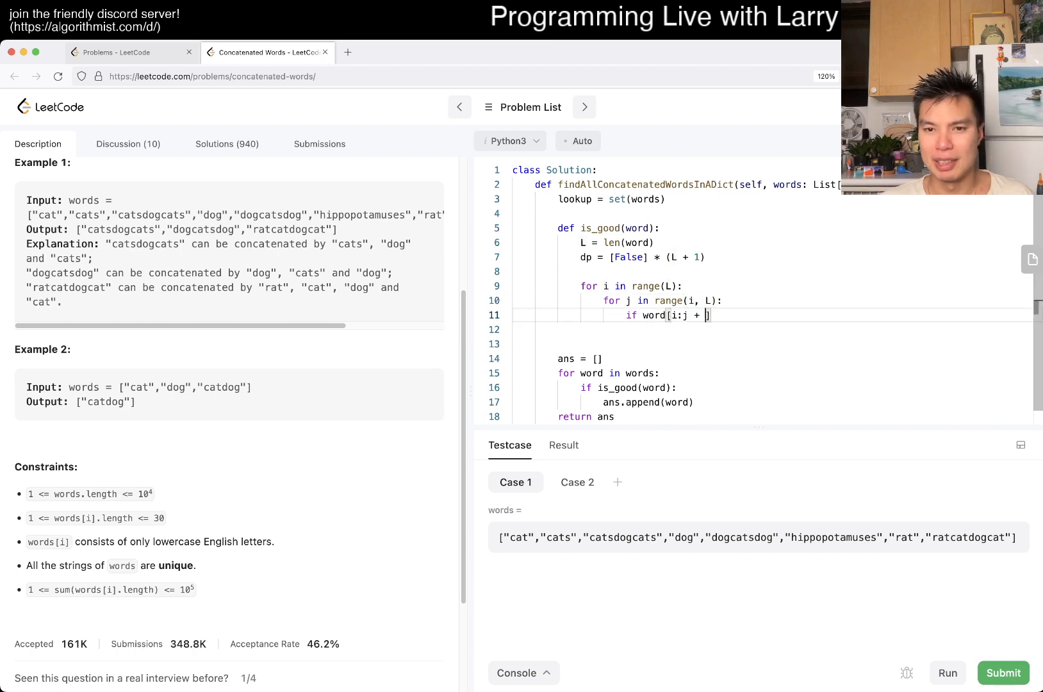
pyautogui.write(']')
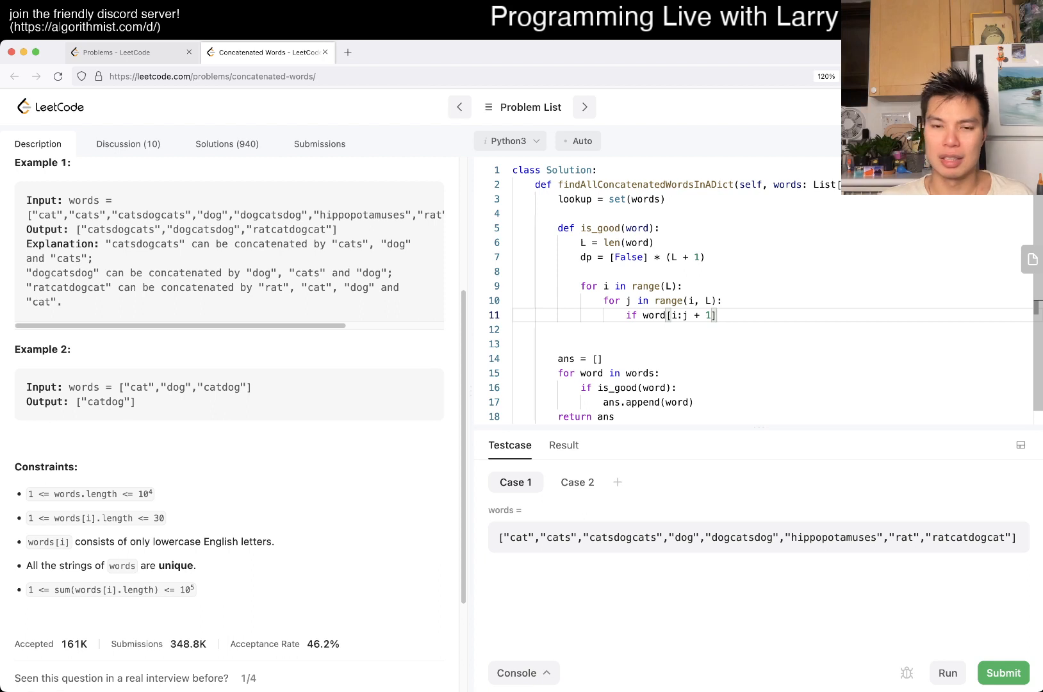
pyautogui.write('in looku')
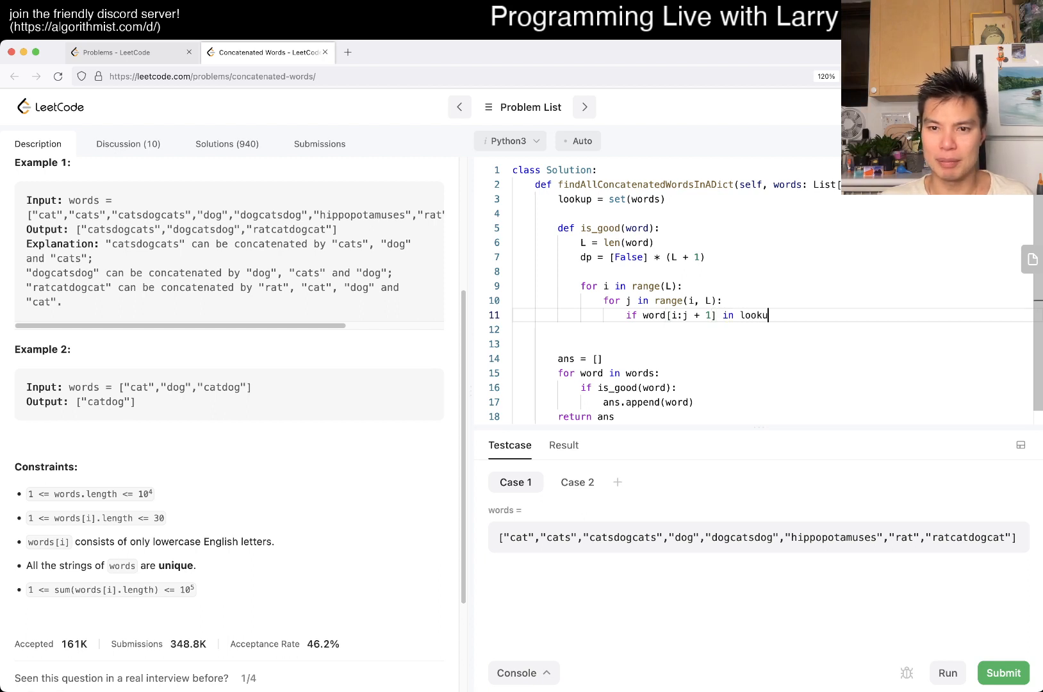
pyautogui.write('p:')
pyautogui.click(675, 330)
pyautogui.write('dp[')
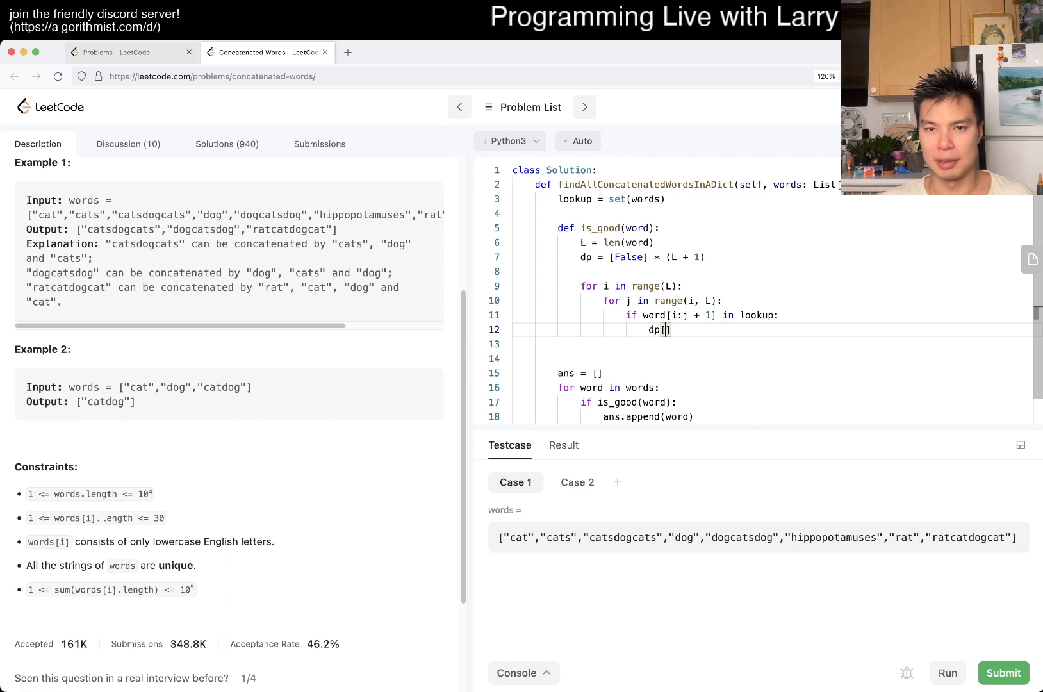
pyautogui.write('j +')
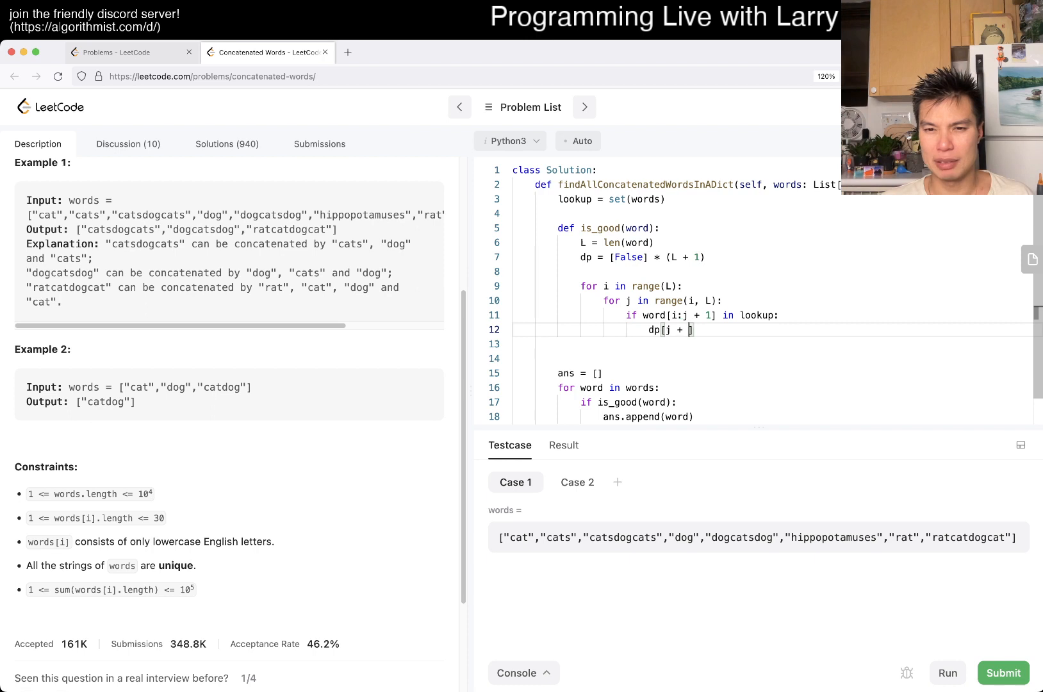
pyautogui.write('1] |')
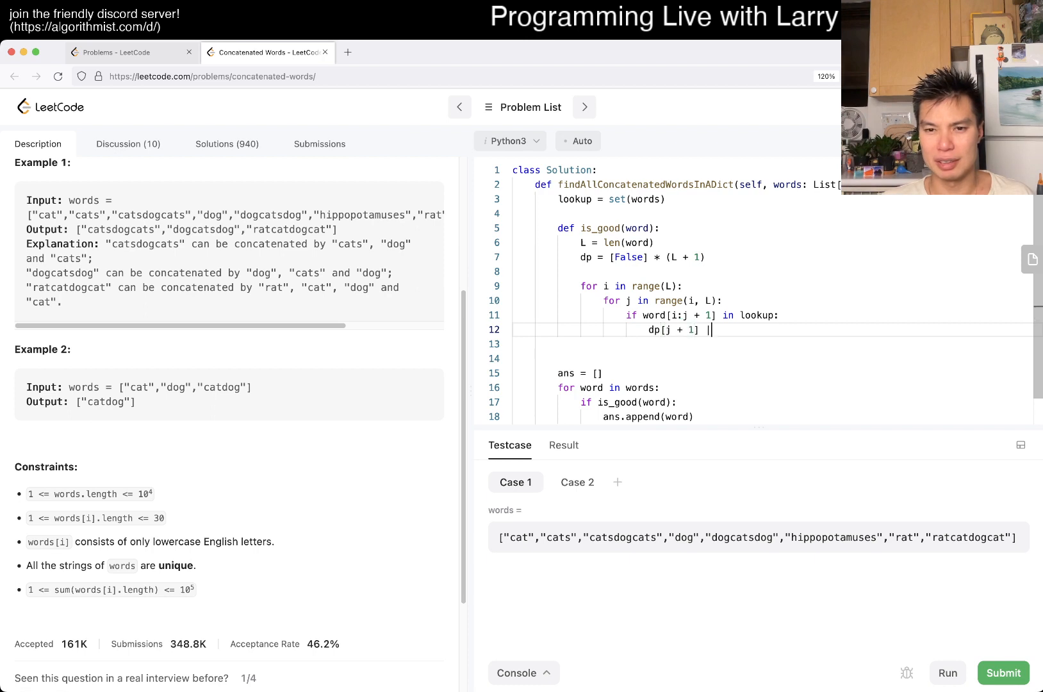
pyautogui.write('= dp[i]')
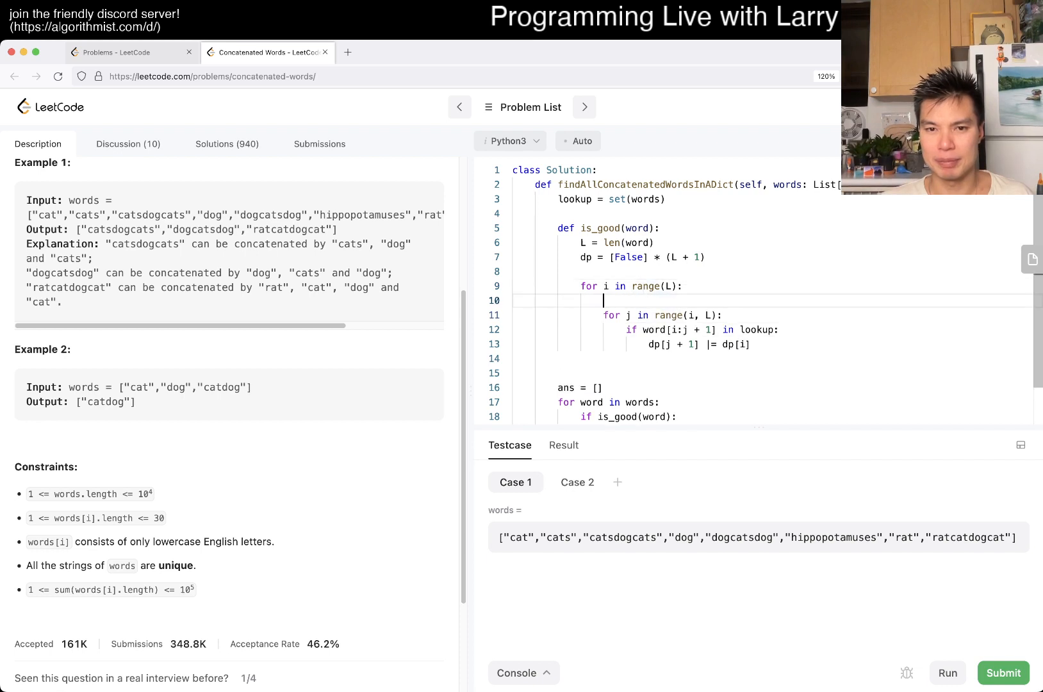
# - Add the if dp[i] guard, set dp[0] = True, and return dp[L]
pyautogui.write('if dp[i]:')
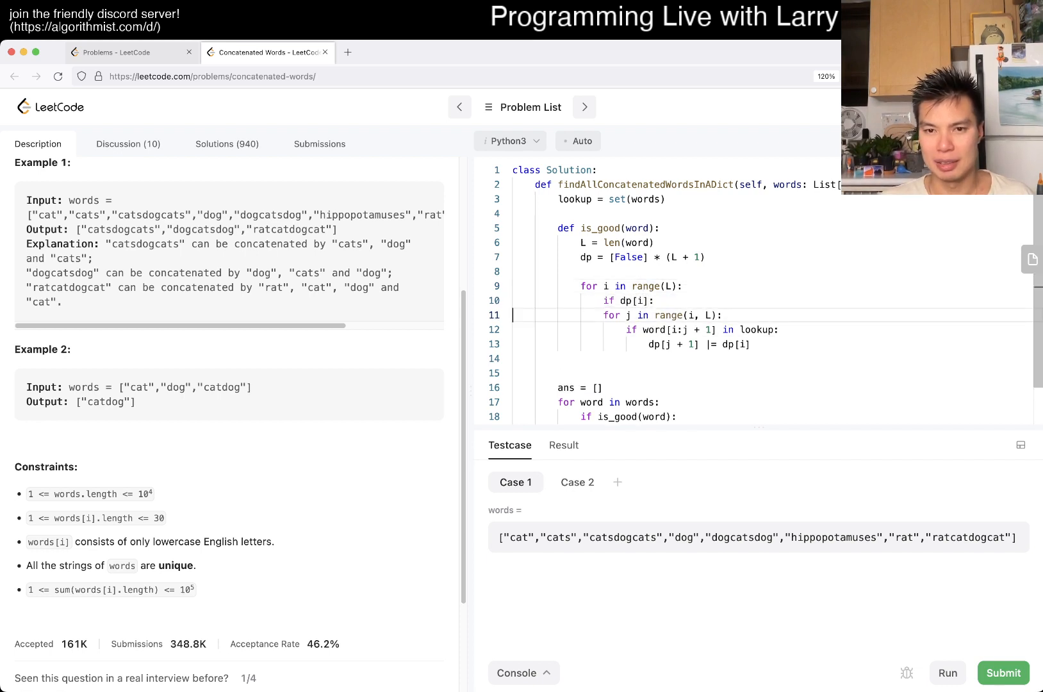
pyautogui.write('dp')
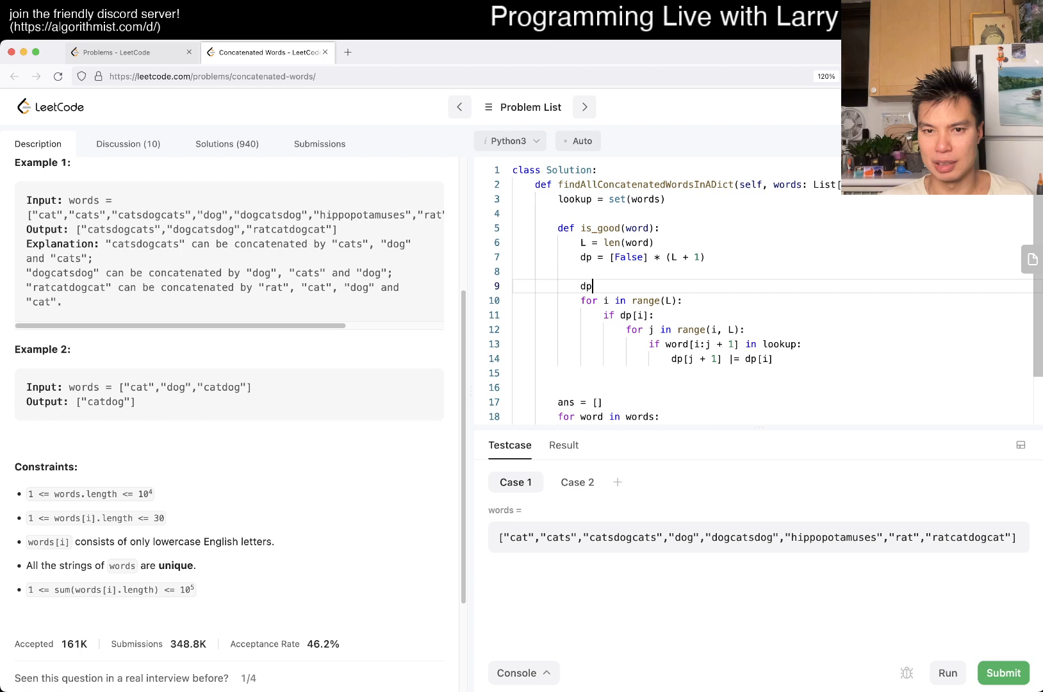
pyautogui.write('[0] = True')
pyautogui.click(774, 373)
pyautogui.write('return dp[')
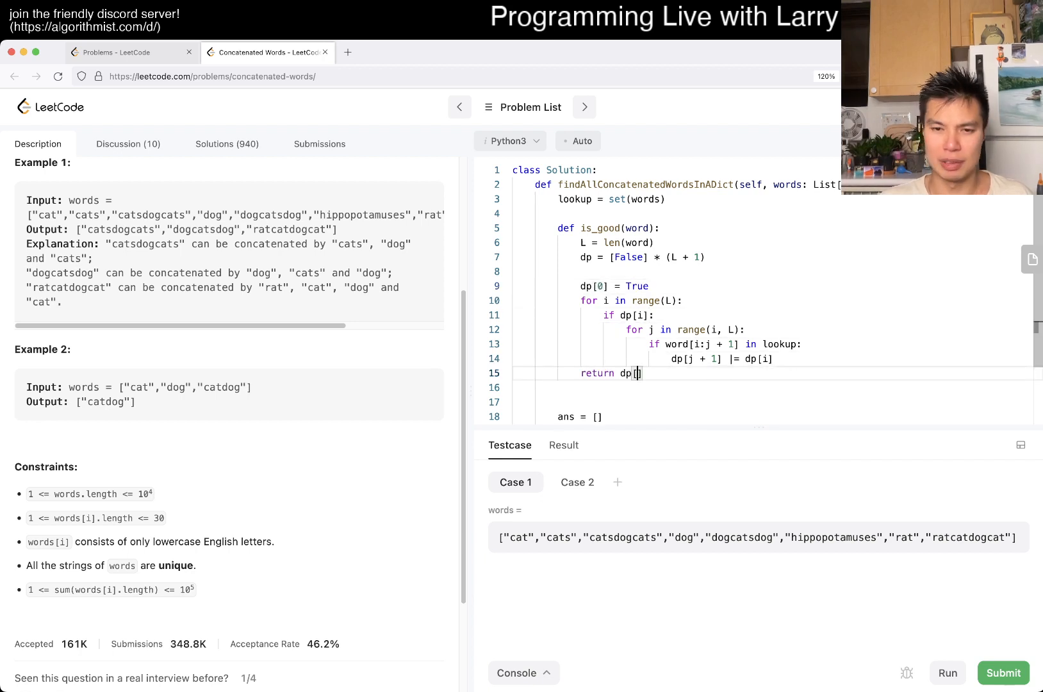
pyautogui.write('L')
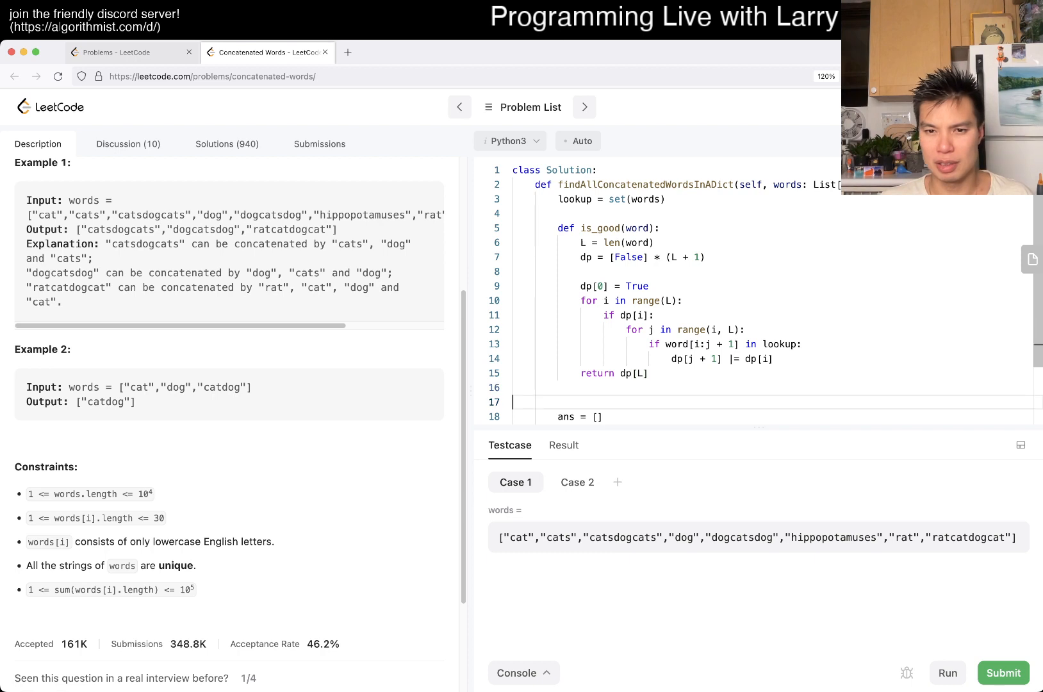
pyautogui.scroll(-3)
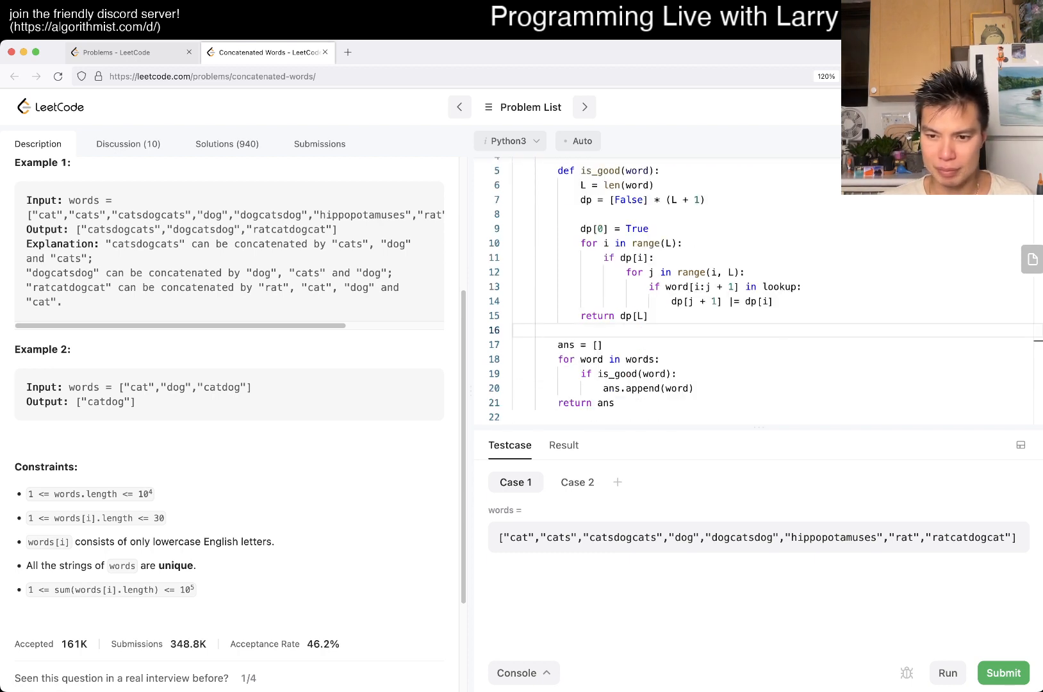
# - Run the samples, review dp[i] and dp[L] against the all-words output, and start lookup.remove(word)
pyautogui.click(946, 673)
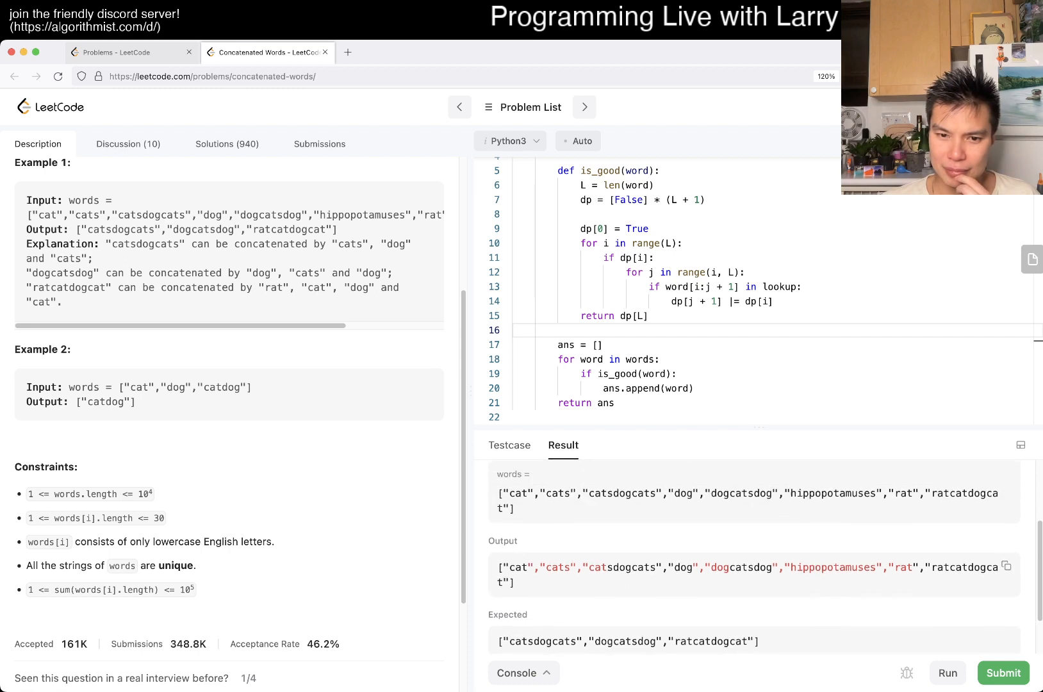
pyautogui.doubleClick(832, 561)
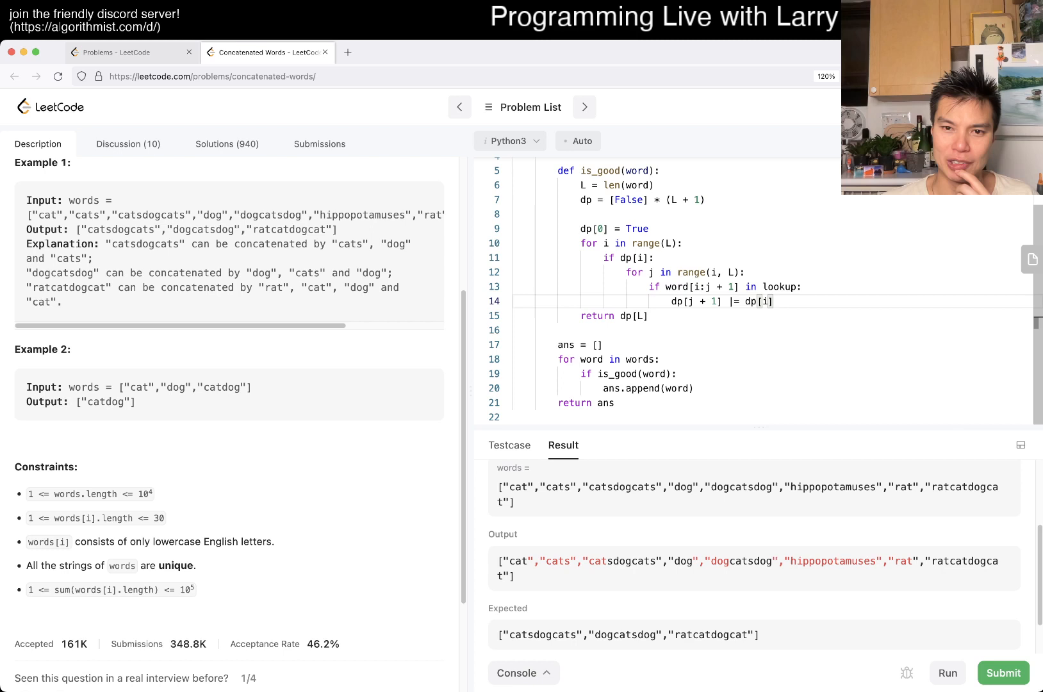
pyautogui.doubleClick(701, 287)
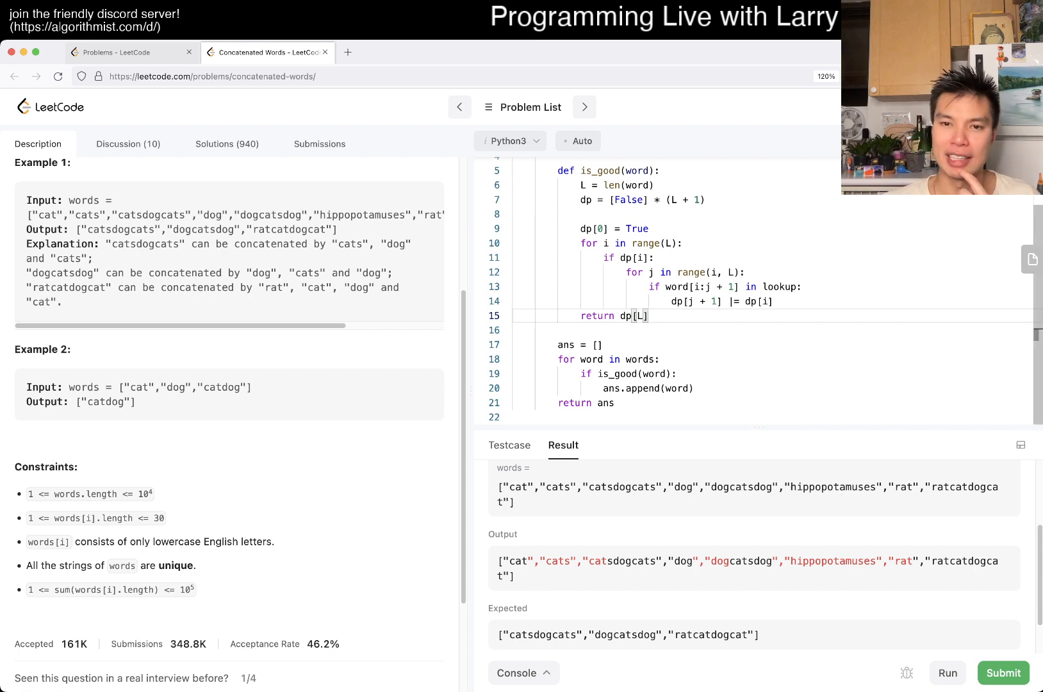
pyautogui.doubleClick(694, 287)
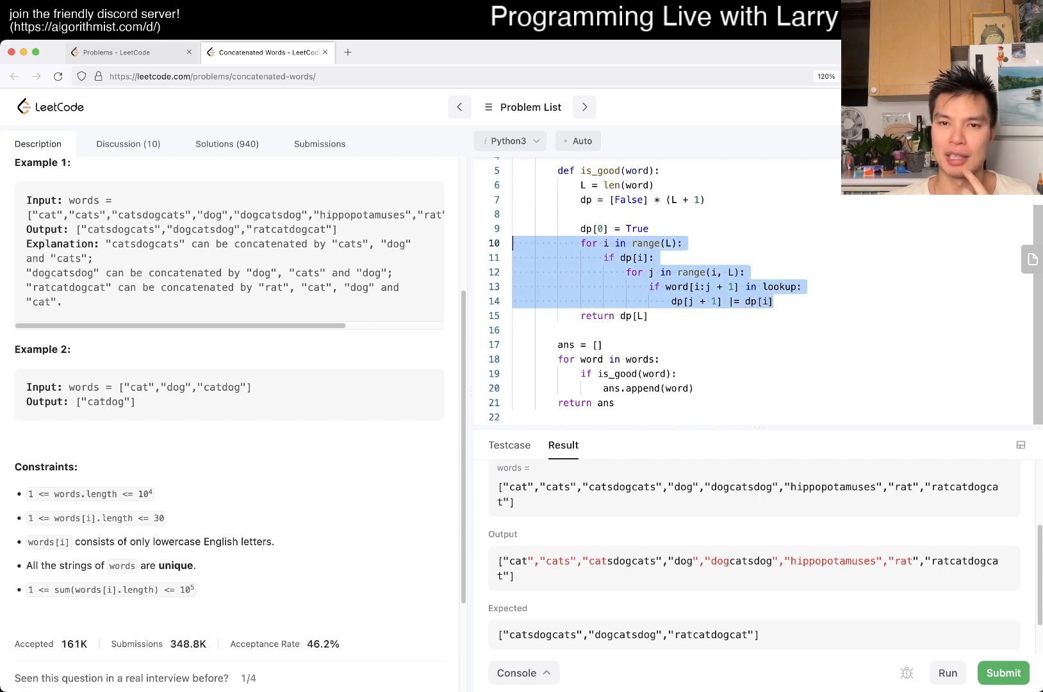
pyautogui.click(712, 287)
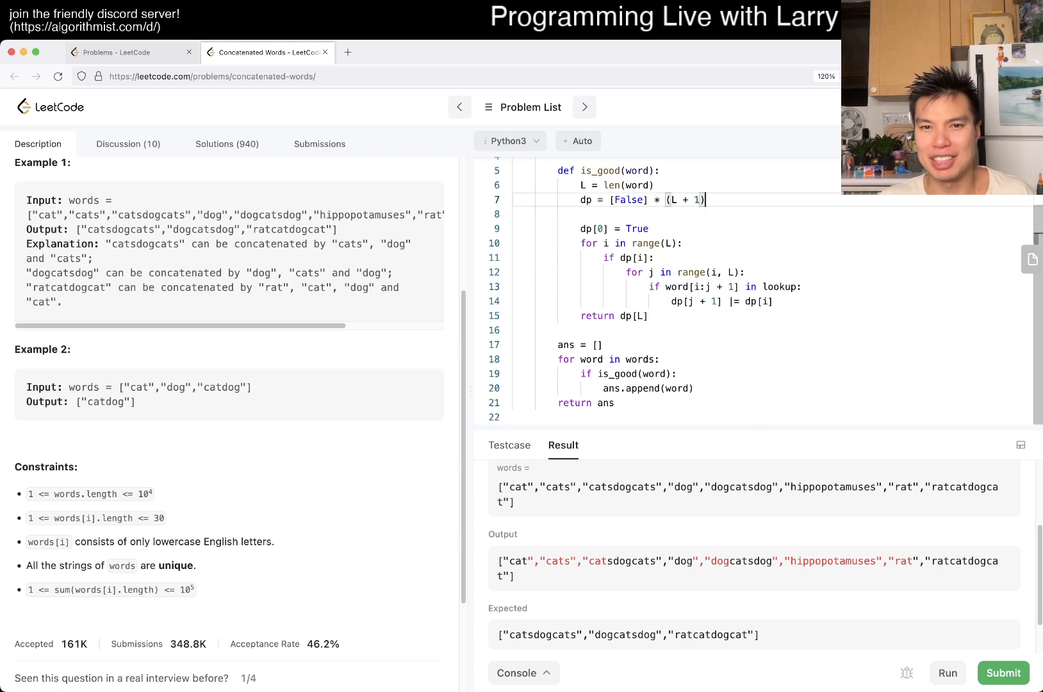
pyautogui.write('lookup.remove(word')
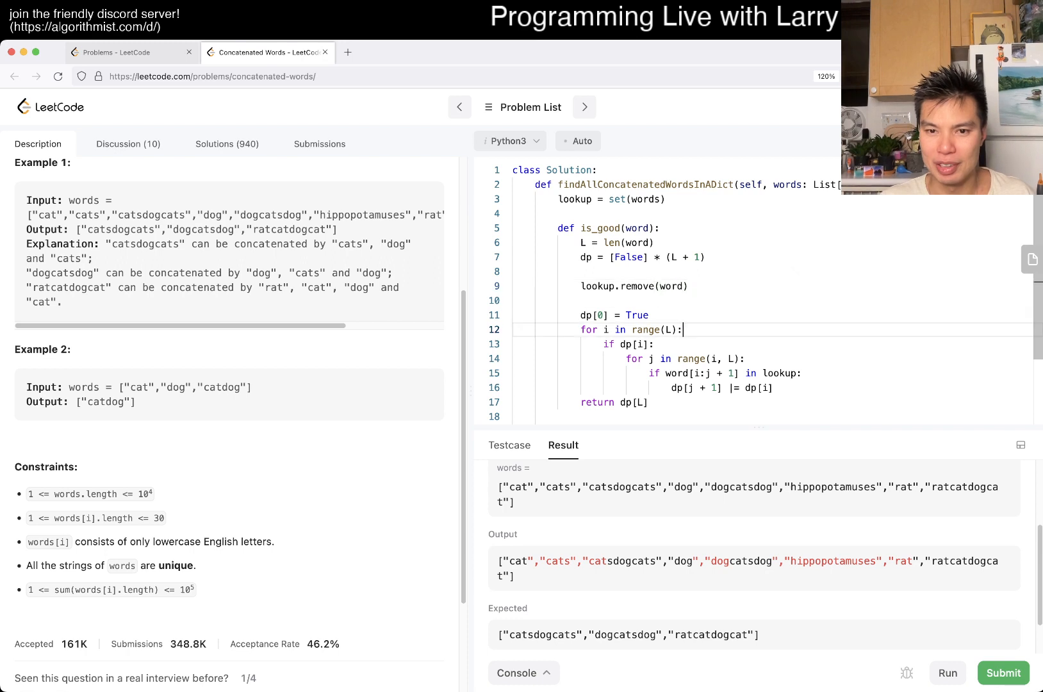
# - Add lookup.add(word) before returning and rerun the samples to get Accepted
pyautogui.write('l')
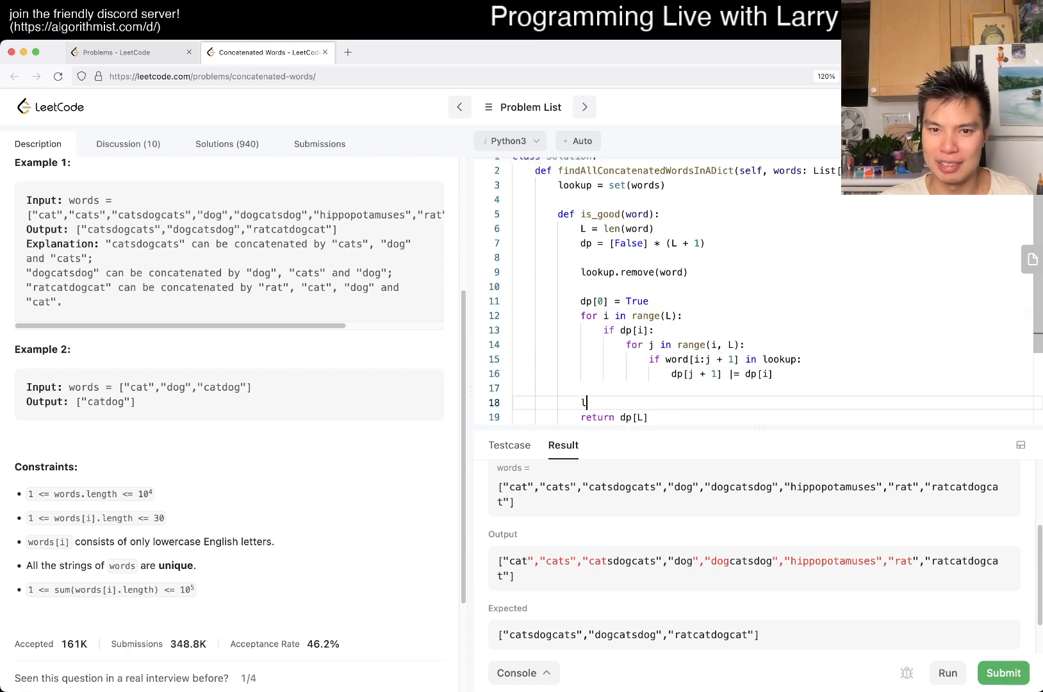
pyautogui.write('ookup.add(word)')
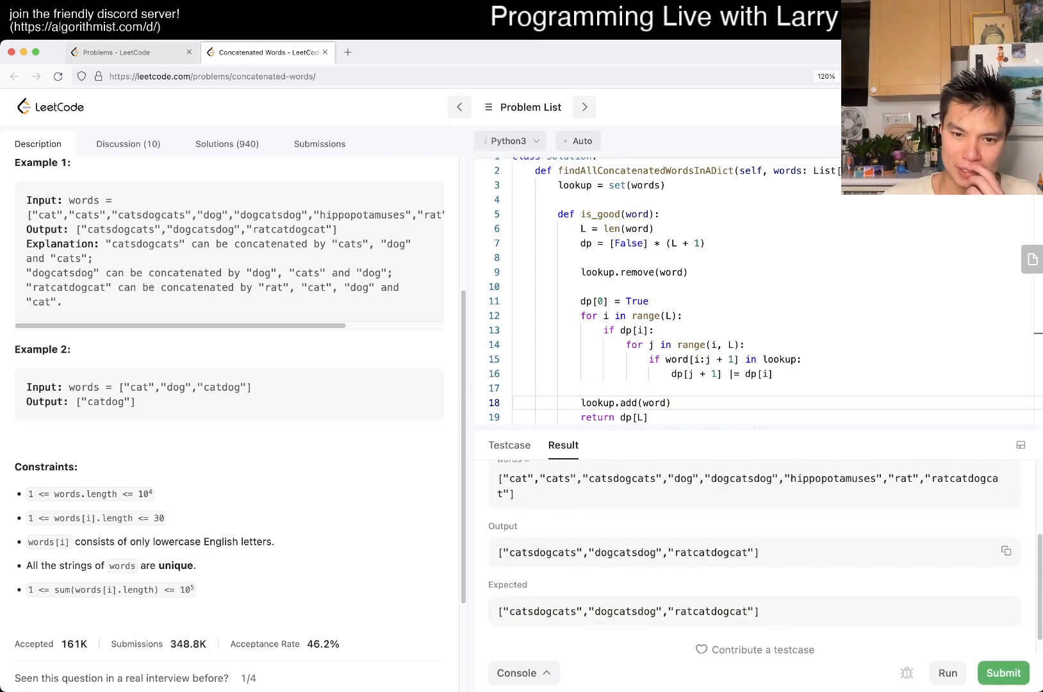
pyautogui.click(1003, 673)
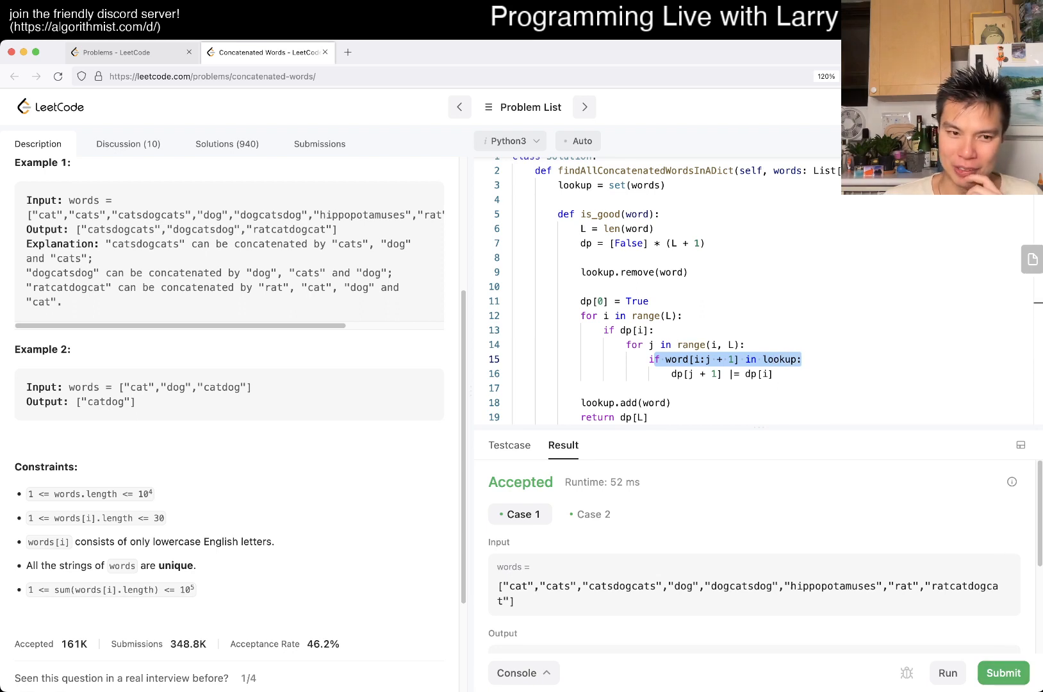
# - Submit the solution and dismiss the daily challenge completion message
pyautogui.click(1003, 673)
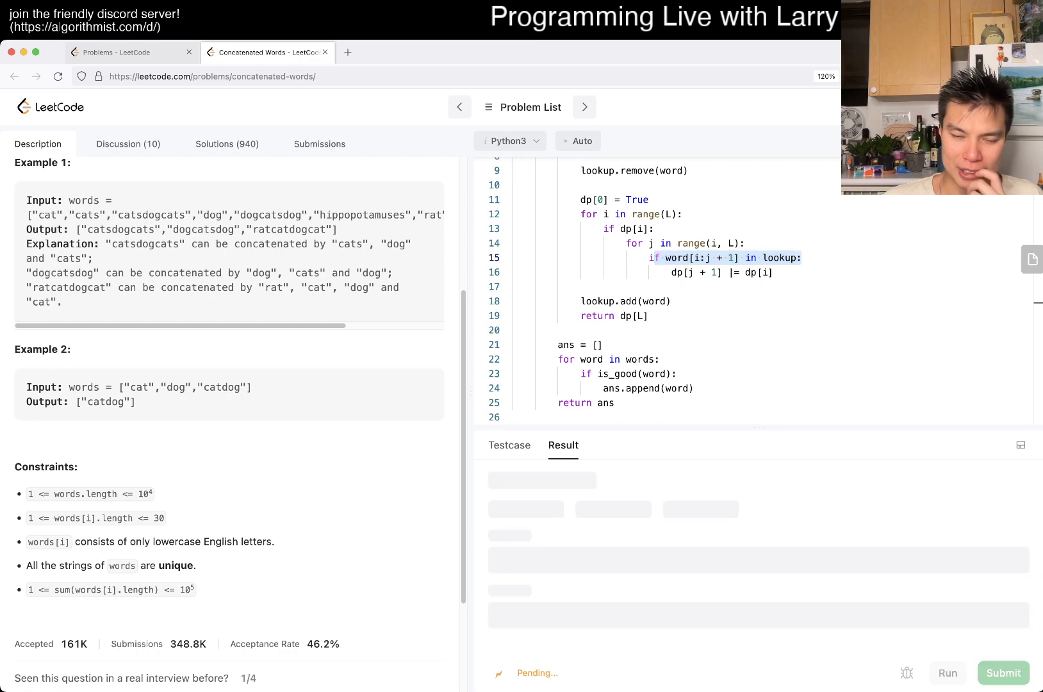
pyautogui.click(1003, 673)
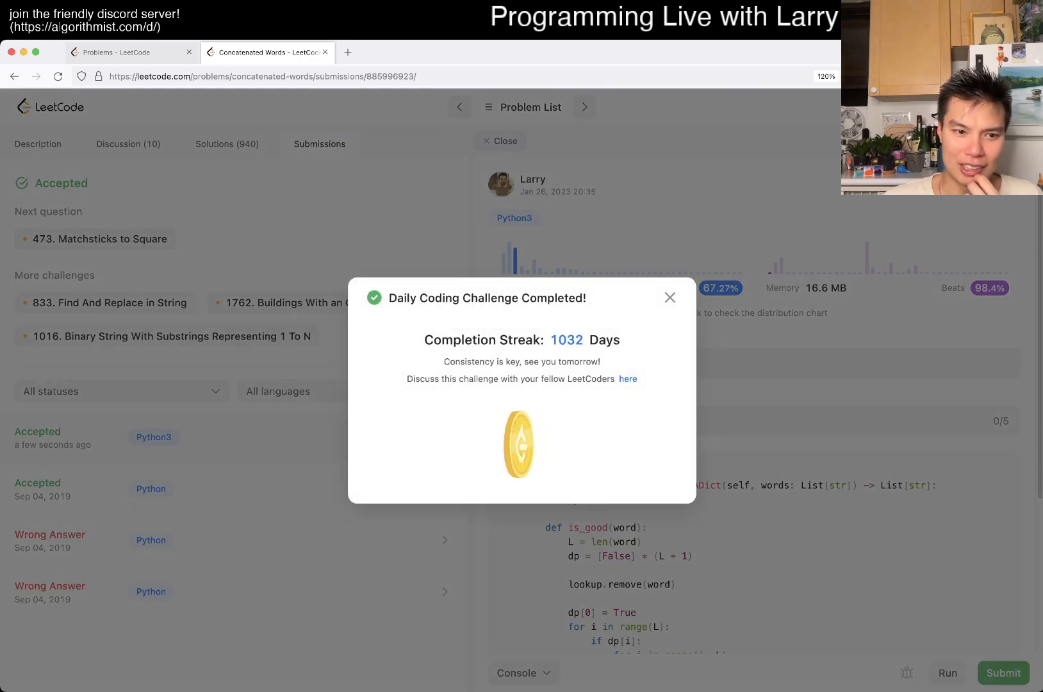
pyautogui.click(670, 298)
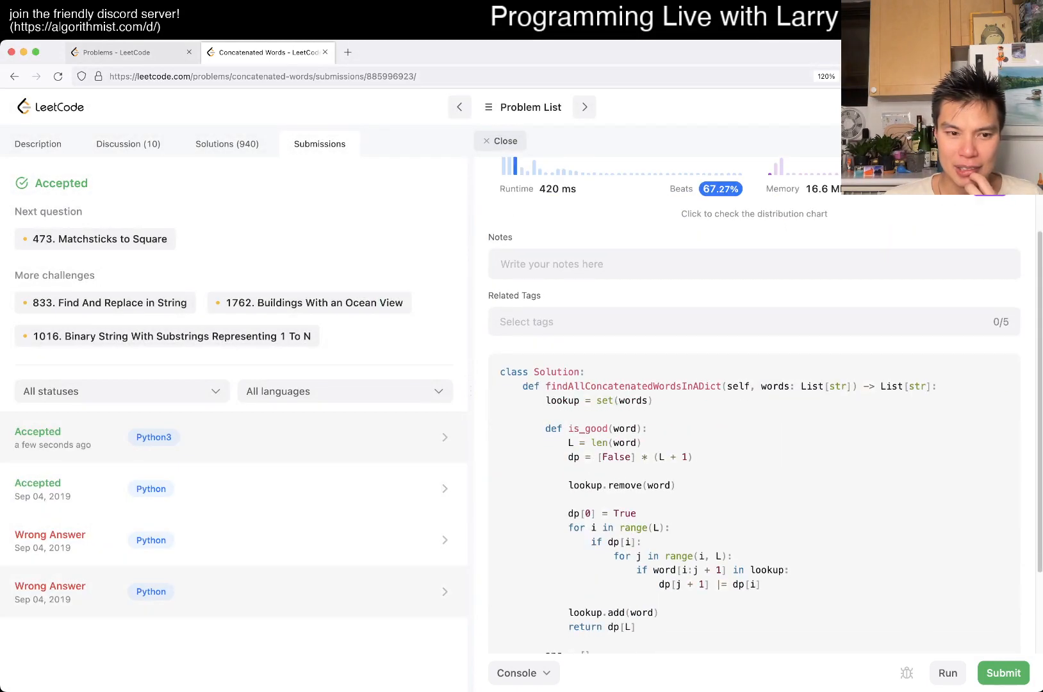
# - Browse past submissions and open the newest Accepted Python3 entry (420 ms, 16.6 MB)
pyautogui.click(233, 489)
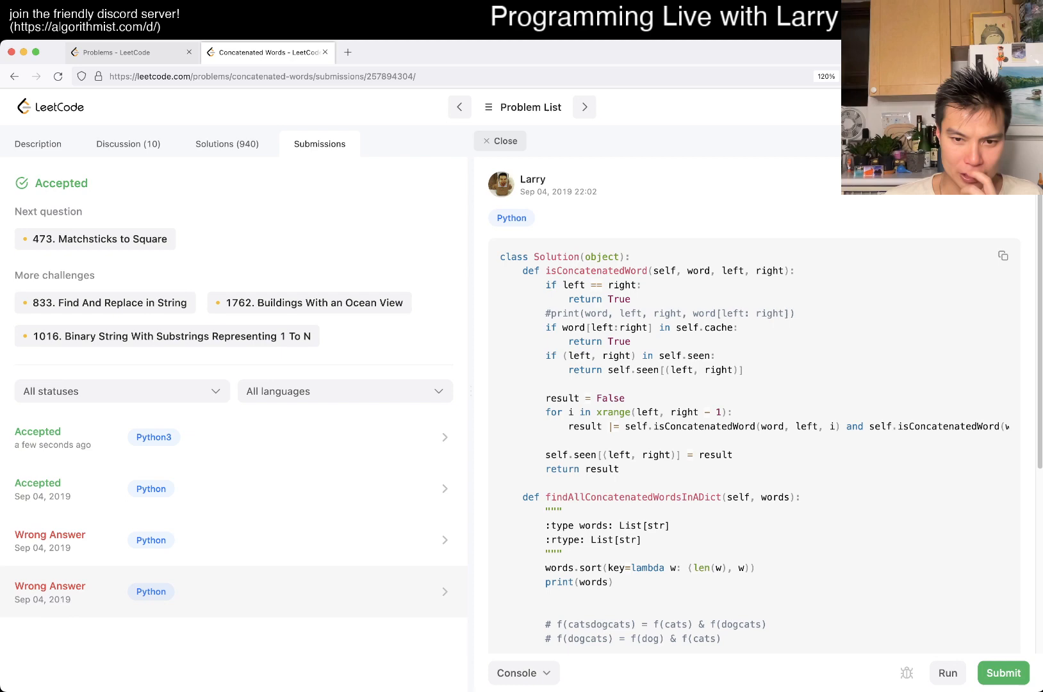
pyautogui.scroll(-3)
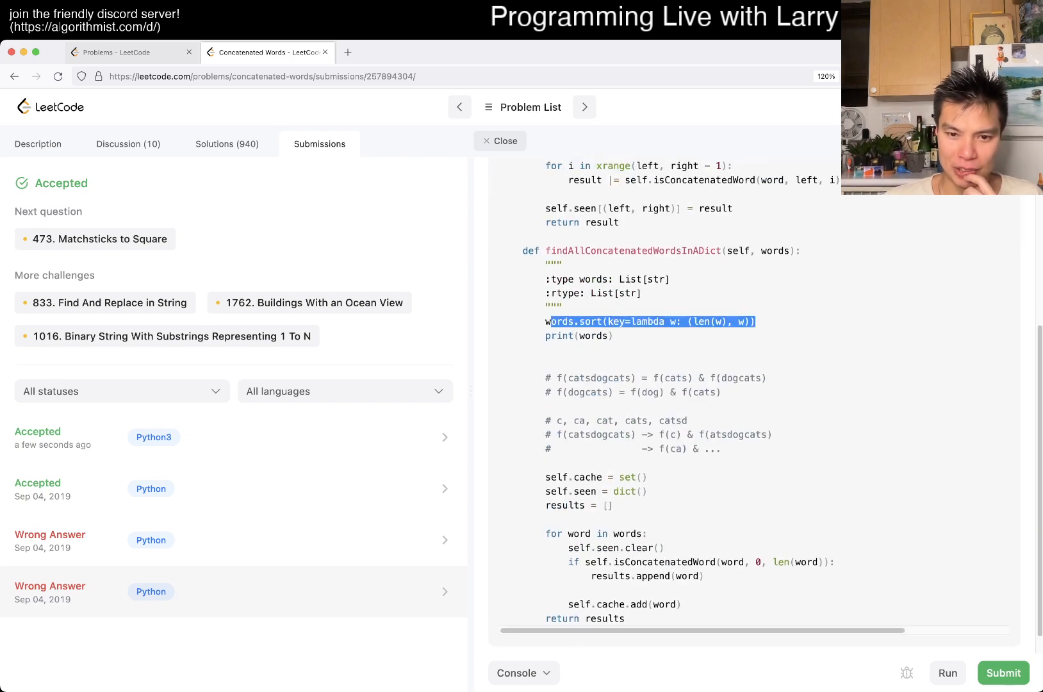
pyautogui.scroll(3)
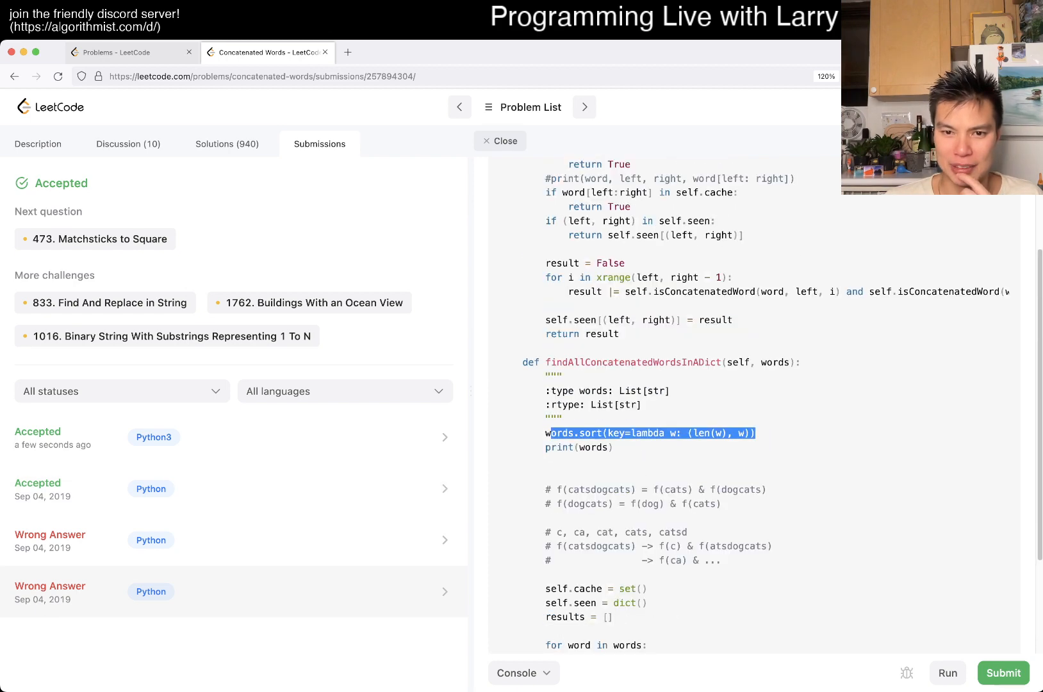
pyautogui.scroll(3)
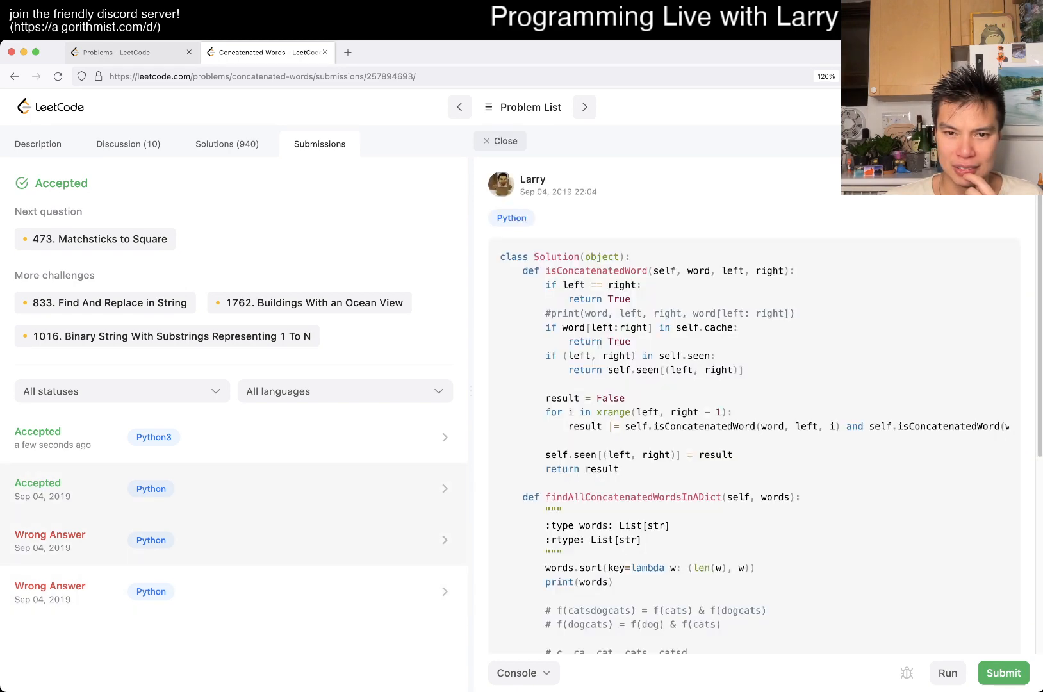
pyautogui.click(233, 437)
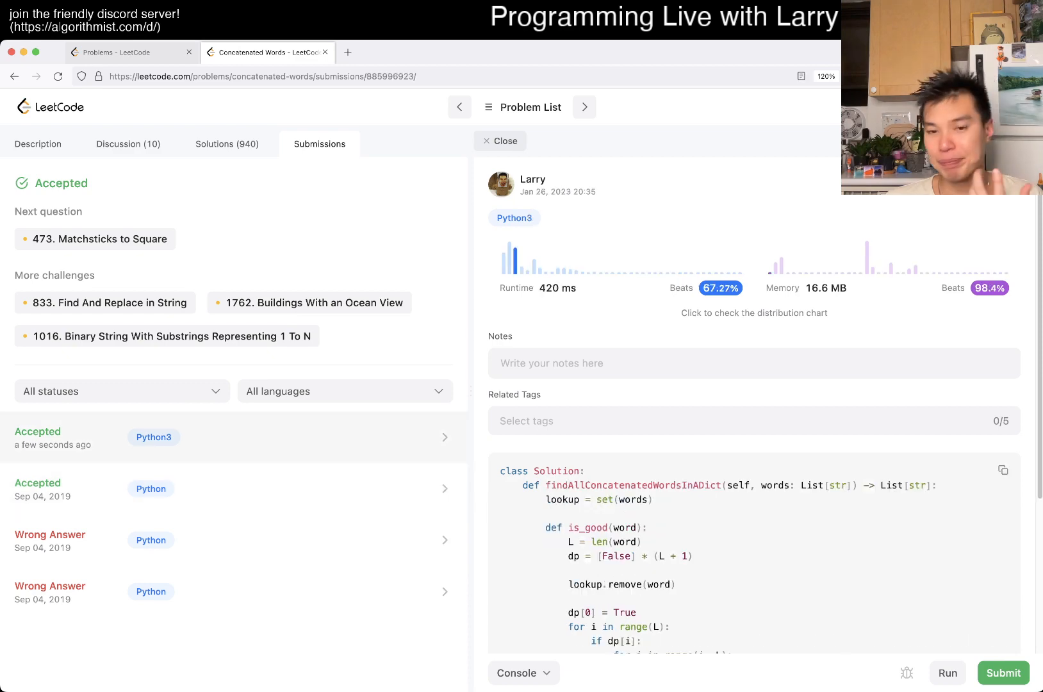
# - Add a triple-quoted note after lookup.remove(word) containing 'c a t s dogcats'
pyautogui.scroll(-3)
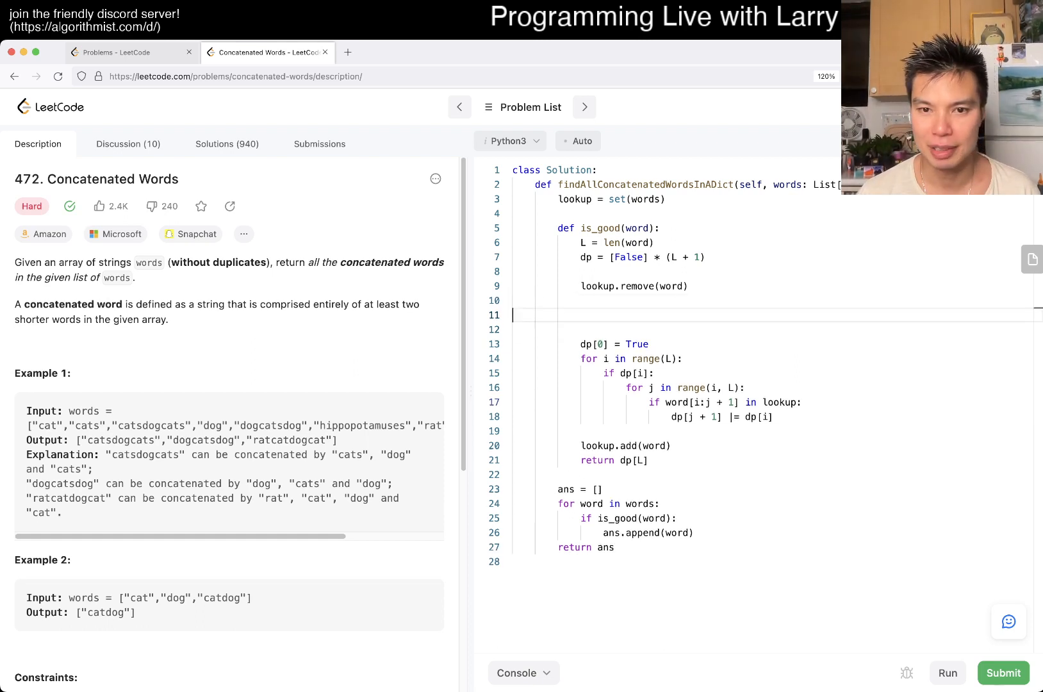
pyautogui.write('"""')
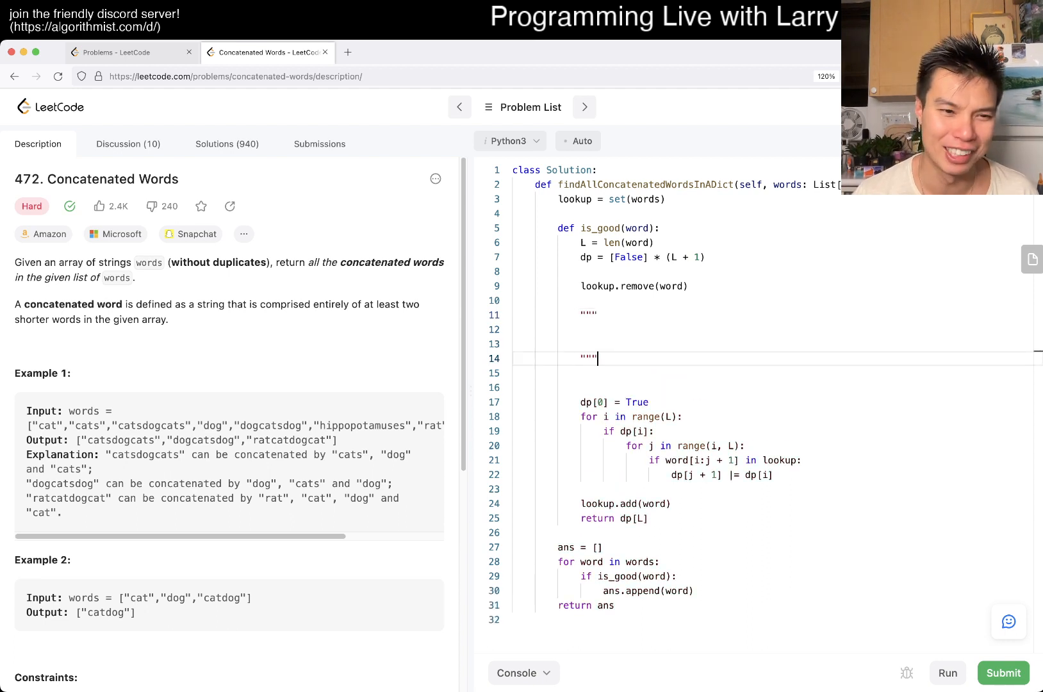
pyautogui.doubleClick(121, 440)
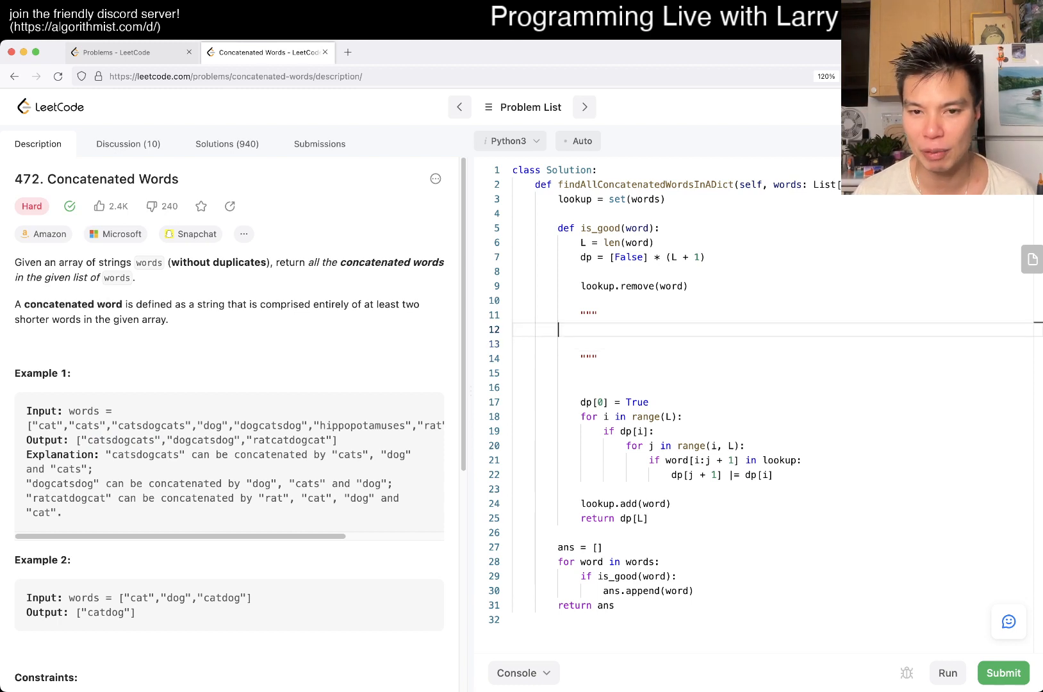
pyautogui.write('c a t s dogcats')
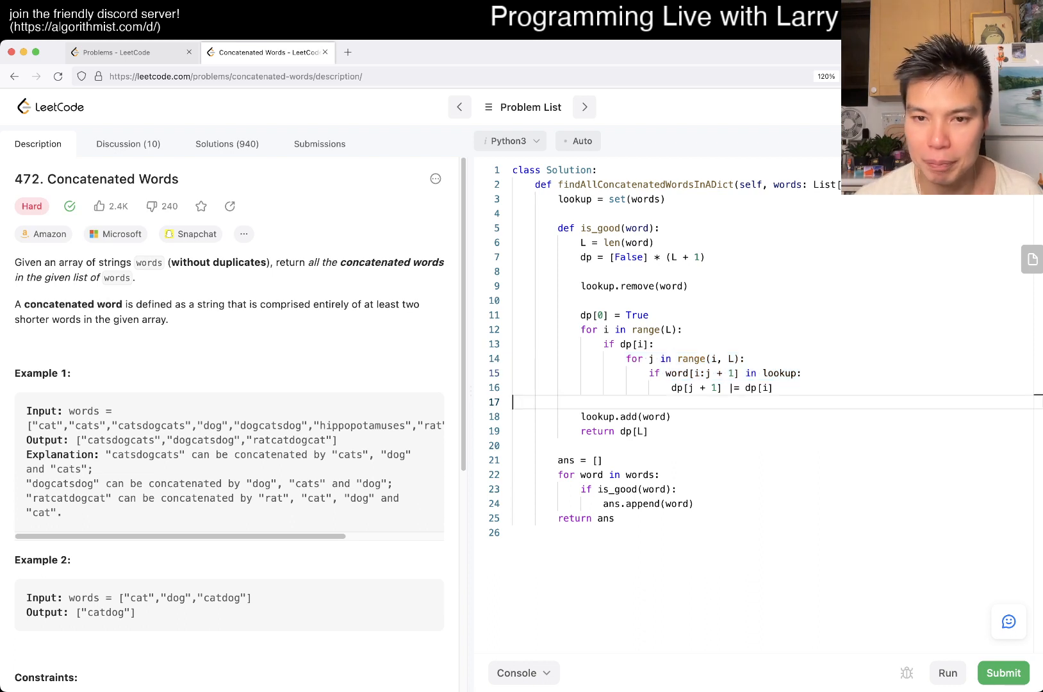
pyautogui.doubleClick(634, 359)
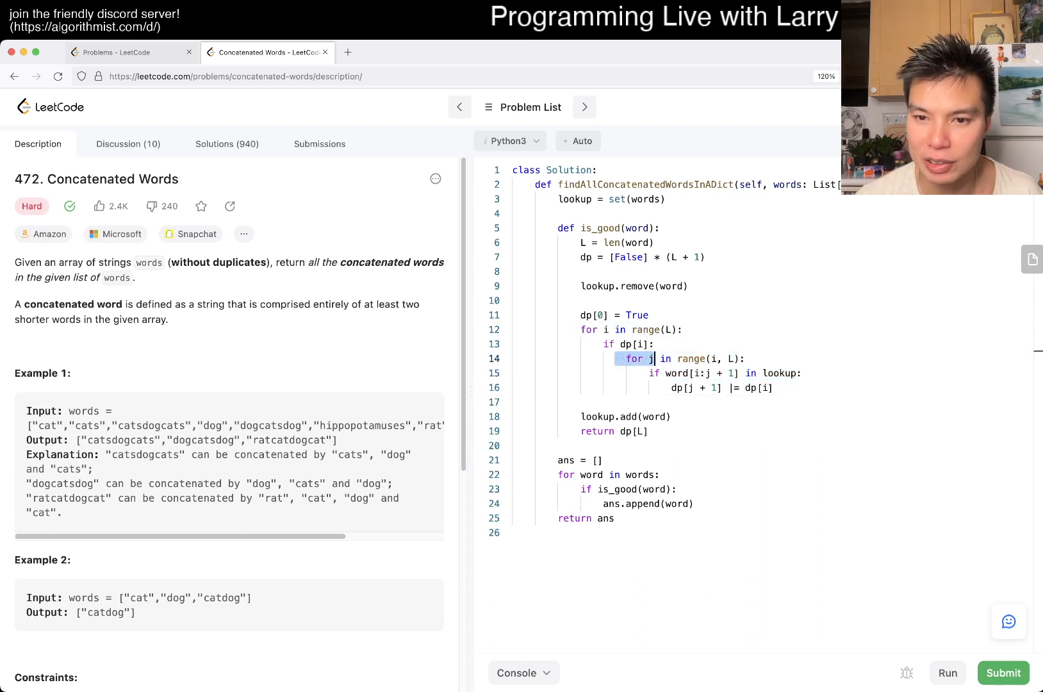
pyautogui.click(725, 373)
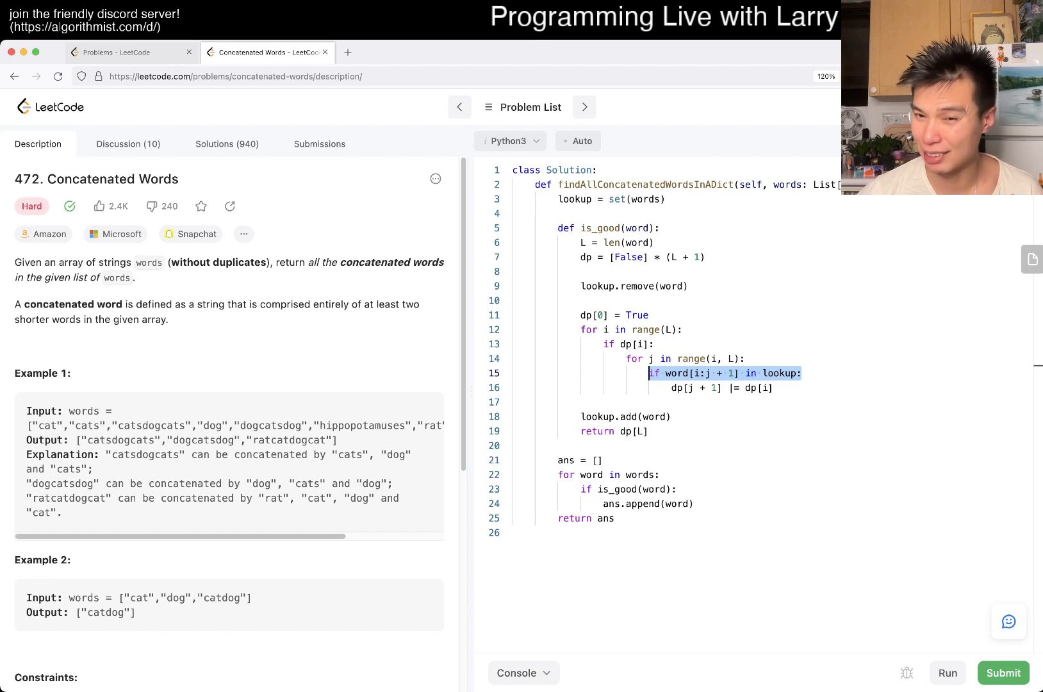
pyautogui.click(722, 359)
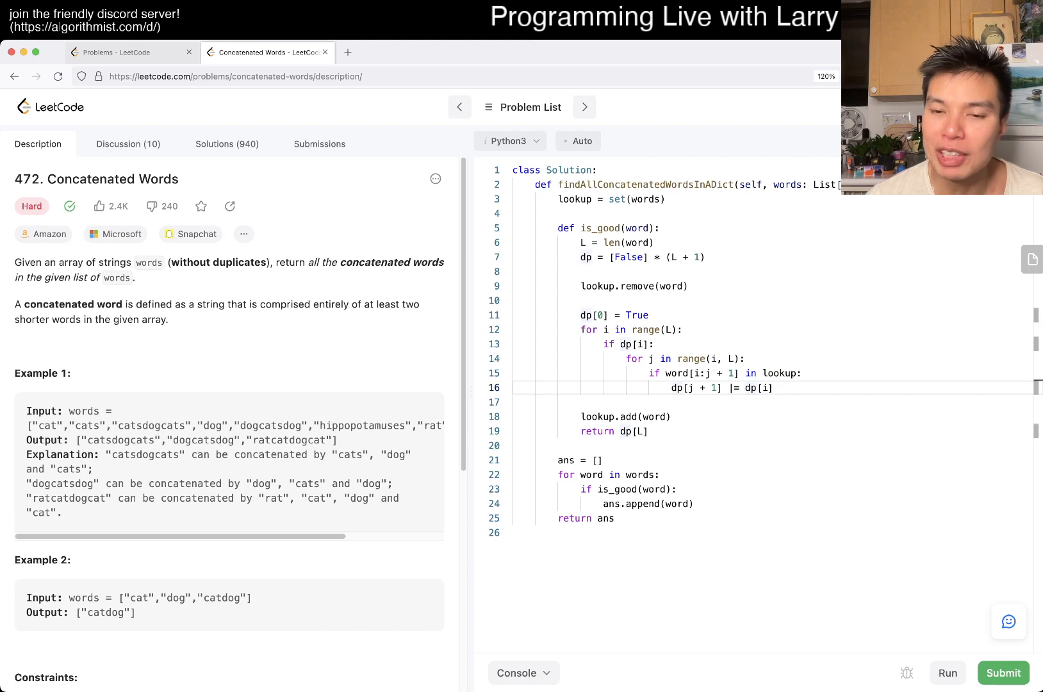
pyautogui.doubleClick(724, 374)
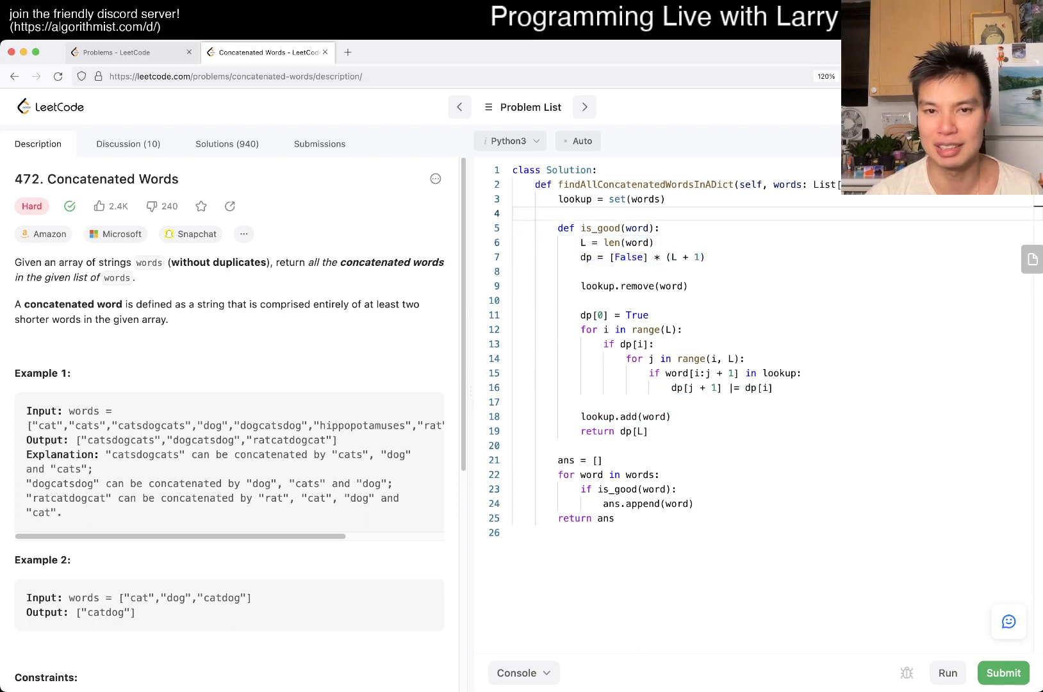
# - Comment is_good with O(L^2) time and O(L) space complexity
pyautogui.write('# 0')
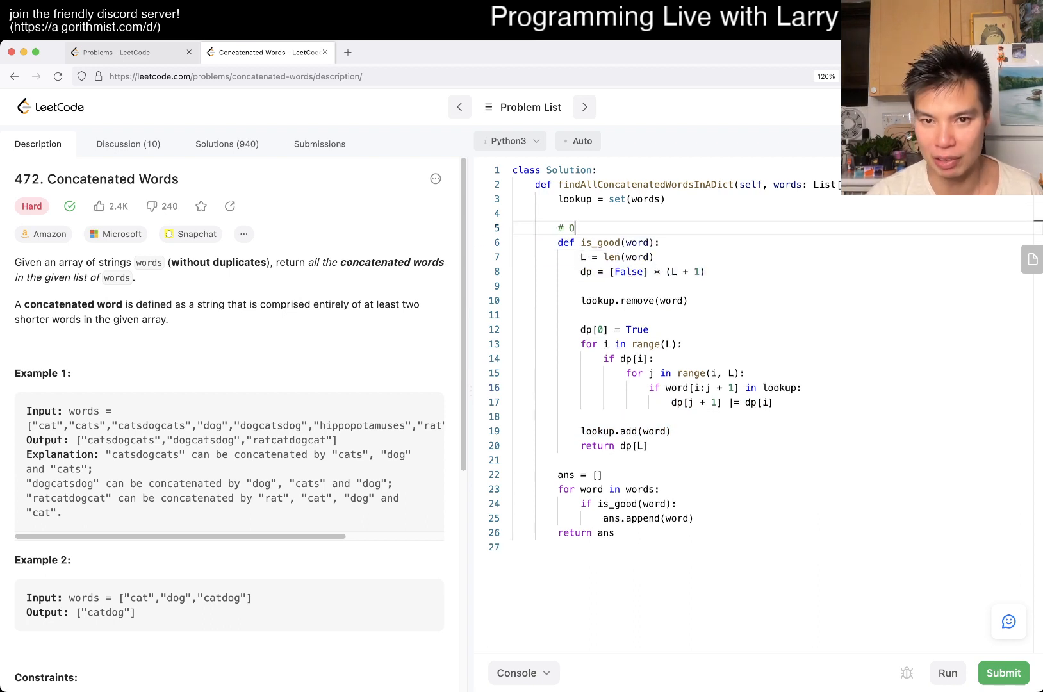
pyautogui.write('(L^2)')
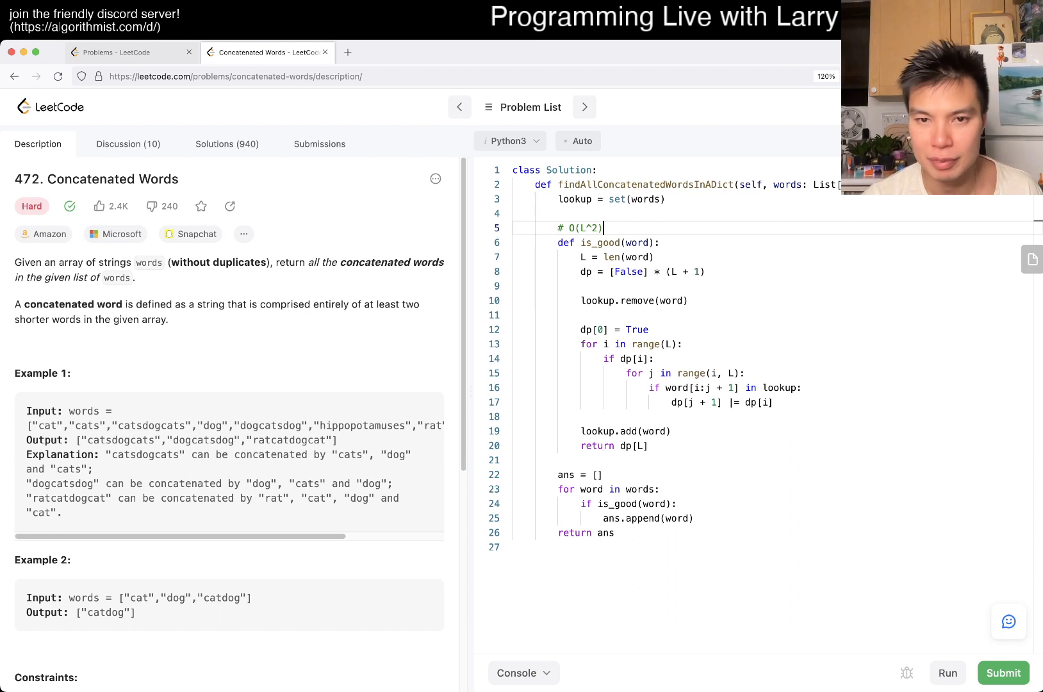
pyautogui.write('TIME')
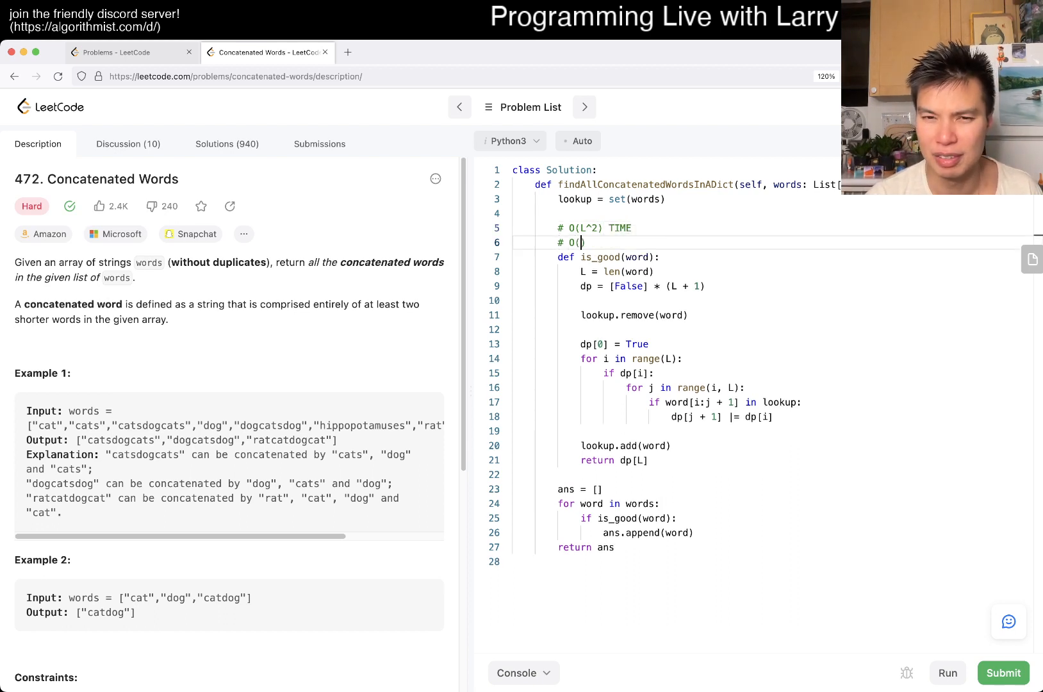
pyautogui.write('L) SPACE')
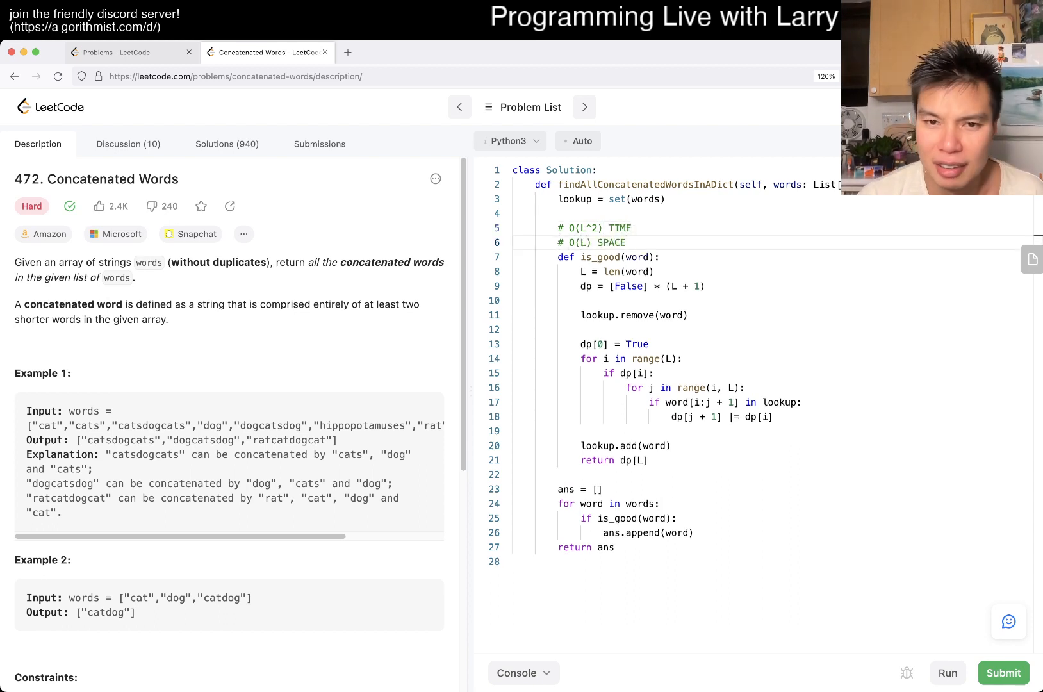
pyautogui.write('sp')
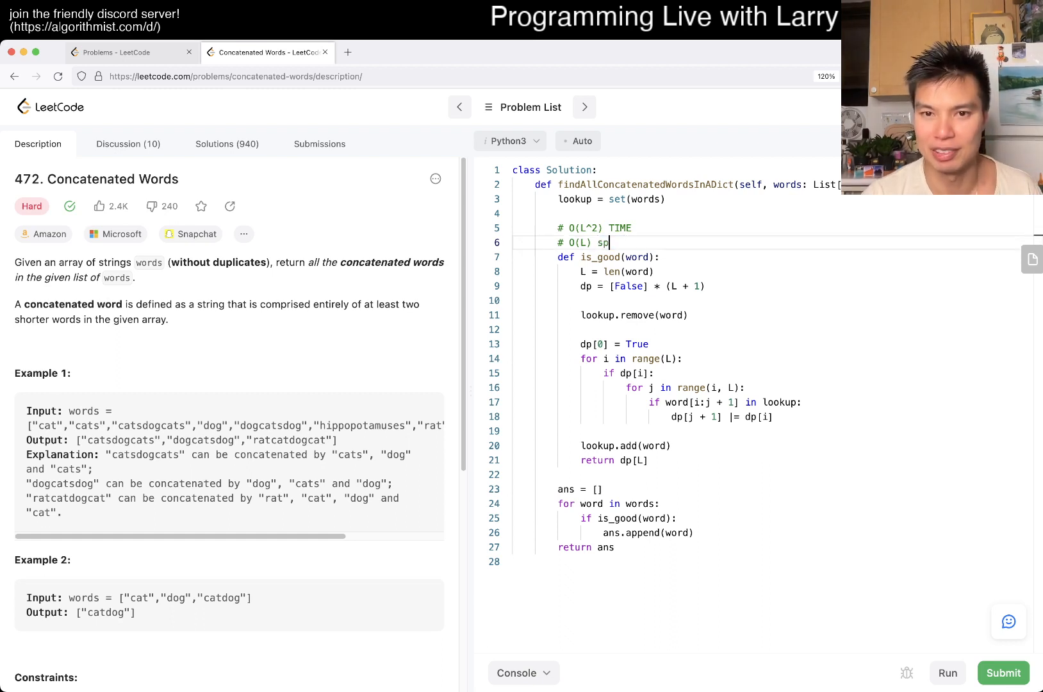
pyautogui.write('time')
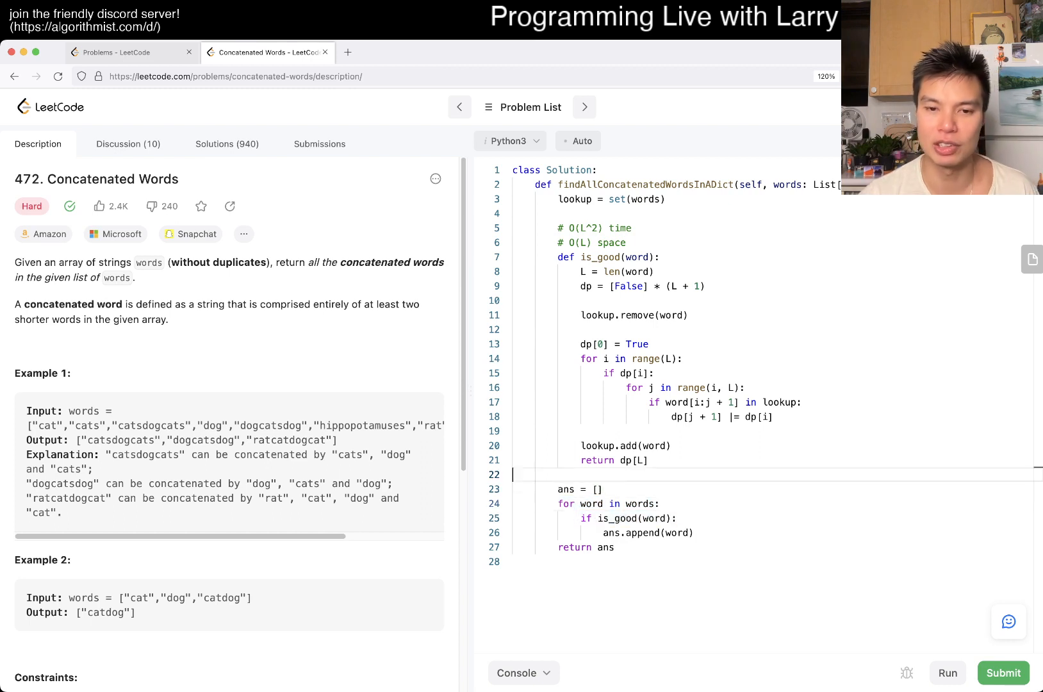
# - Comment above ans = [] with O(N * L^2) time and O(L + H) space, H being output size
pyautogui.write('# 0')
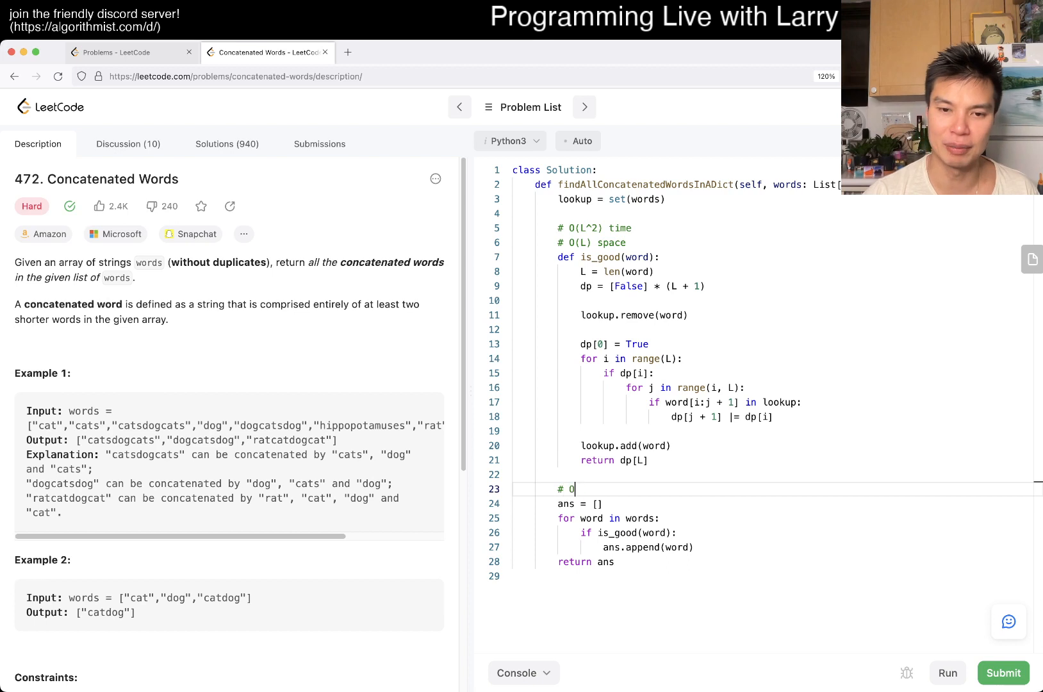
pyautogui.write('(N * L^2) time')
pyautogui.write('# O(')
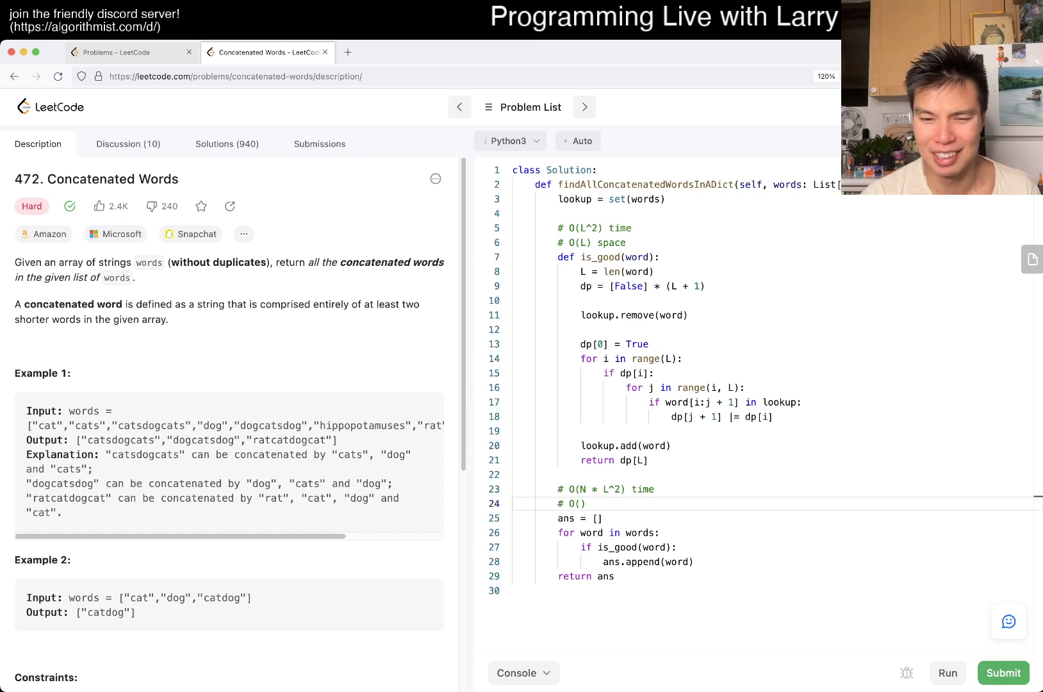
pyautogui.write('L')
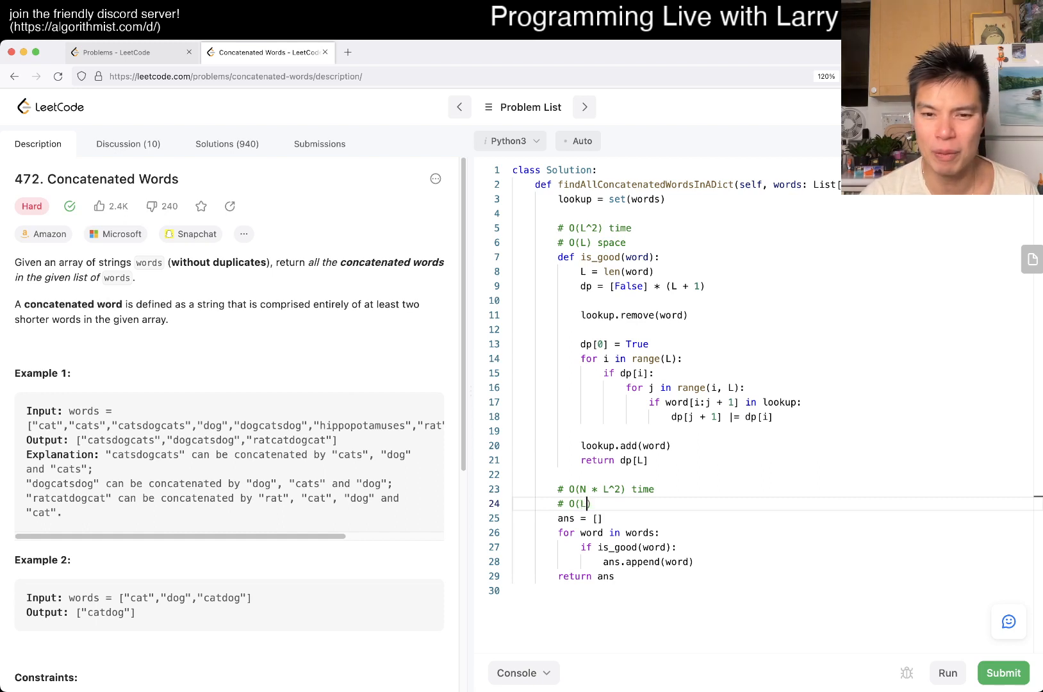
pyautogui.write('+ )')
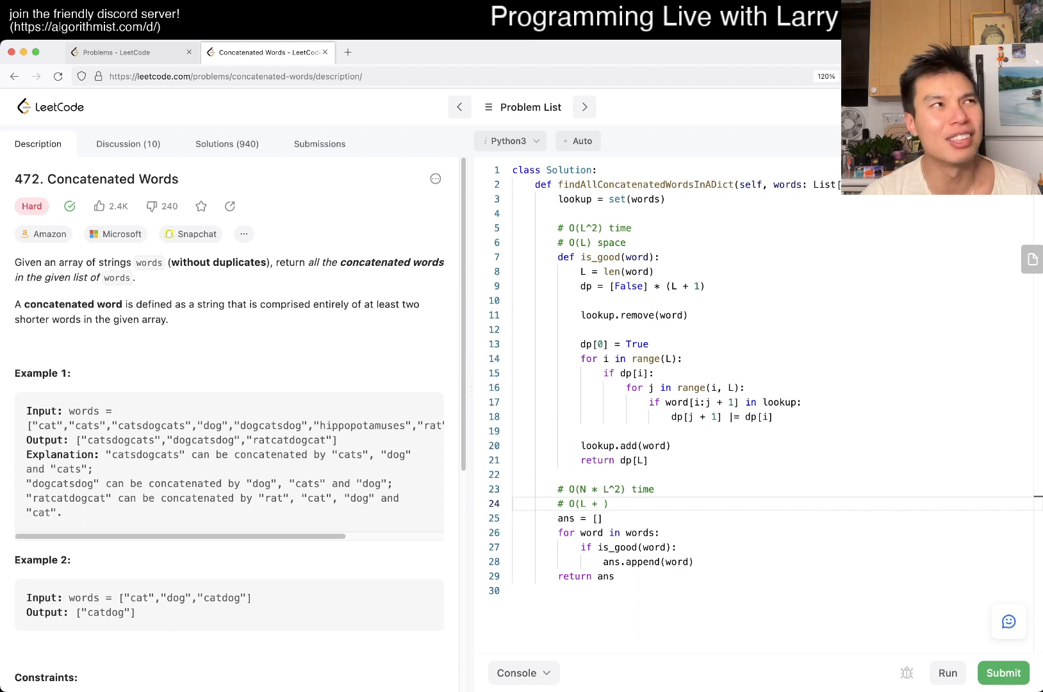
pyautogui.write('H')
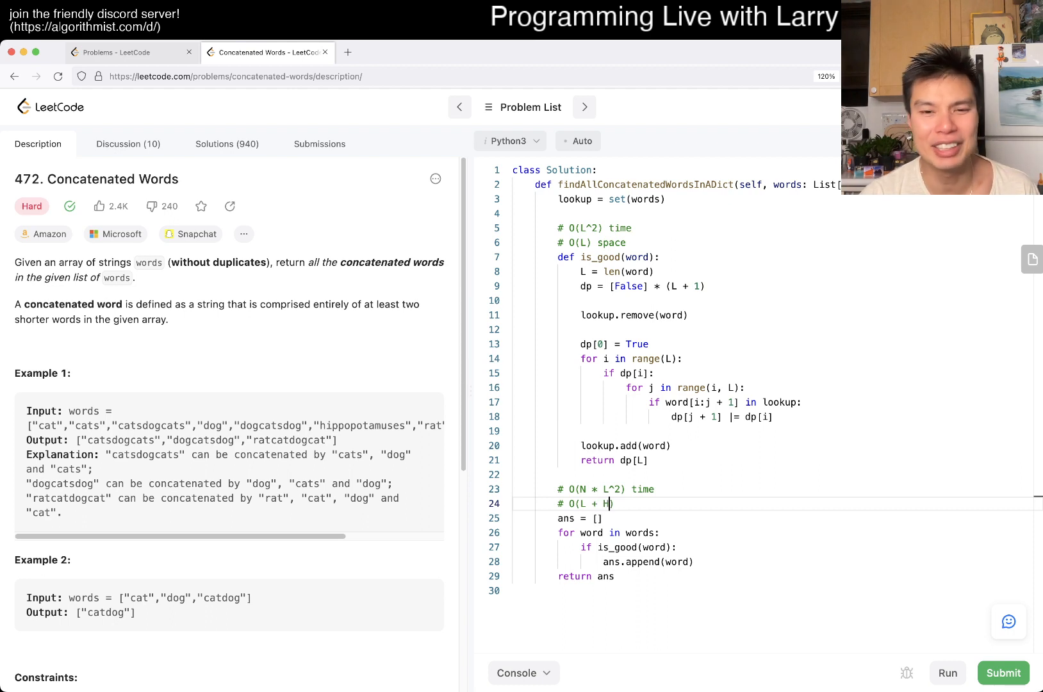
pyautogui.write(') space wh')
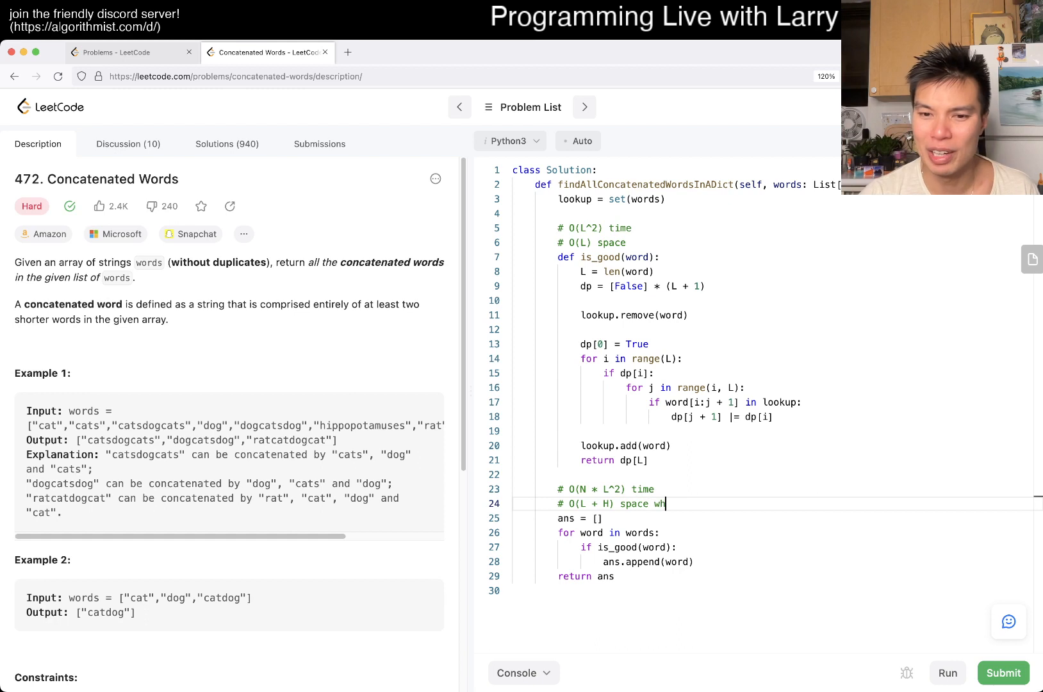
pyautogui.write('ere H is the size')
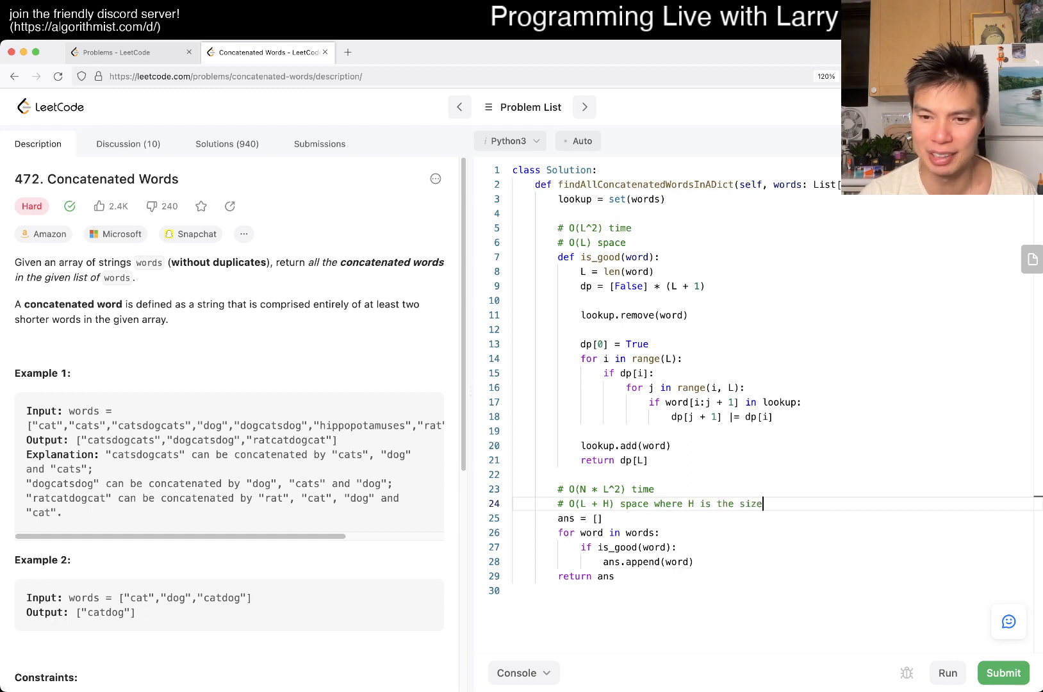
pyautogui.write('of the output')
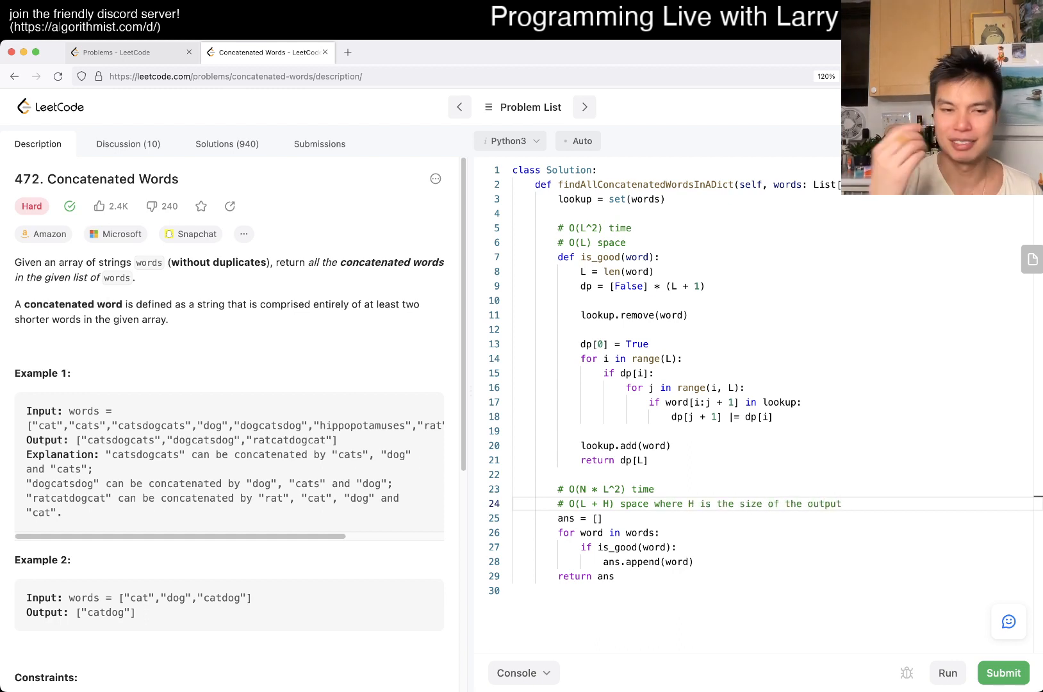